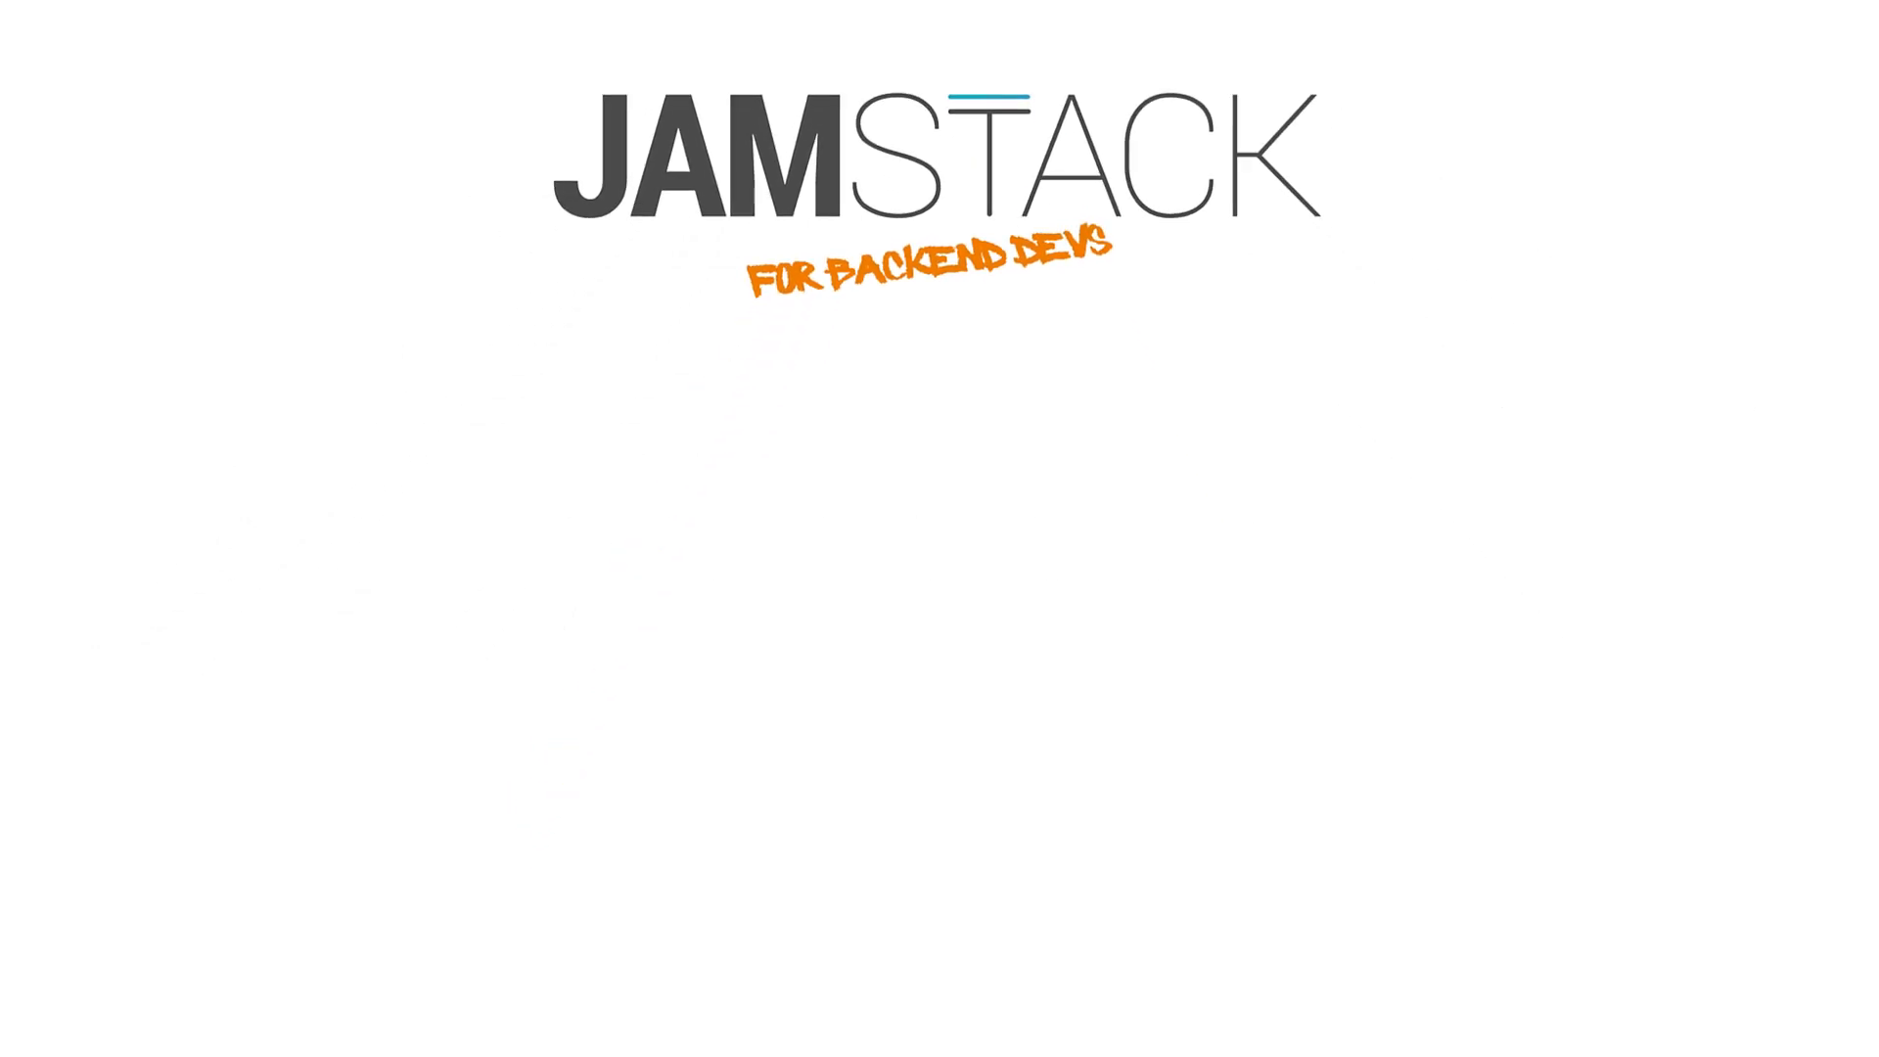
Step: Scroll through the 'Jamming on the MS Dev Show' blog post beside the recent posts
{"action": "key", "text": "Right"}
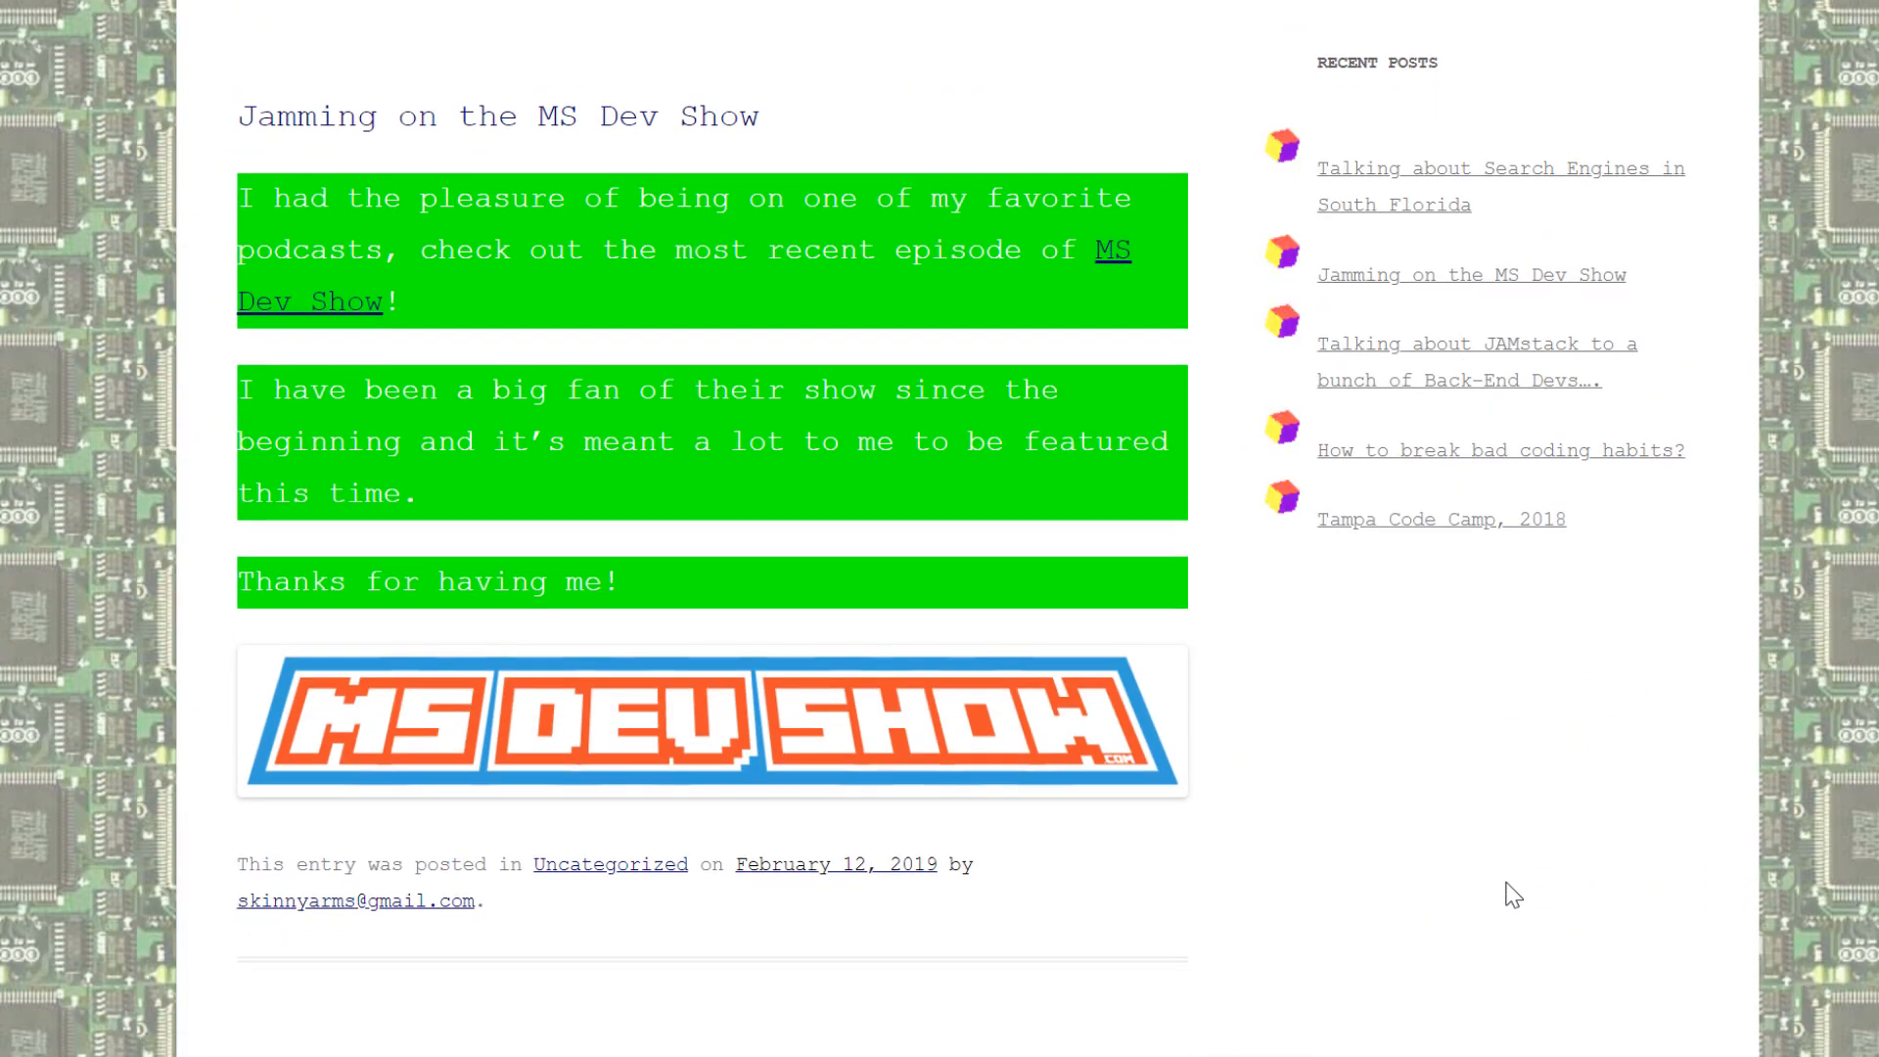
{"action": "scroll", "scroll_direction": "down", "scroll_amount": 3}
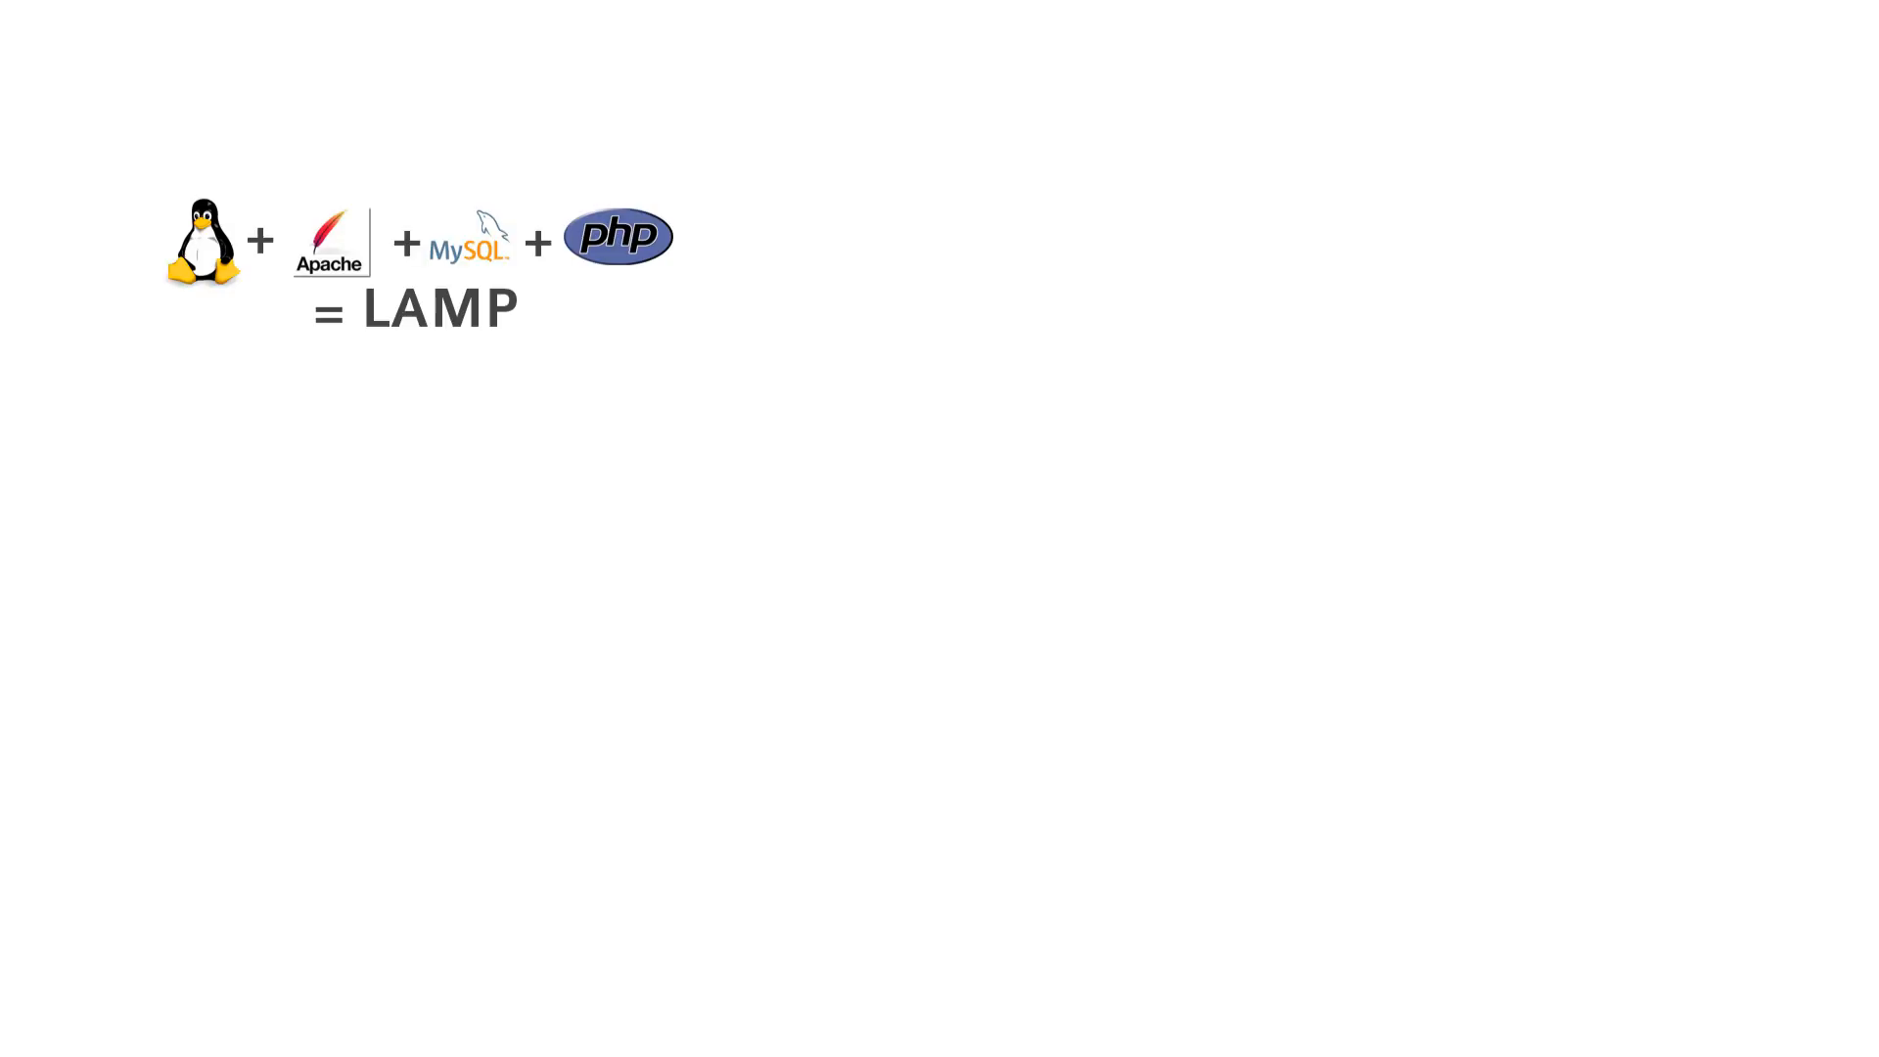
Step: Advance to the slide where Linux, Apache, MySQL and PHP add up to LAMP
{"action": "key", "text": "right"}
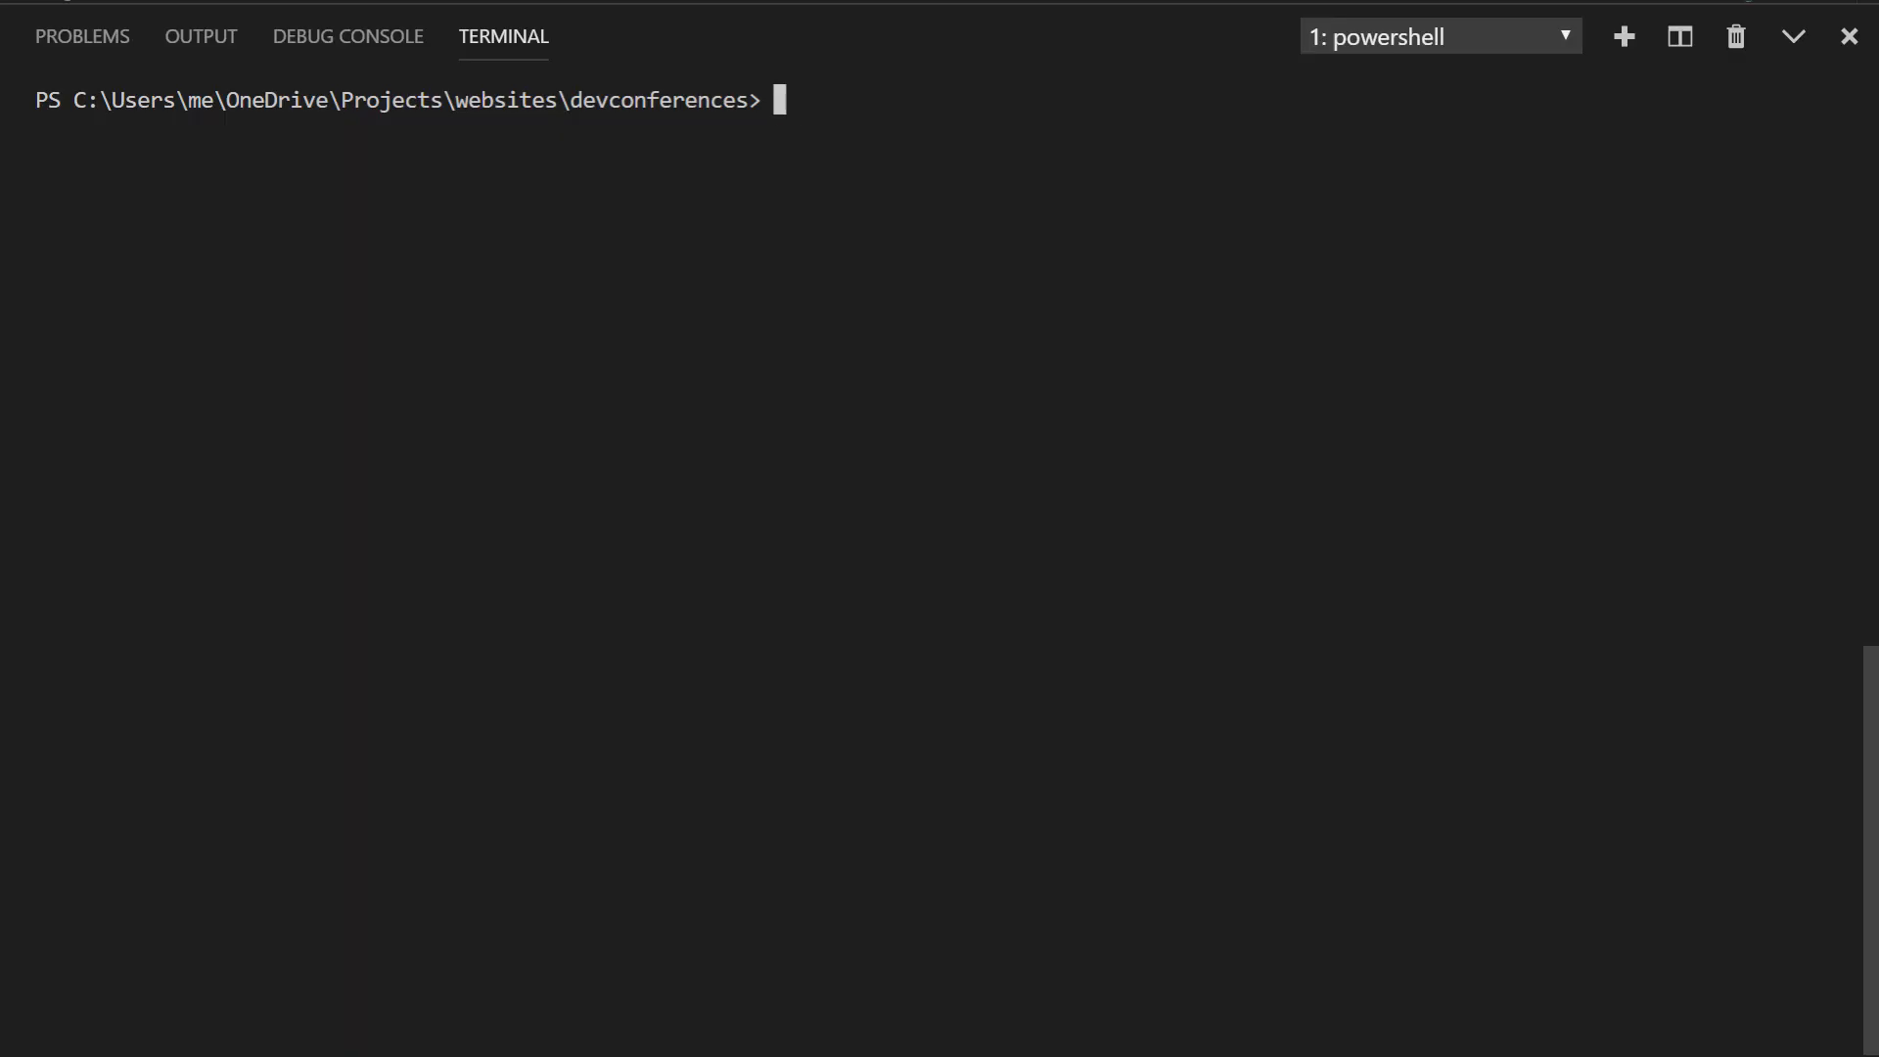
Step: Run gatsby build in the devconferences terminal and scroll through the successful build steps
{"action": "type", "text": "gatsby build"}
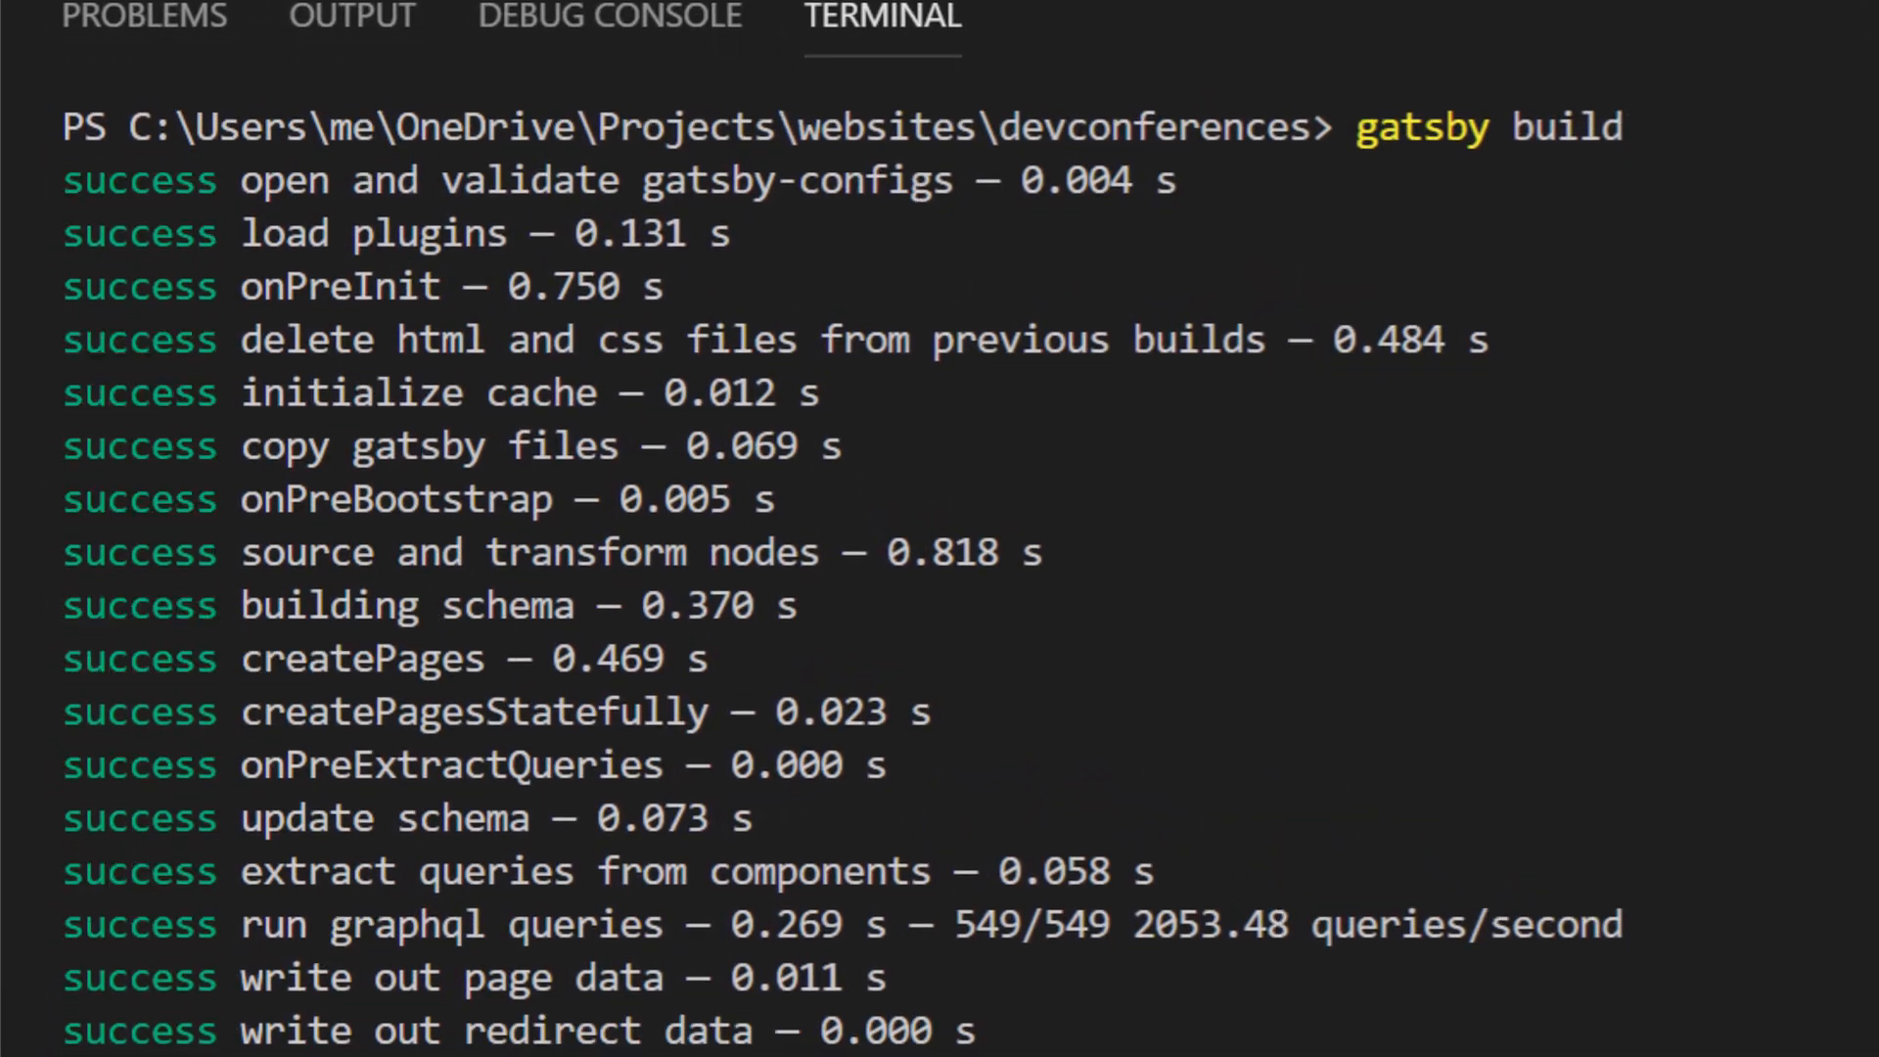
{"action": "scroll", "scroll_direction": "down", "scroll_amount": 3}
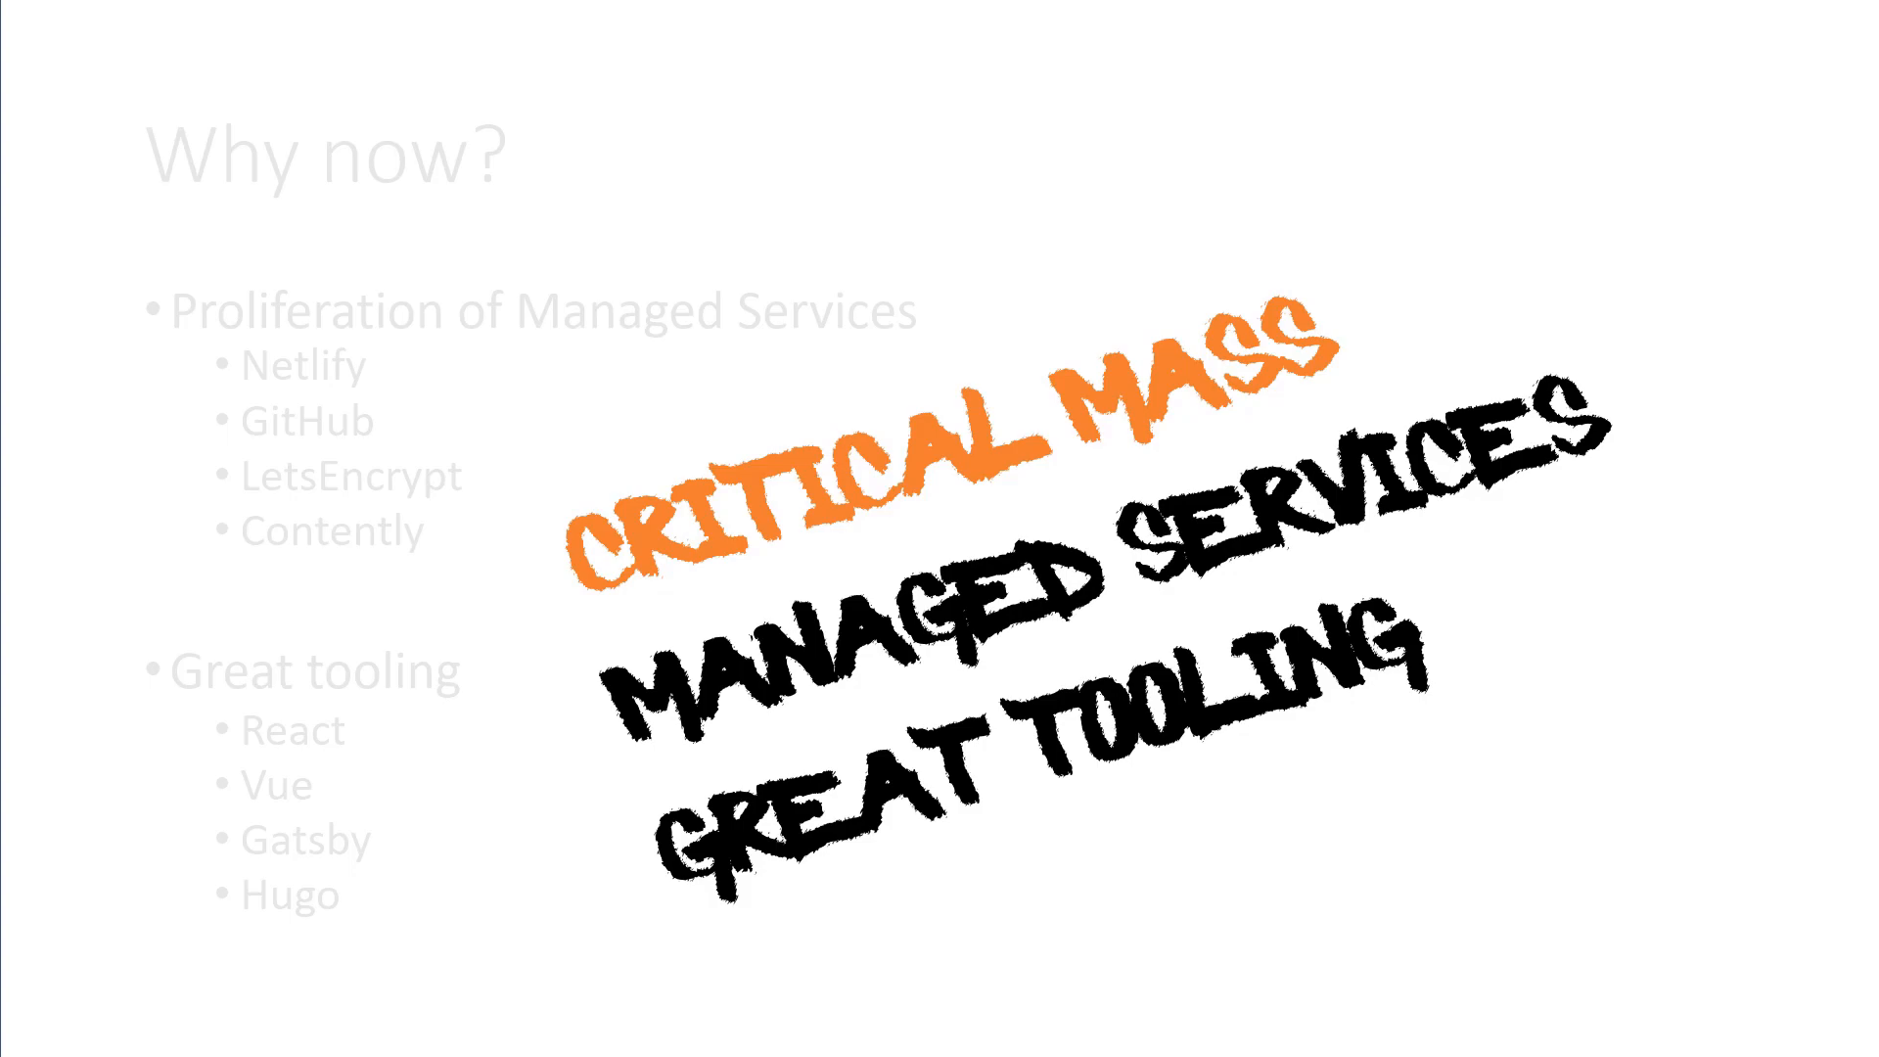
Step: Advance to the 'Why now?' slide on critical mass, managed services and tooling
{"action": "key", "text": "Right"}
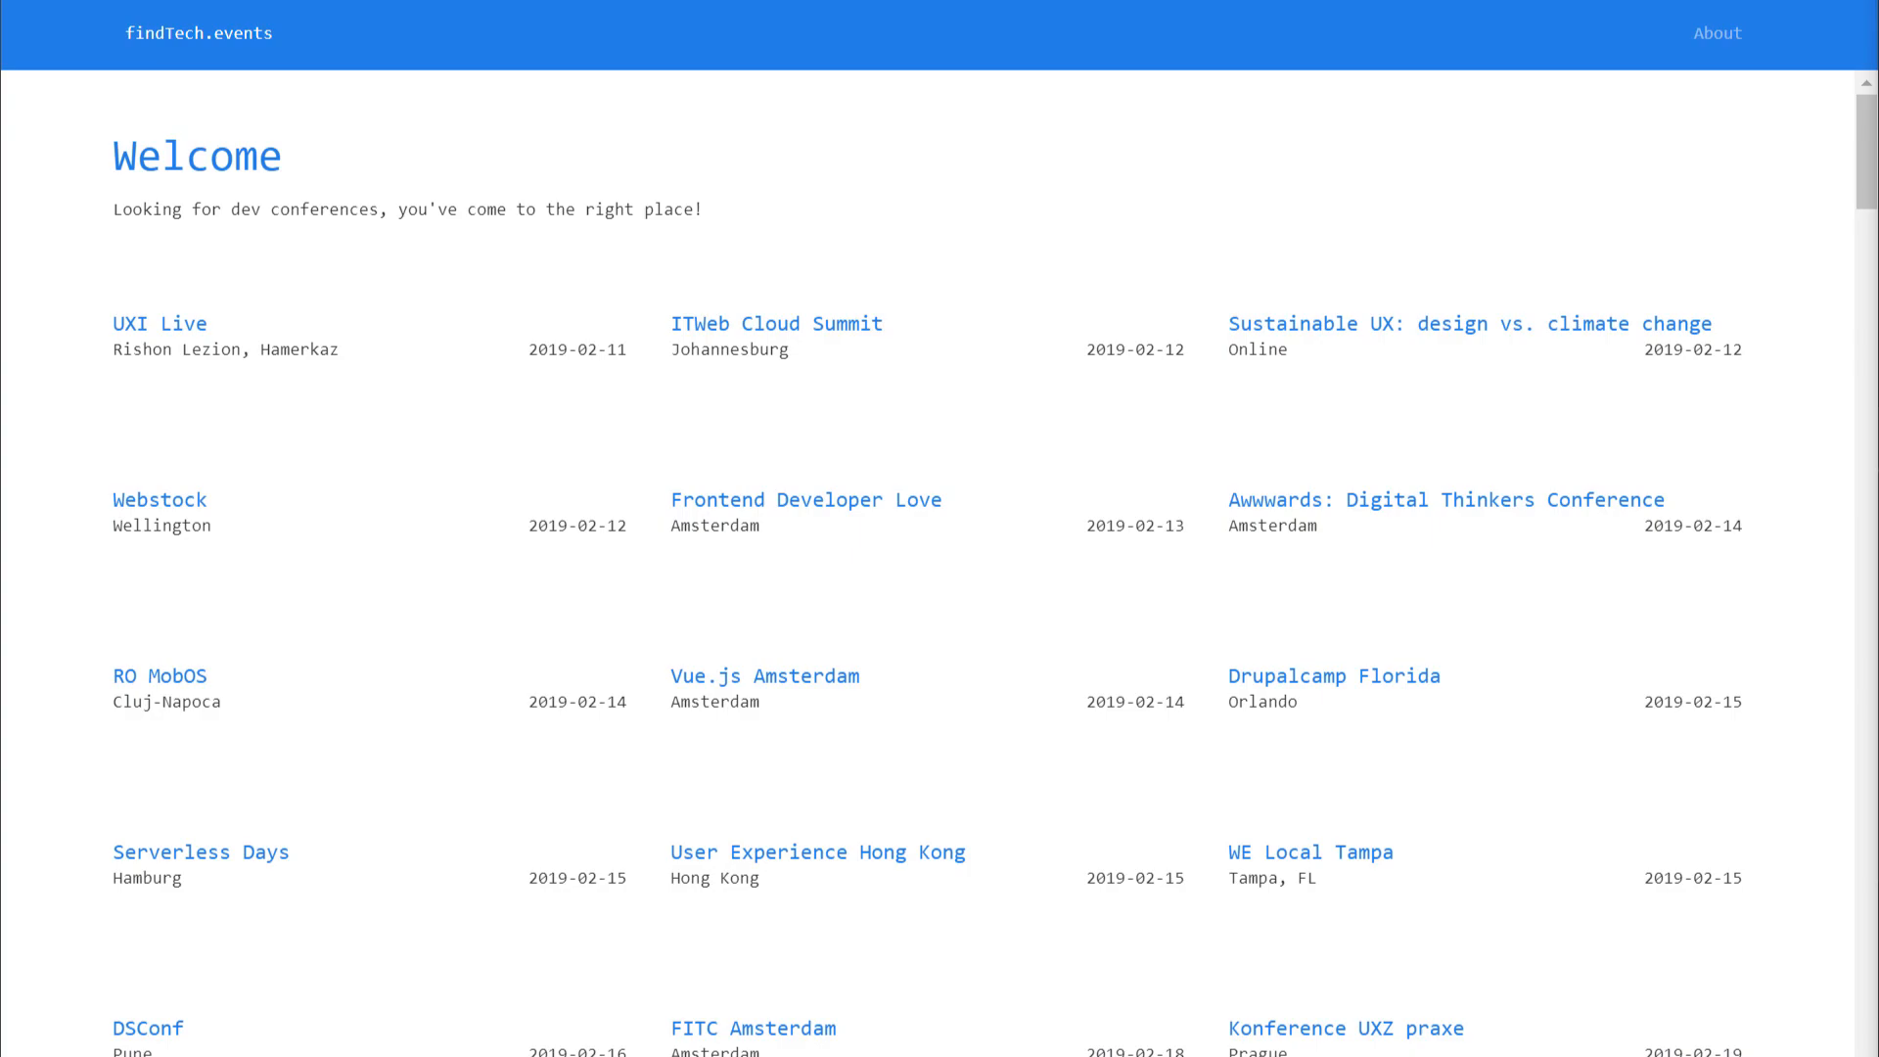
{"action": "mouse_move", "coordinate": [942, 645]}
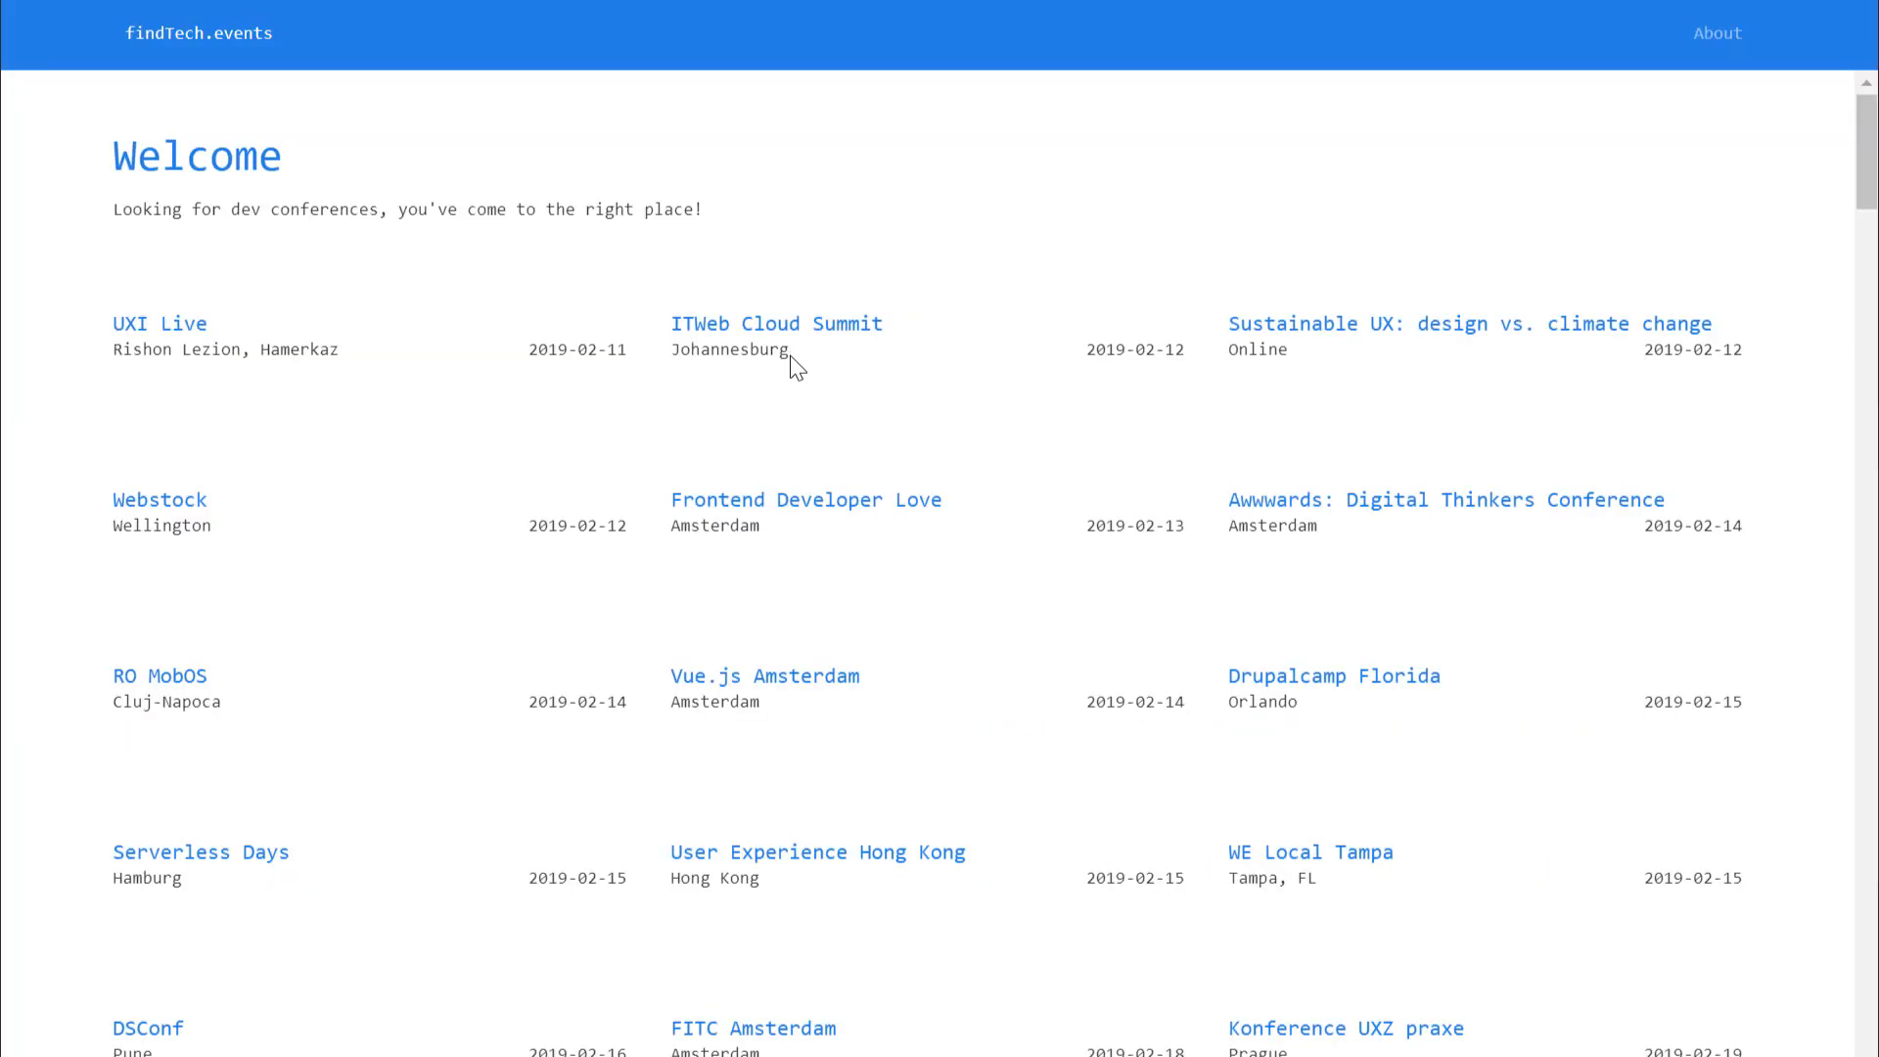
{"action": "mouse_move", "coordinate": [468, 380]}
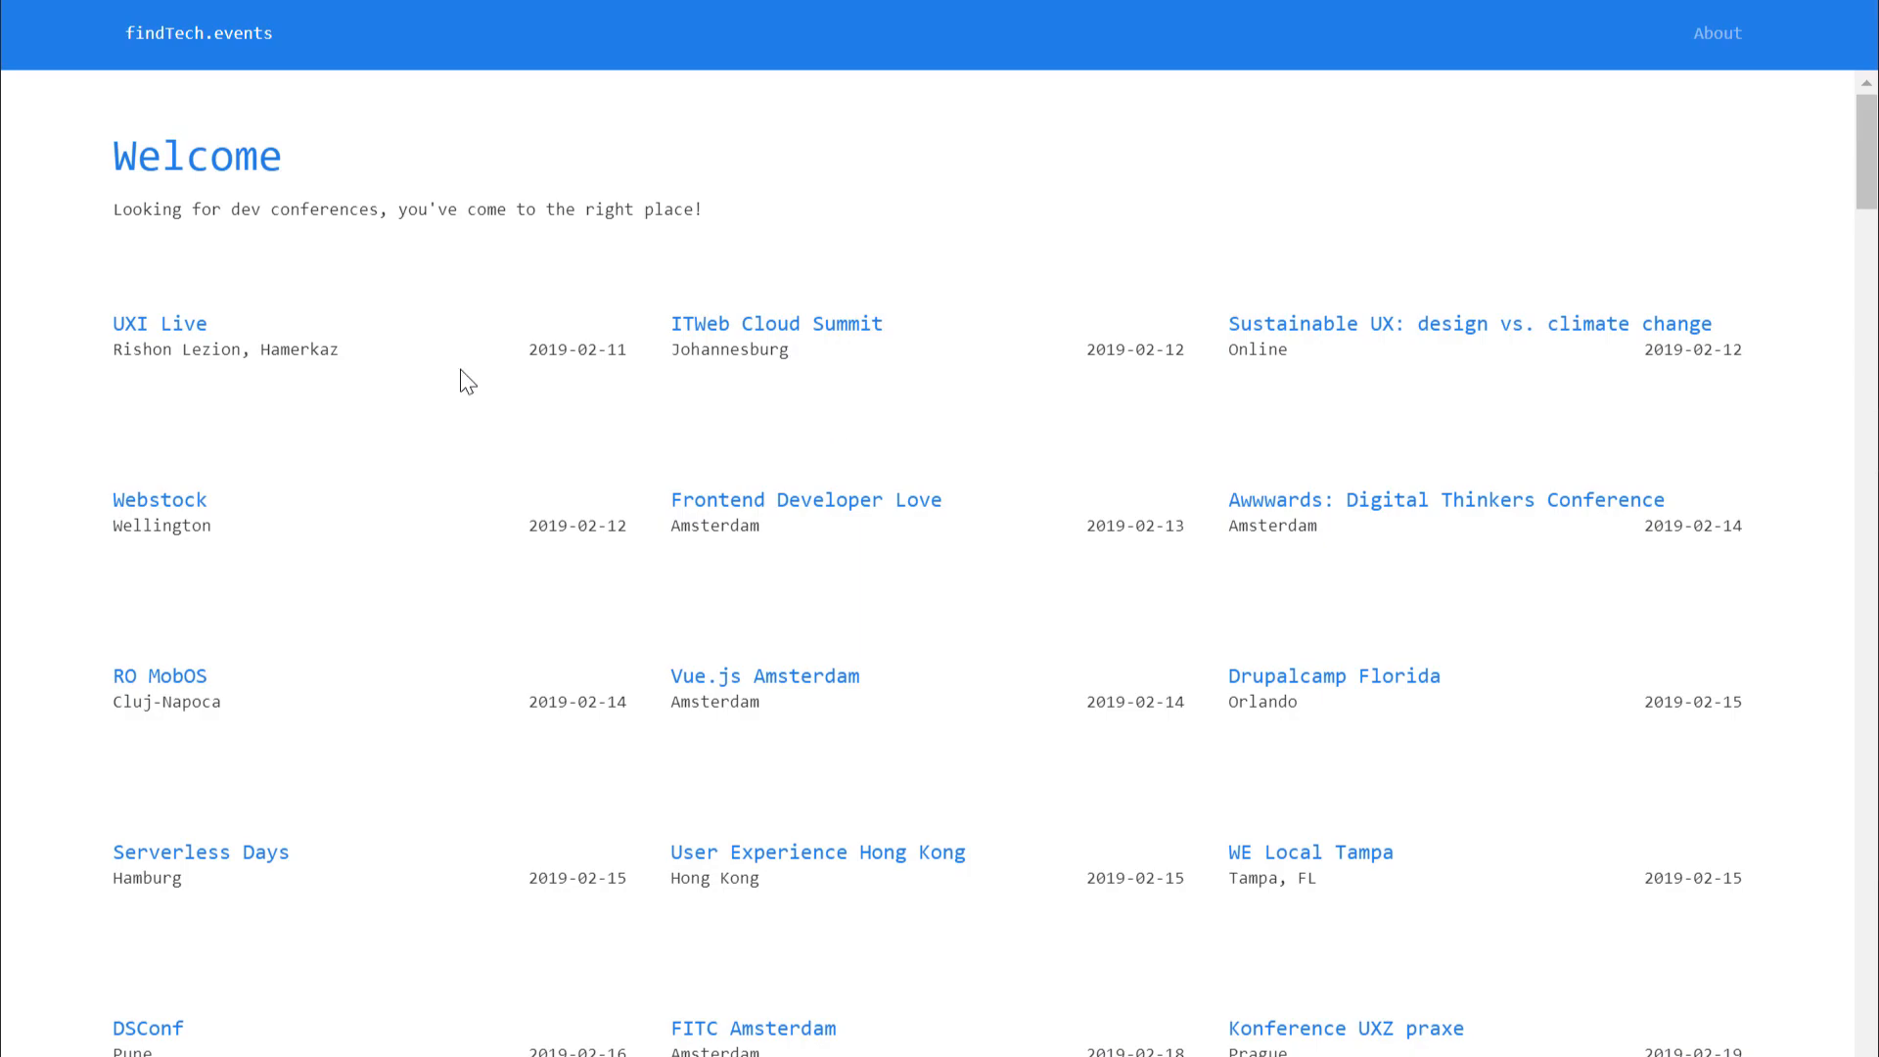
Step: Search the findTech.events homepage for Orlando and open the Orlando Code Camp page
{"action": "type", "text": "orlando co"}
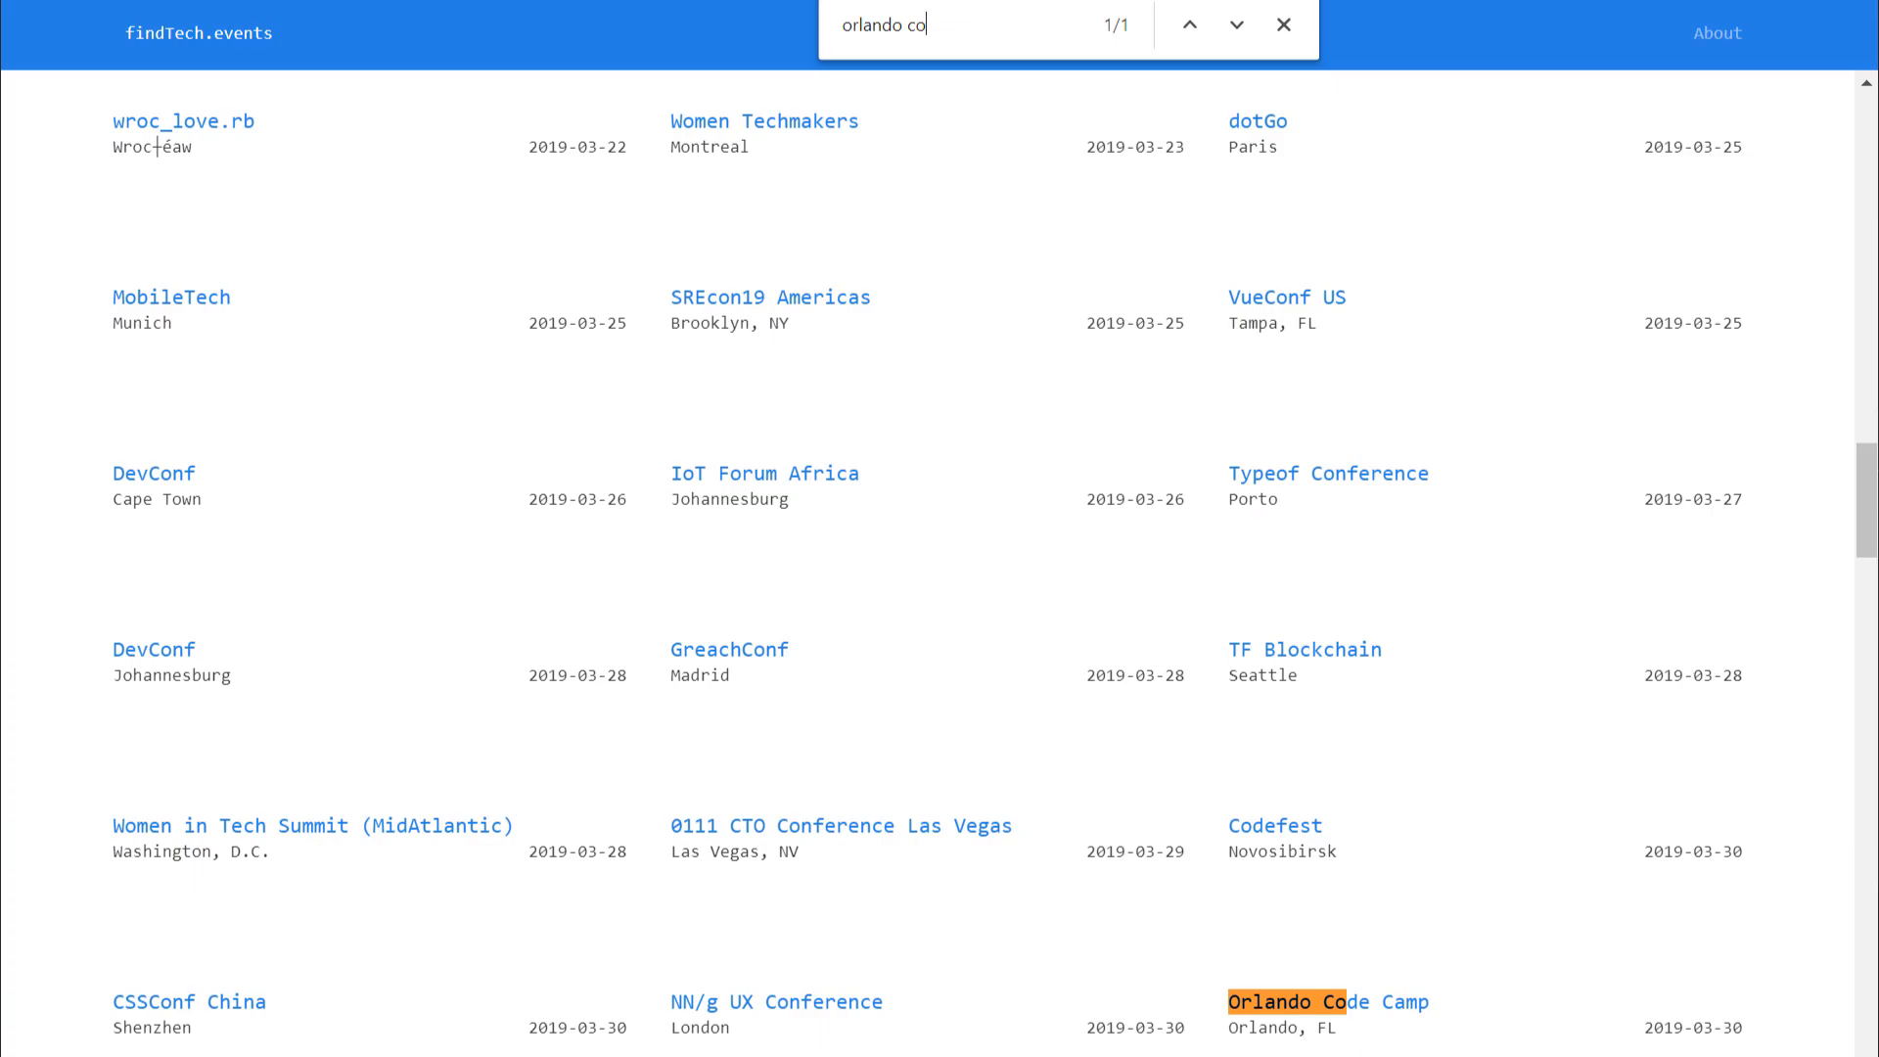
{"action": "left_click", "coordinate": [1325, 1002]}
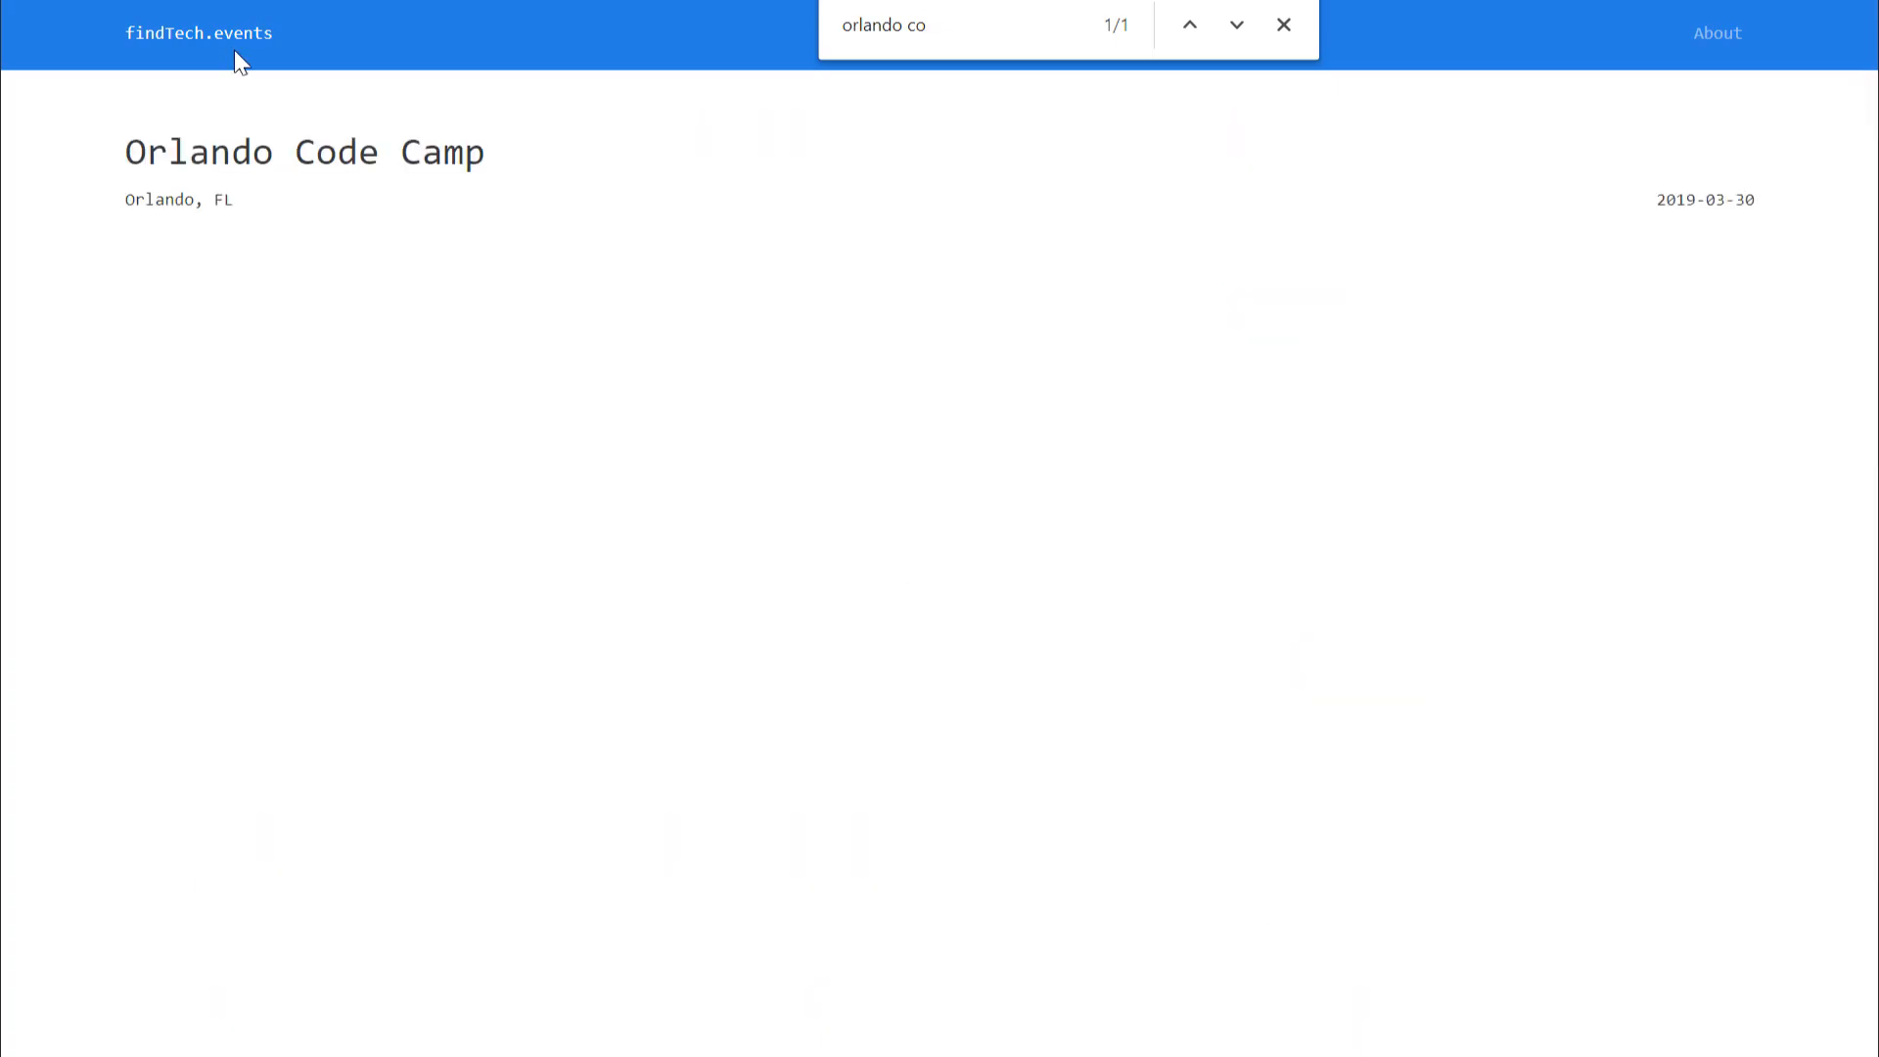
{"action": "mouse_move", "coordinate": [229, 56]}
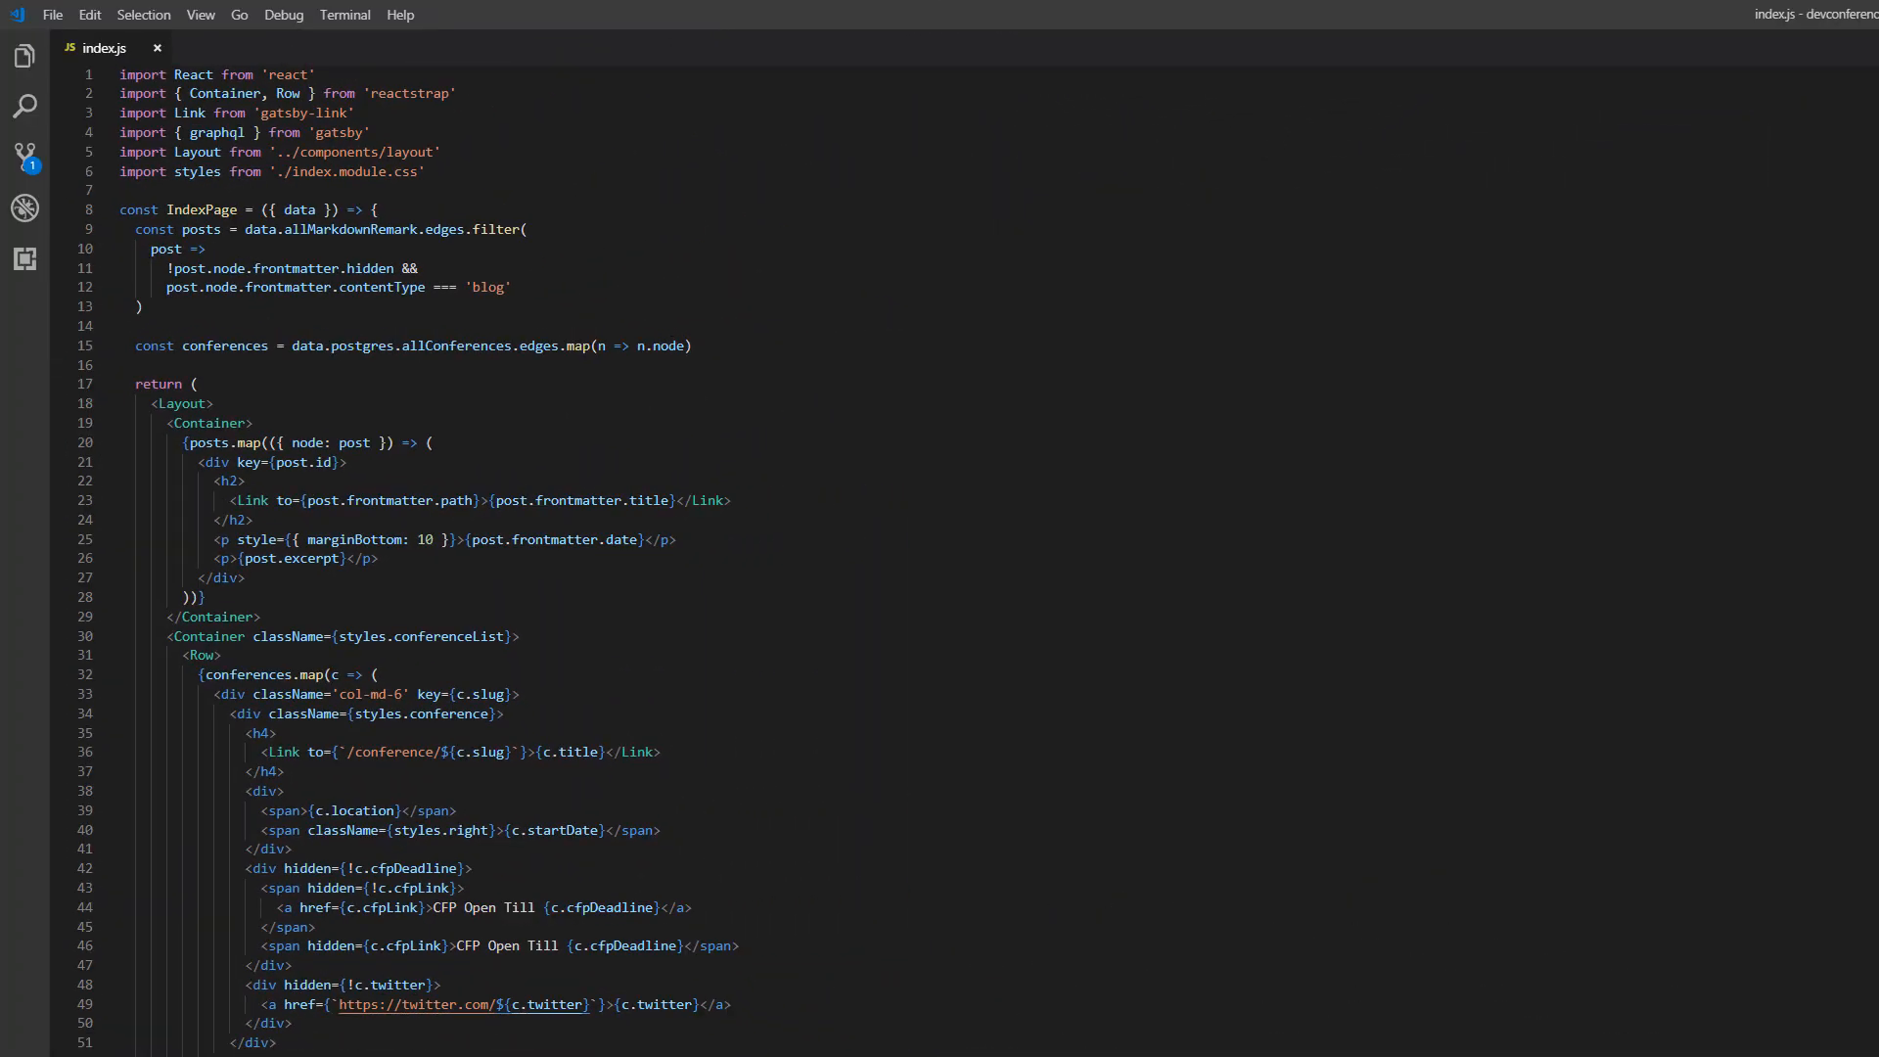
Step: Scroll index.js down to the pageQuery block fetching posts and active conferences
{"action": "scroll", "scroll_direction": "down", "scroll_amount": 3}
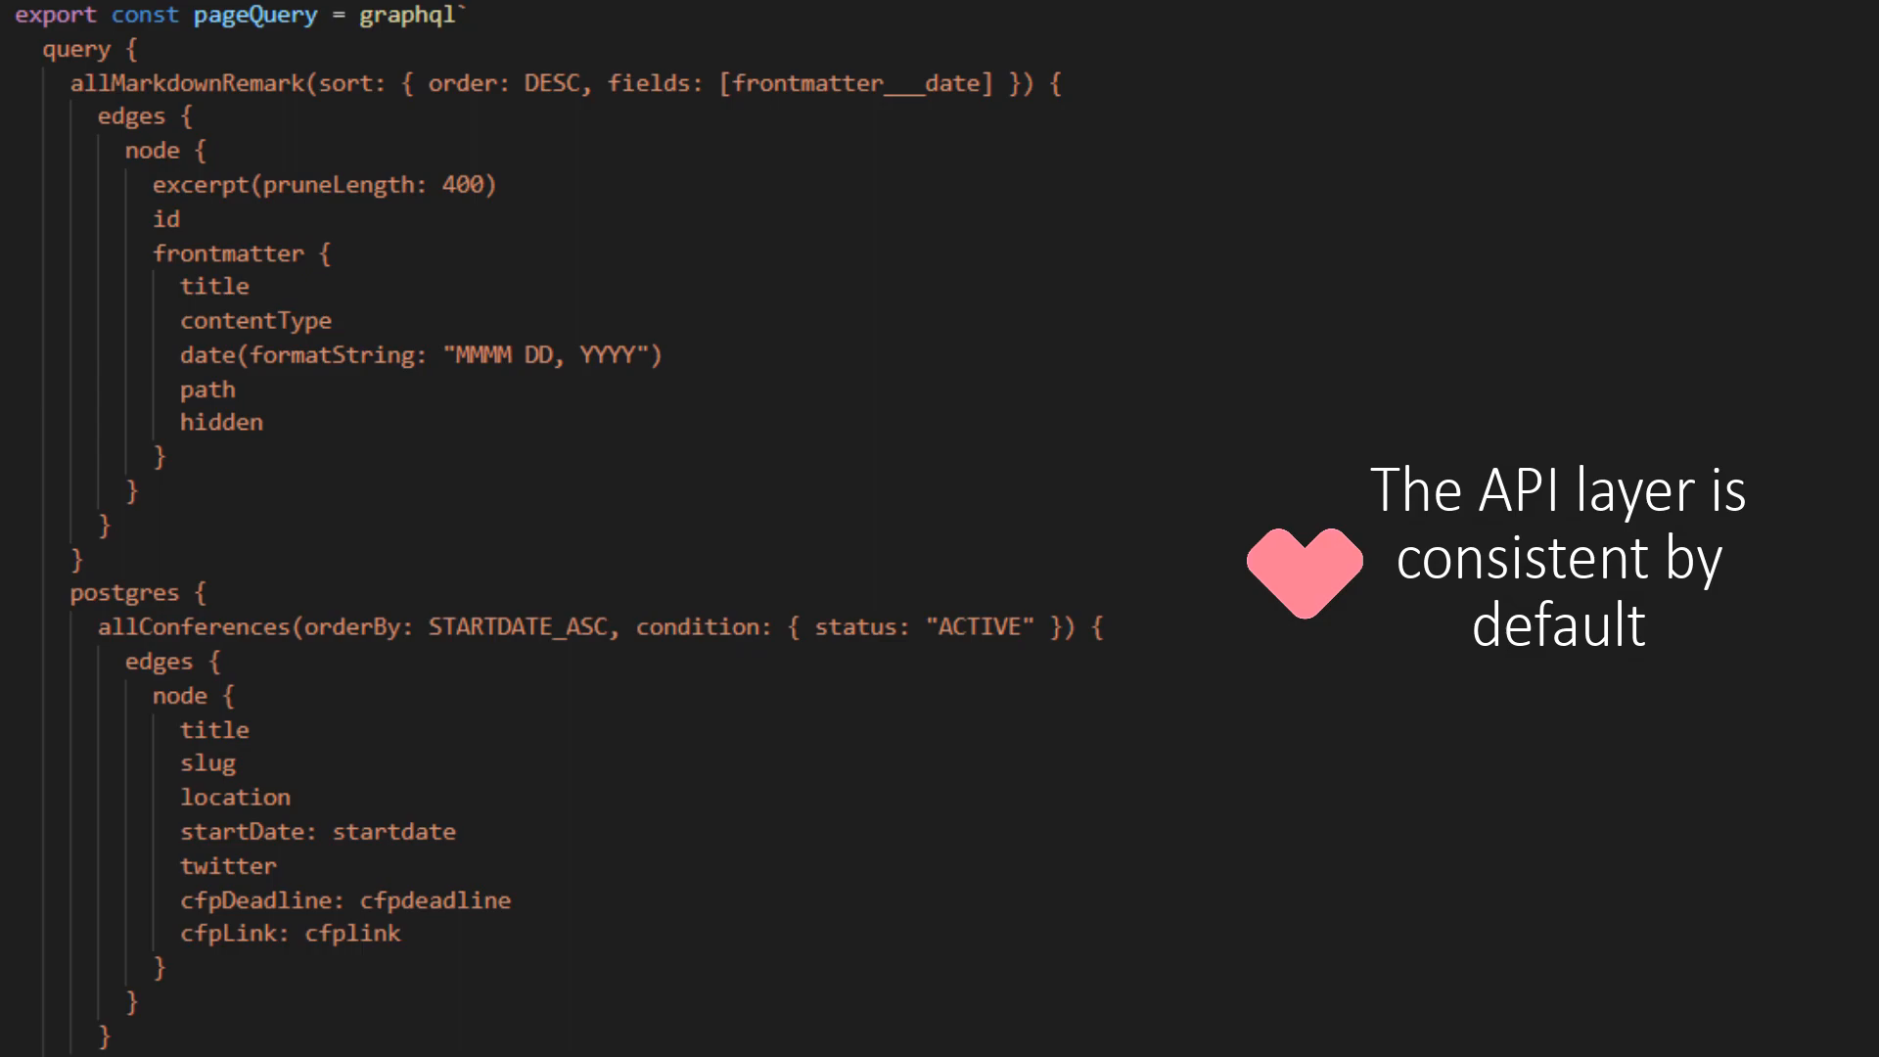
Step: Insert a '## HEya' heading above the body text in welcome.md
{"action": "left_click", "coordinate": [50, 100]}
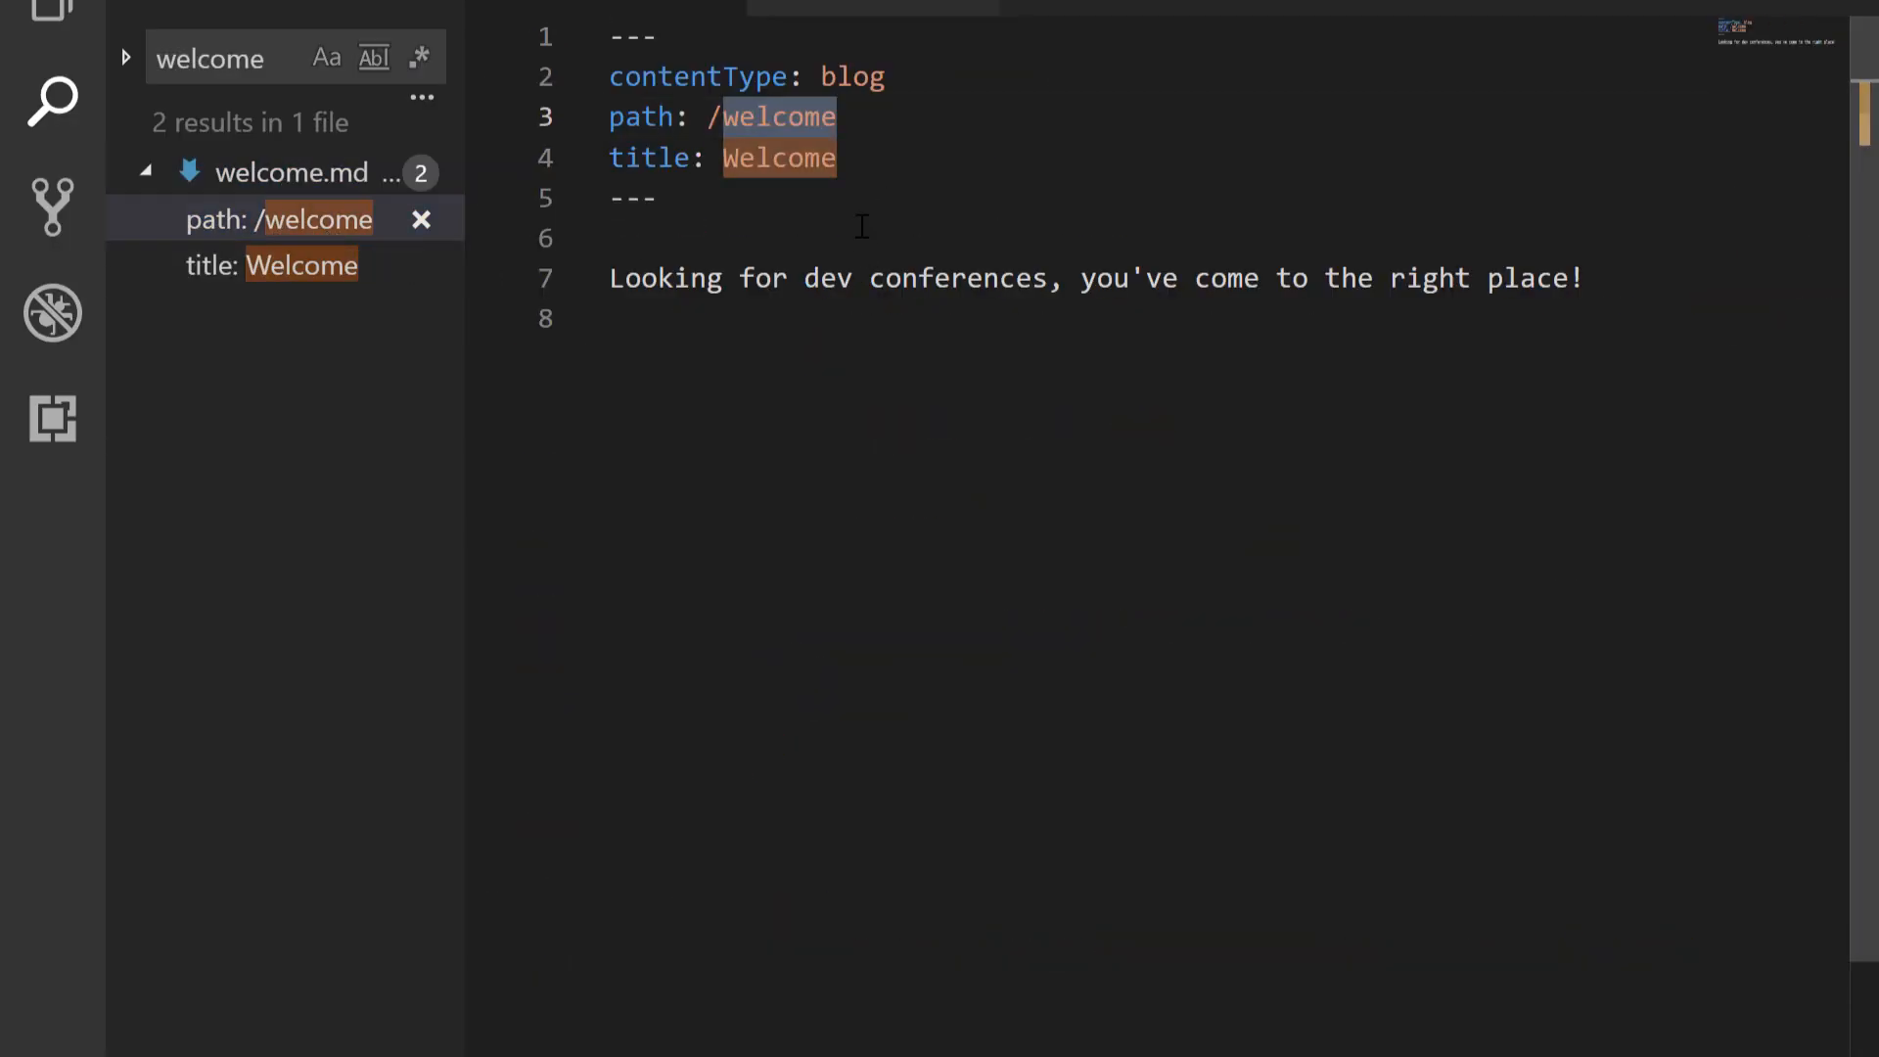
{"action": "type", "text": "## HE"}
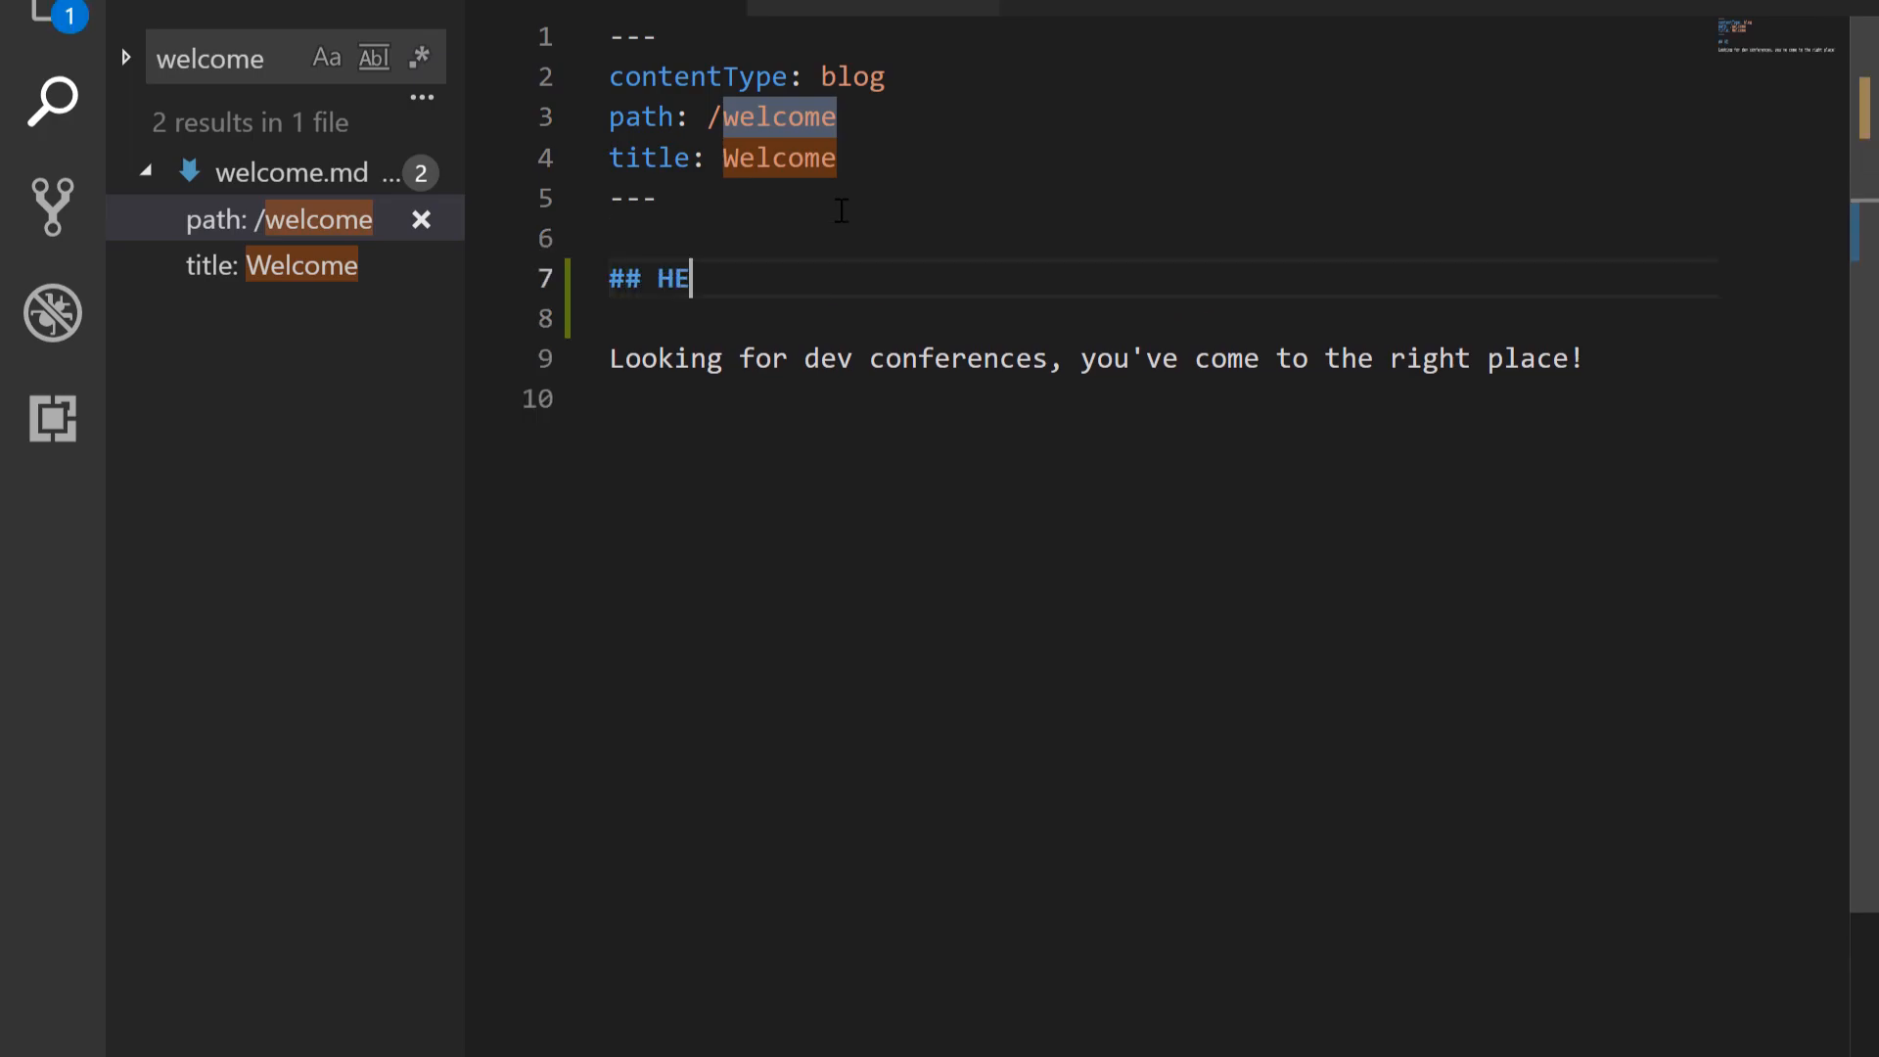
{"action": "type", "text": "ya"}
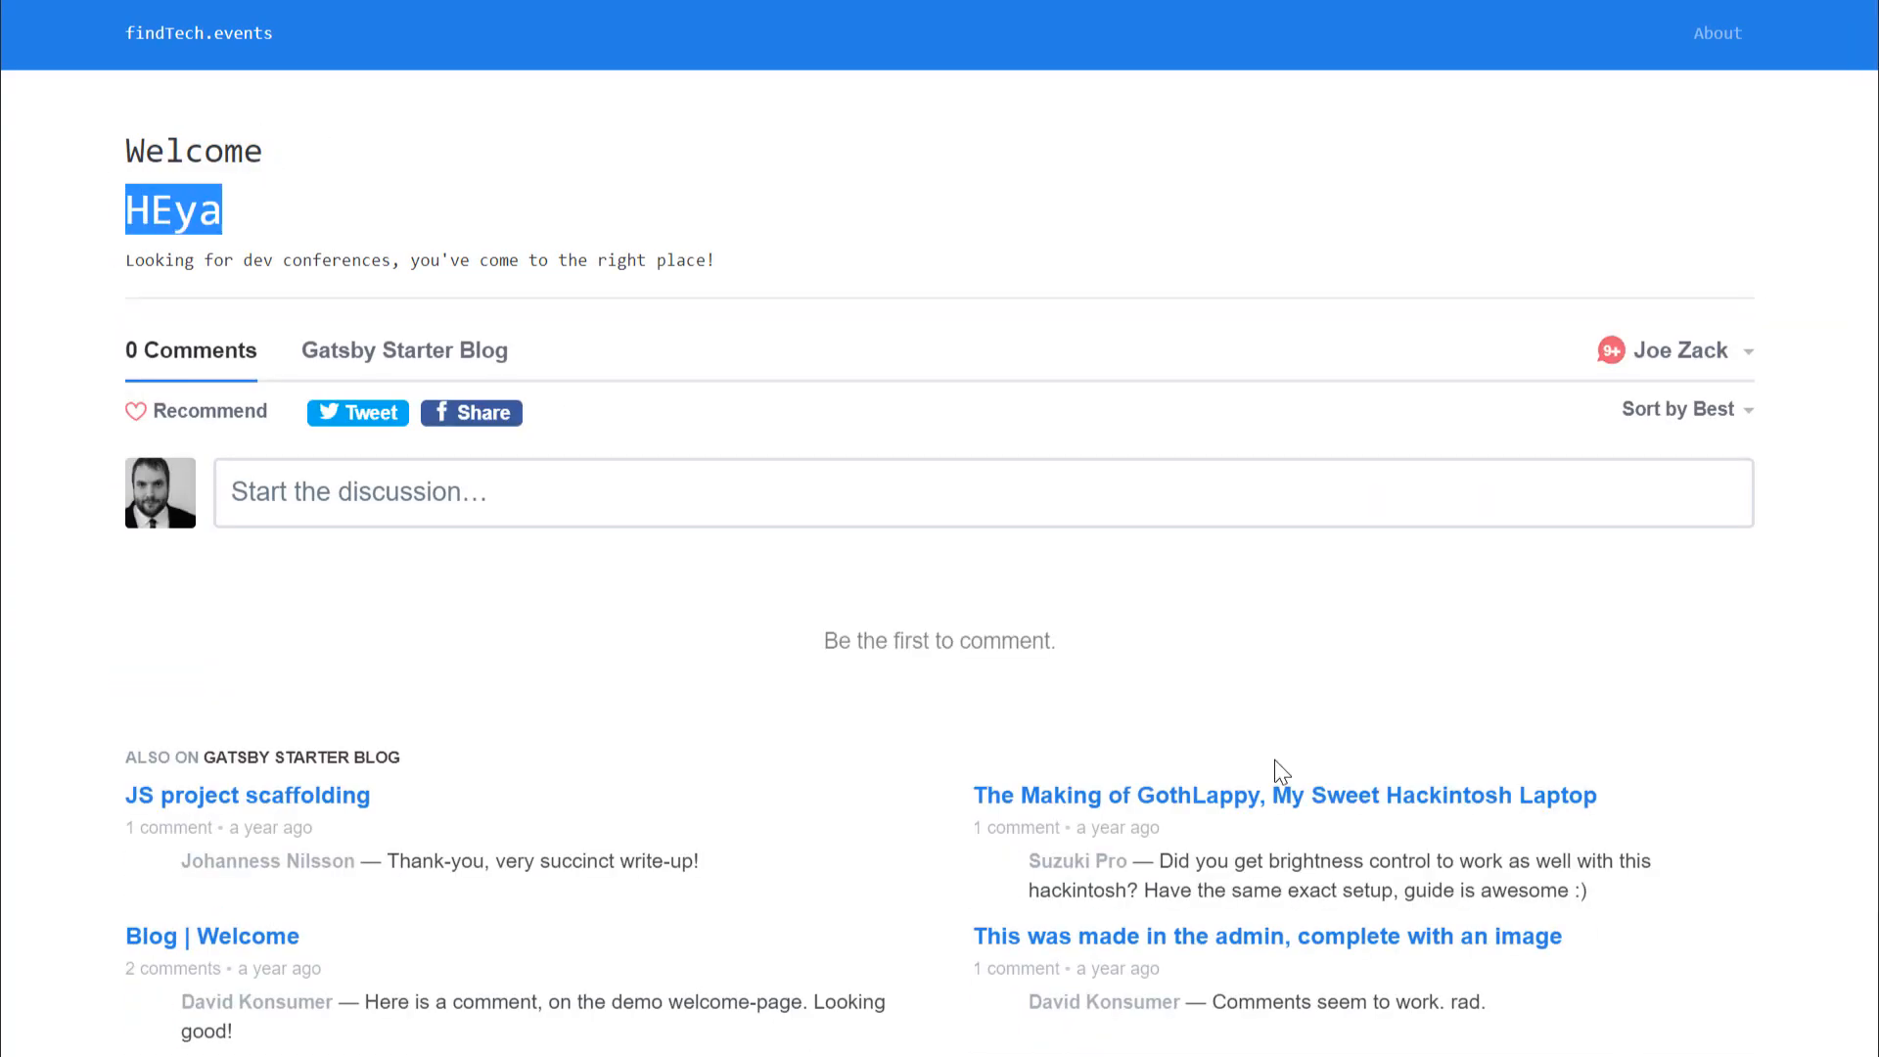
{"action": "mouse_move", "coordinate": [279, 213]}
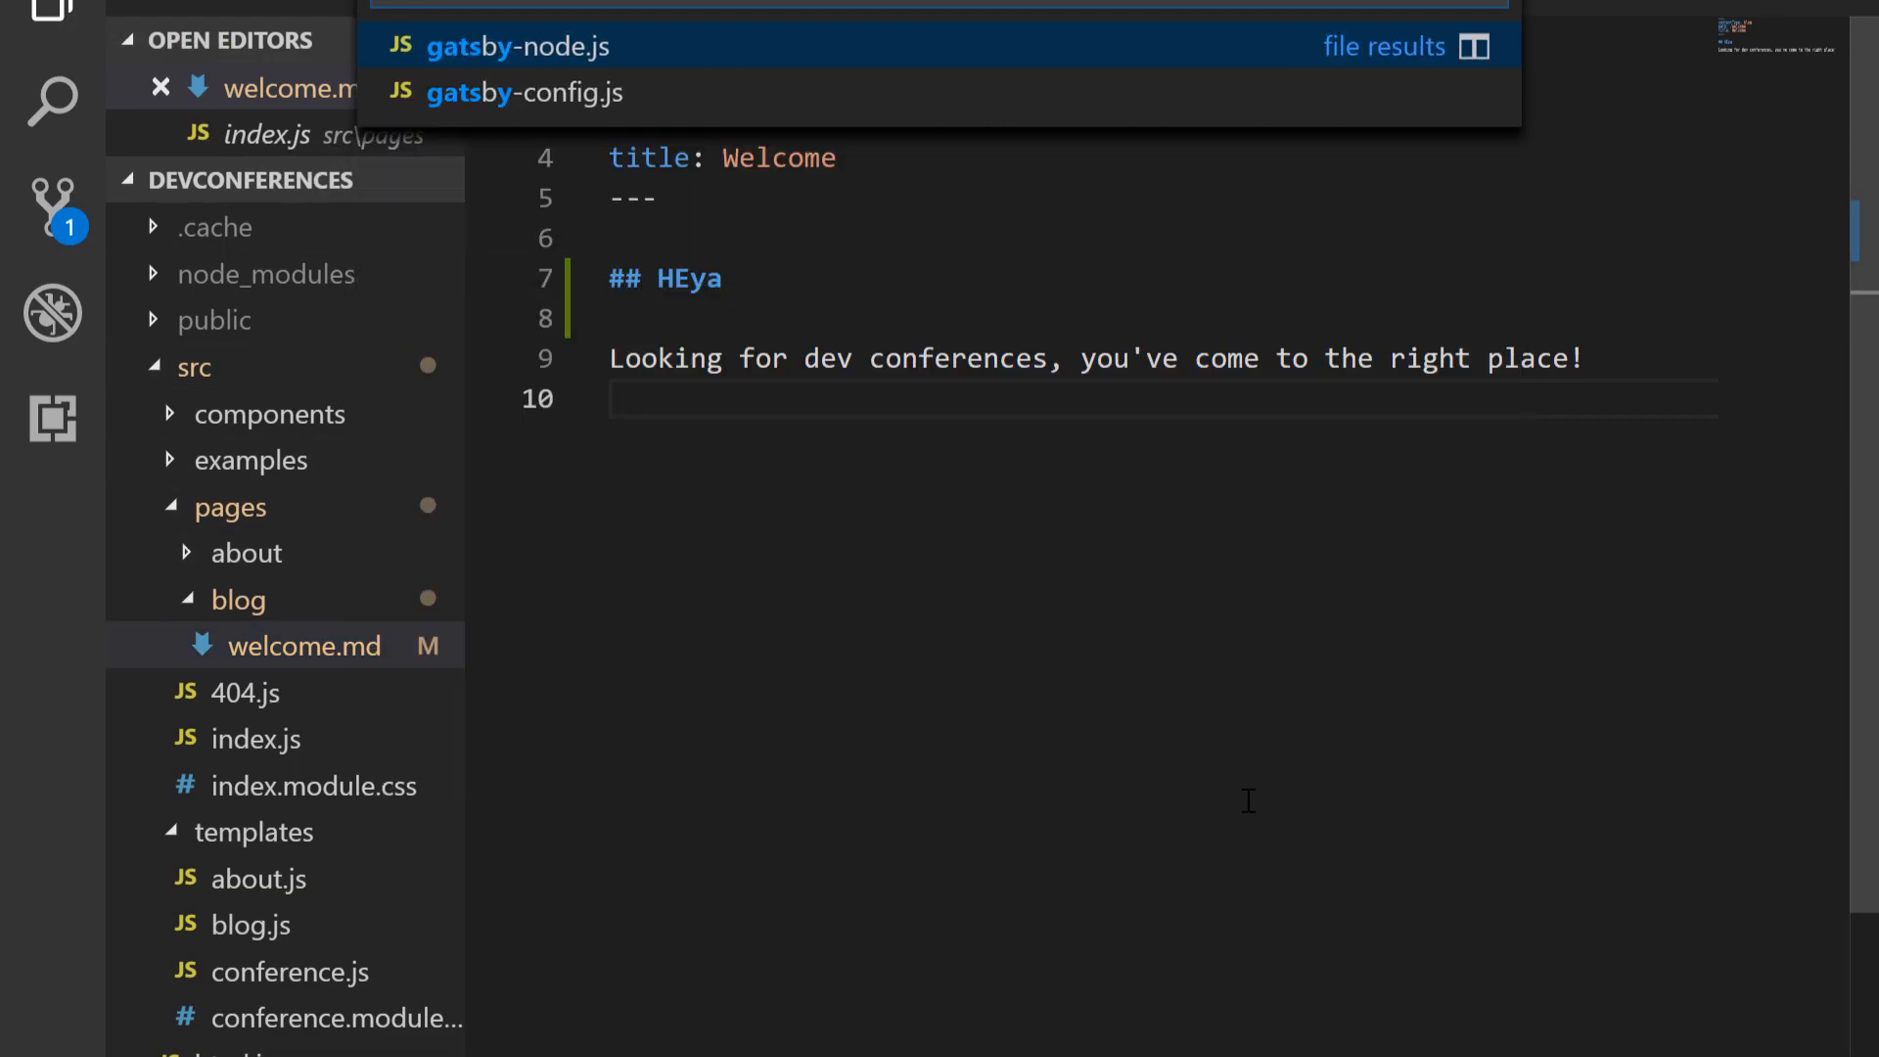
Step: Pick gatsby-config.js from the Quick Open matches for 'gatsby'
{"action": "left_click", "coordinate": [523, 92]}
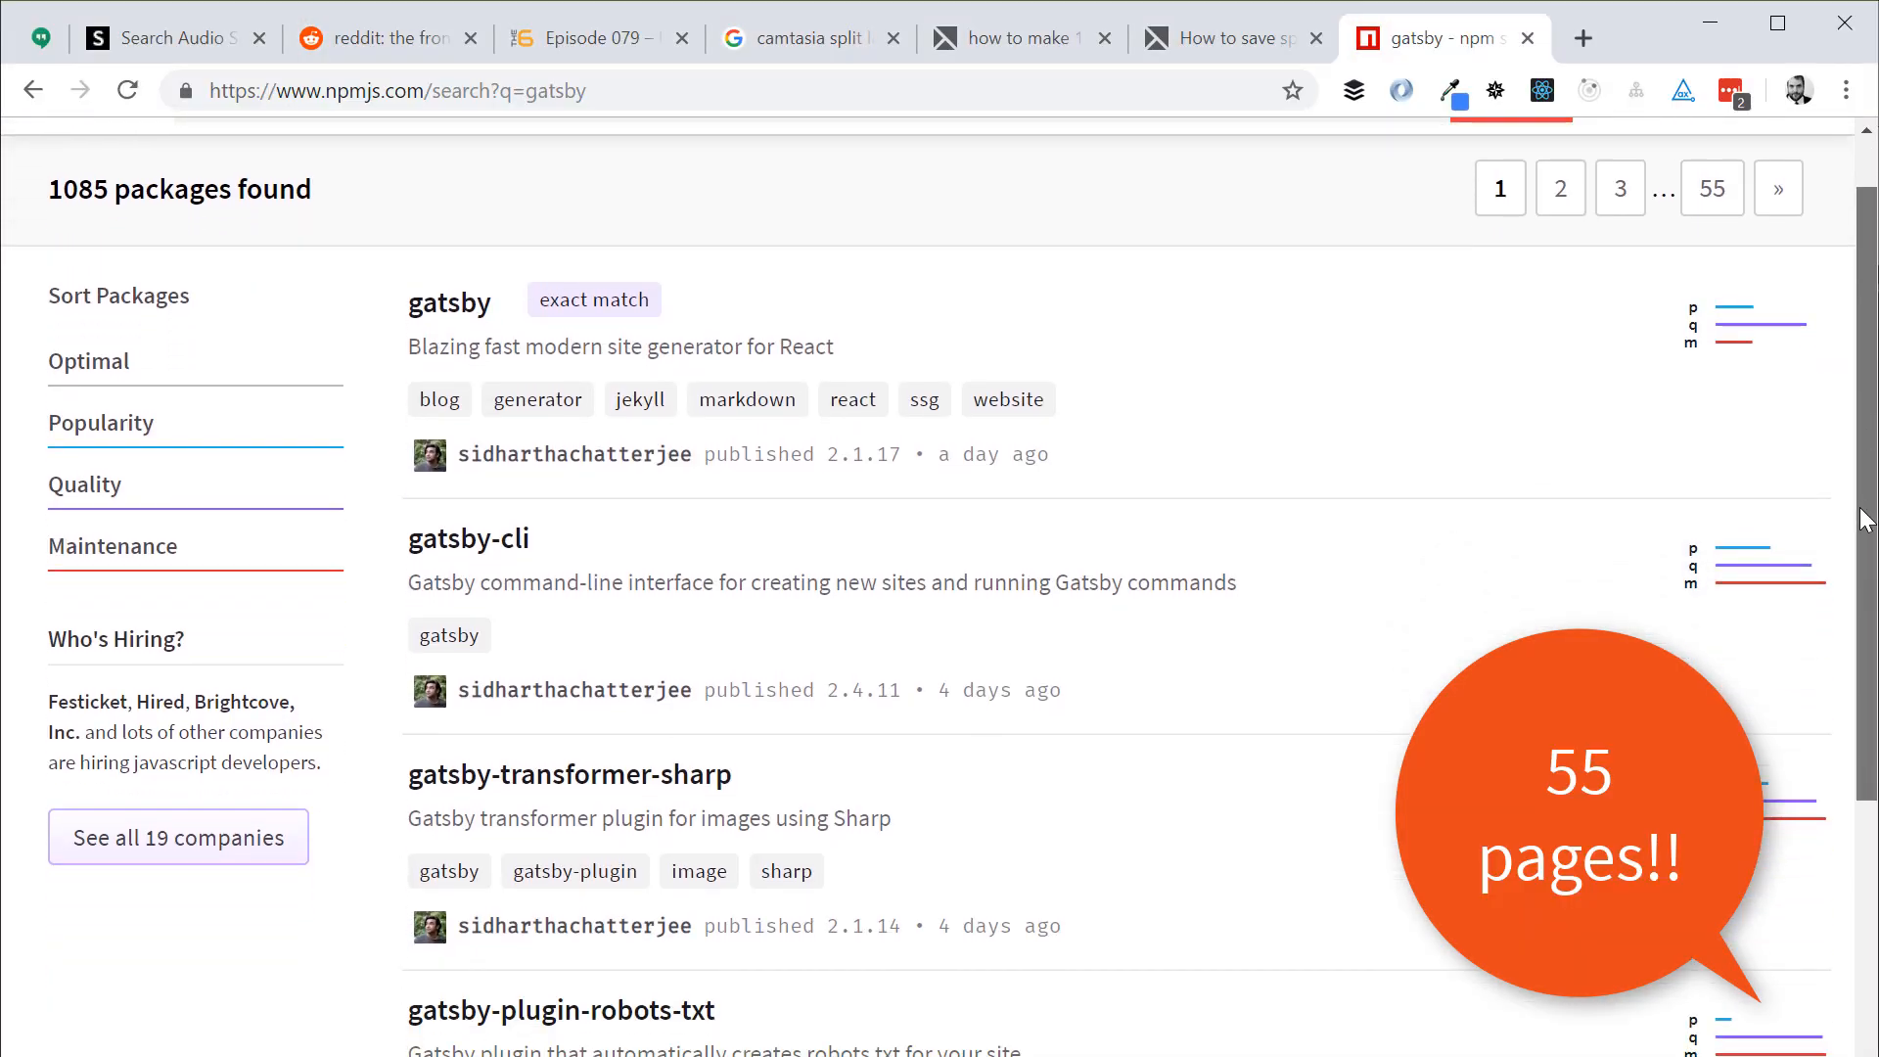
{"action": "scroll", "scroll_direction": "down", "scroll_amount": 3}
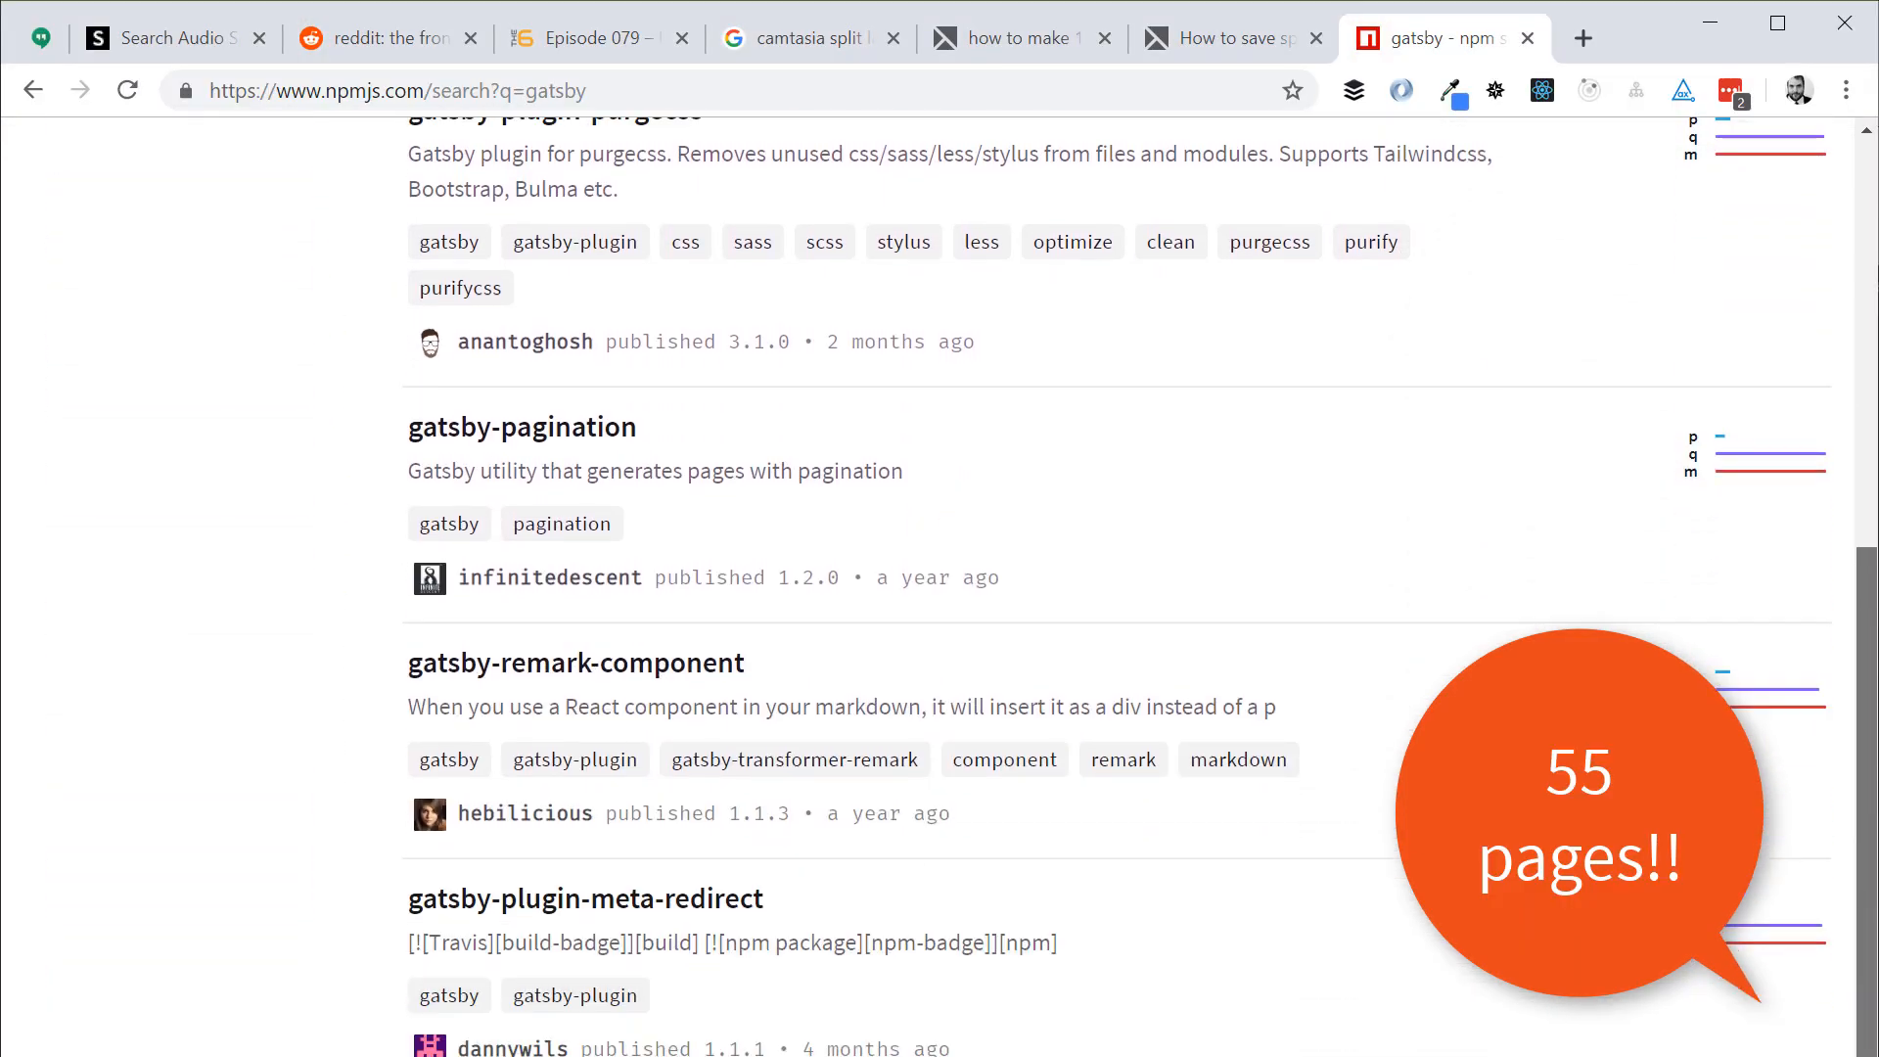
{"action": "scroll", "scroll_direction": "down", "scroll_amount": 3}
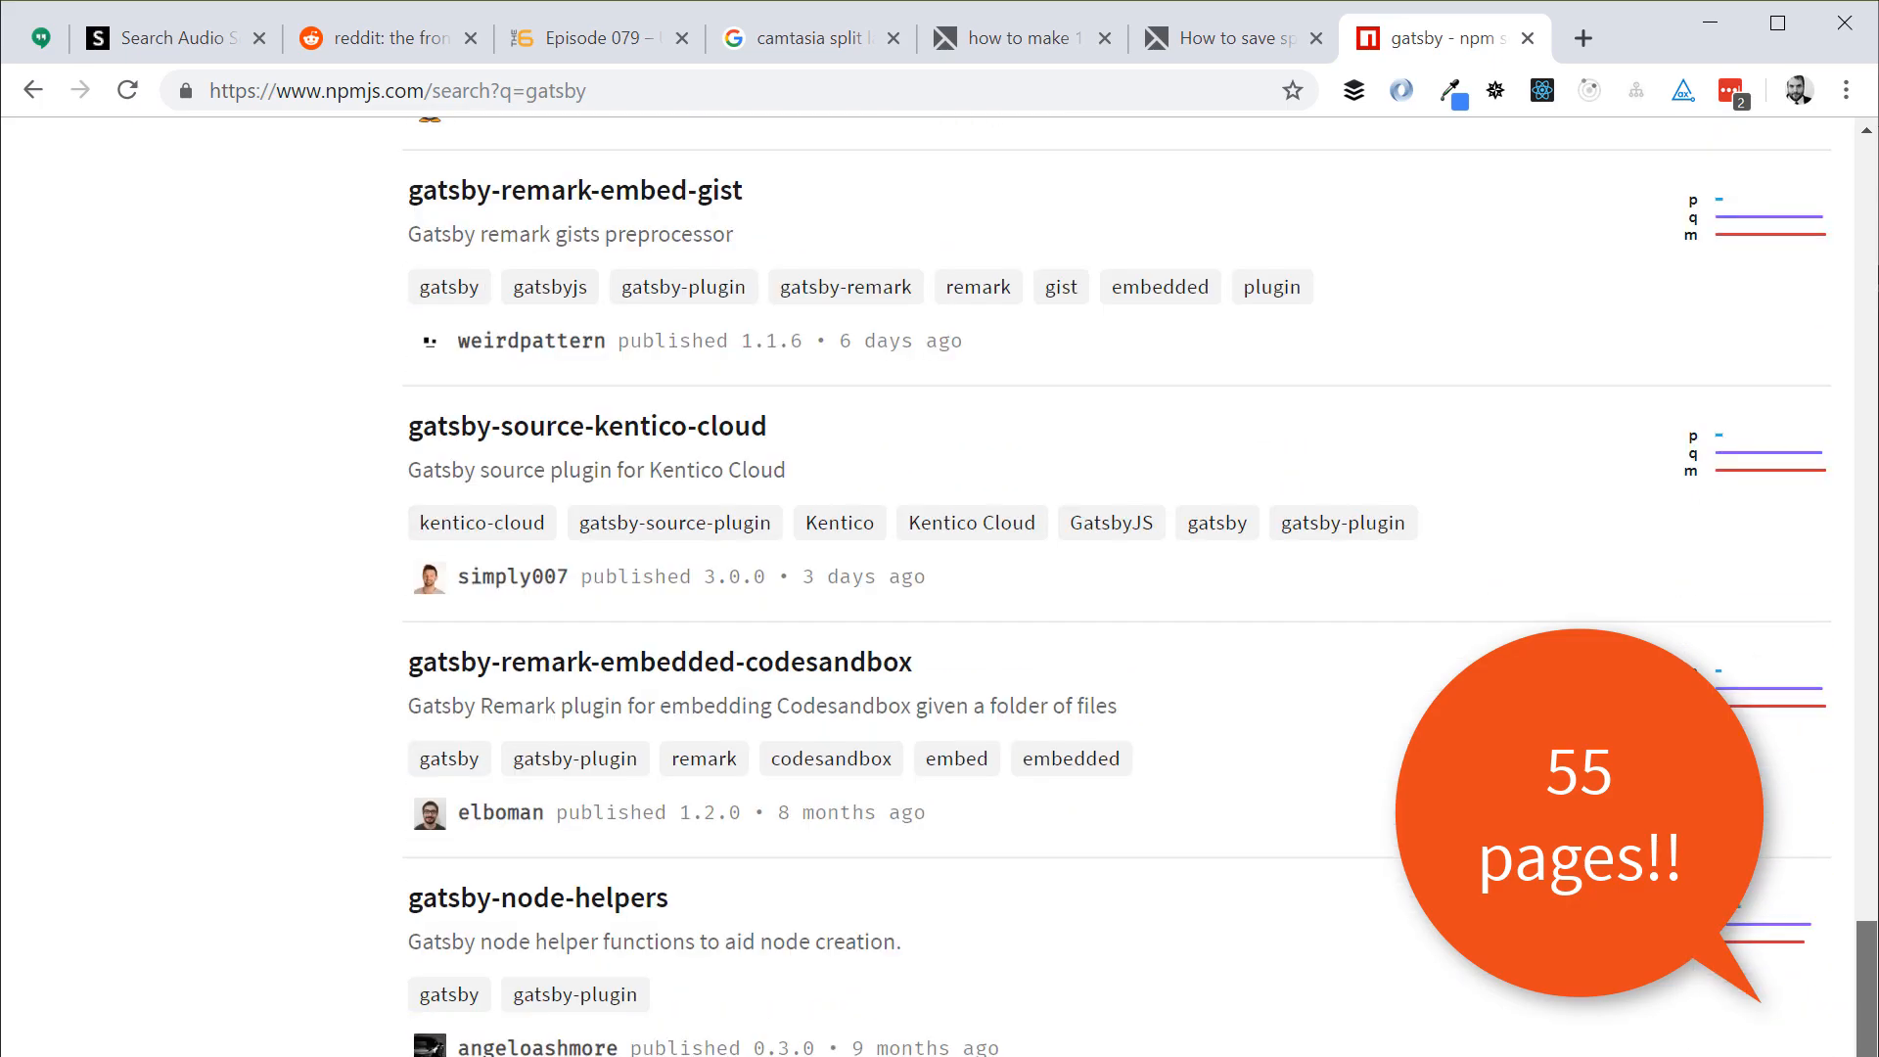
{"action": "scroll", "scroll_direction": "down", "scroll_amount": 3}
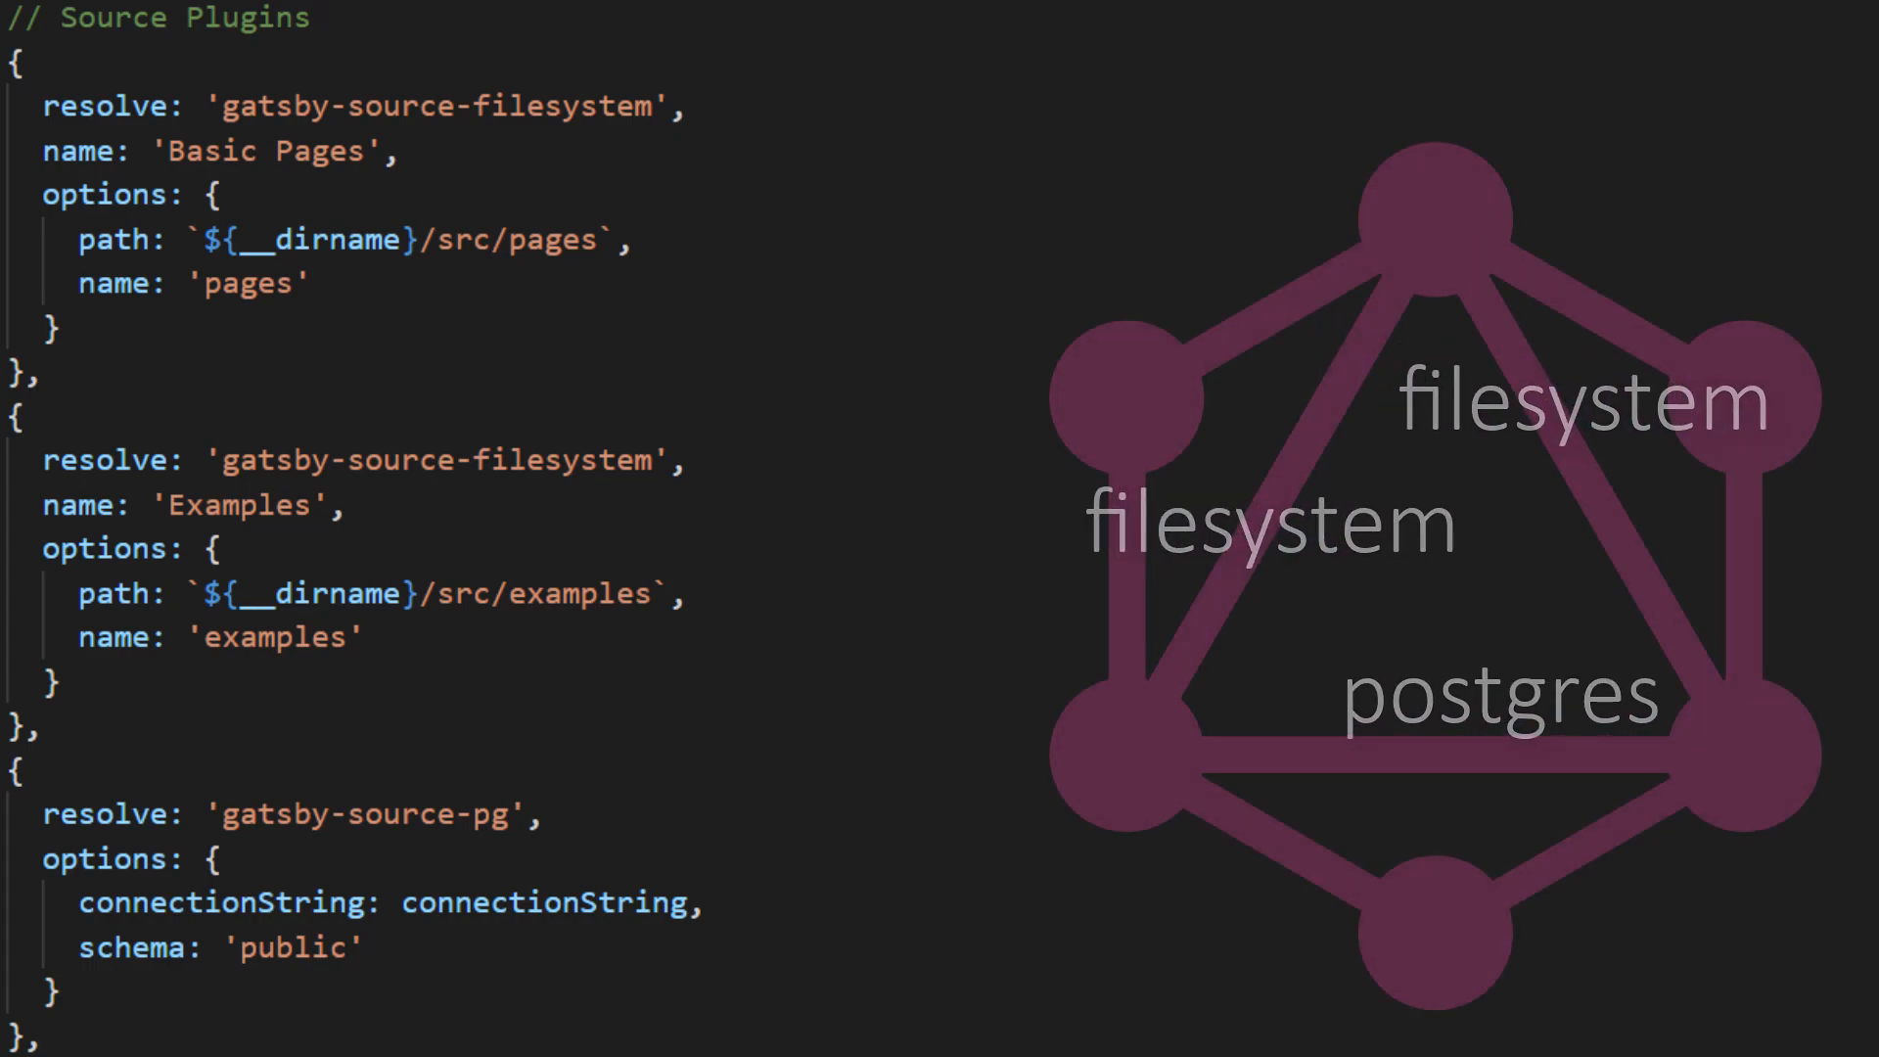
{"action": "scroll", "scroll_direction": "down", "scroll_amount": 3}
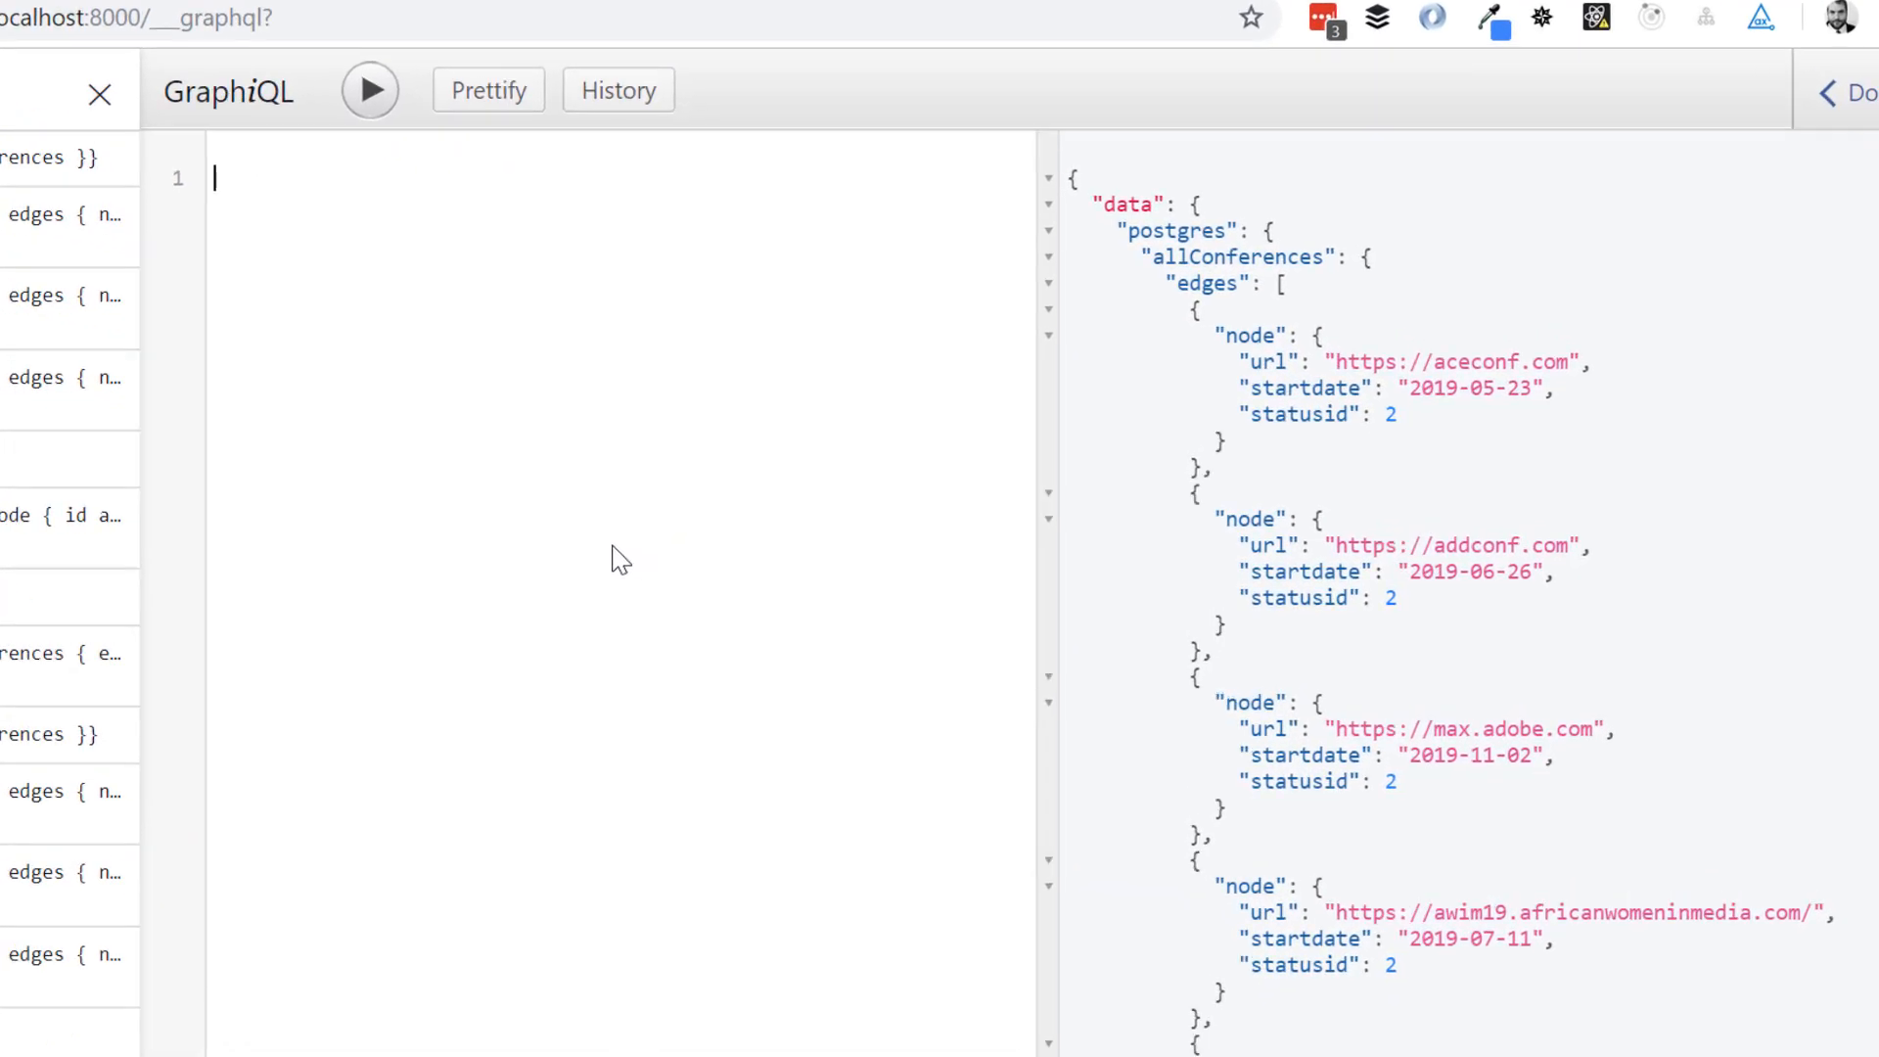
Step: Run an allFile query for id and absolutePath, then begin an allMarkdownRemark query
{"action": "type", "text": "allFile {"}
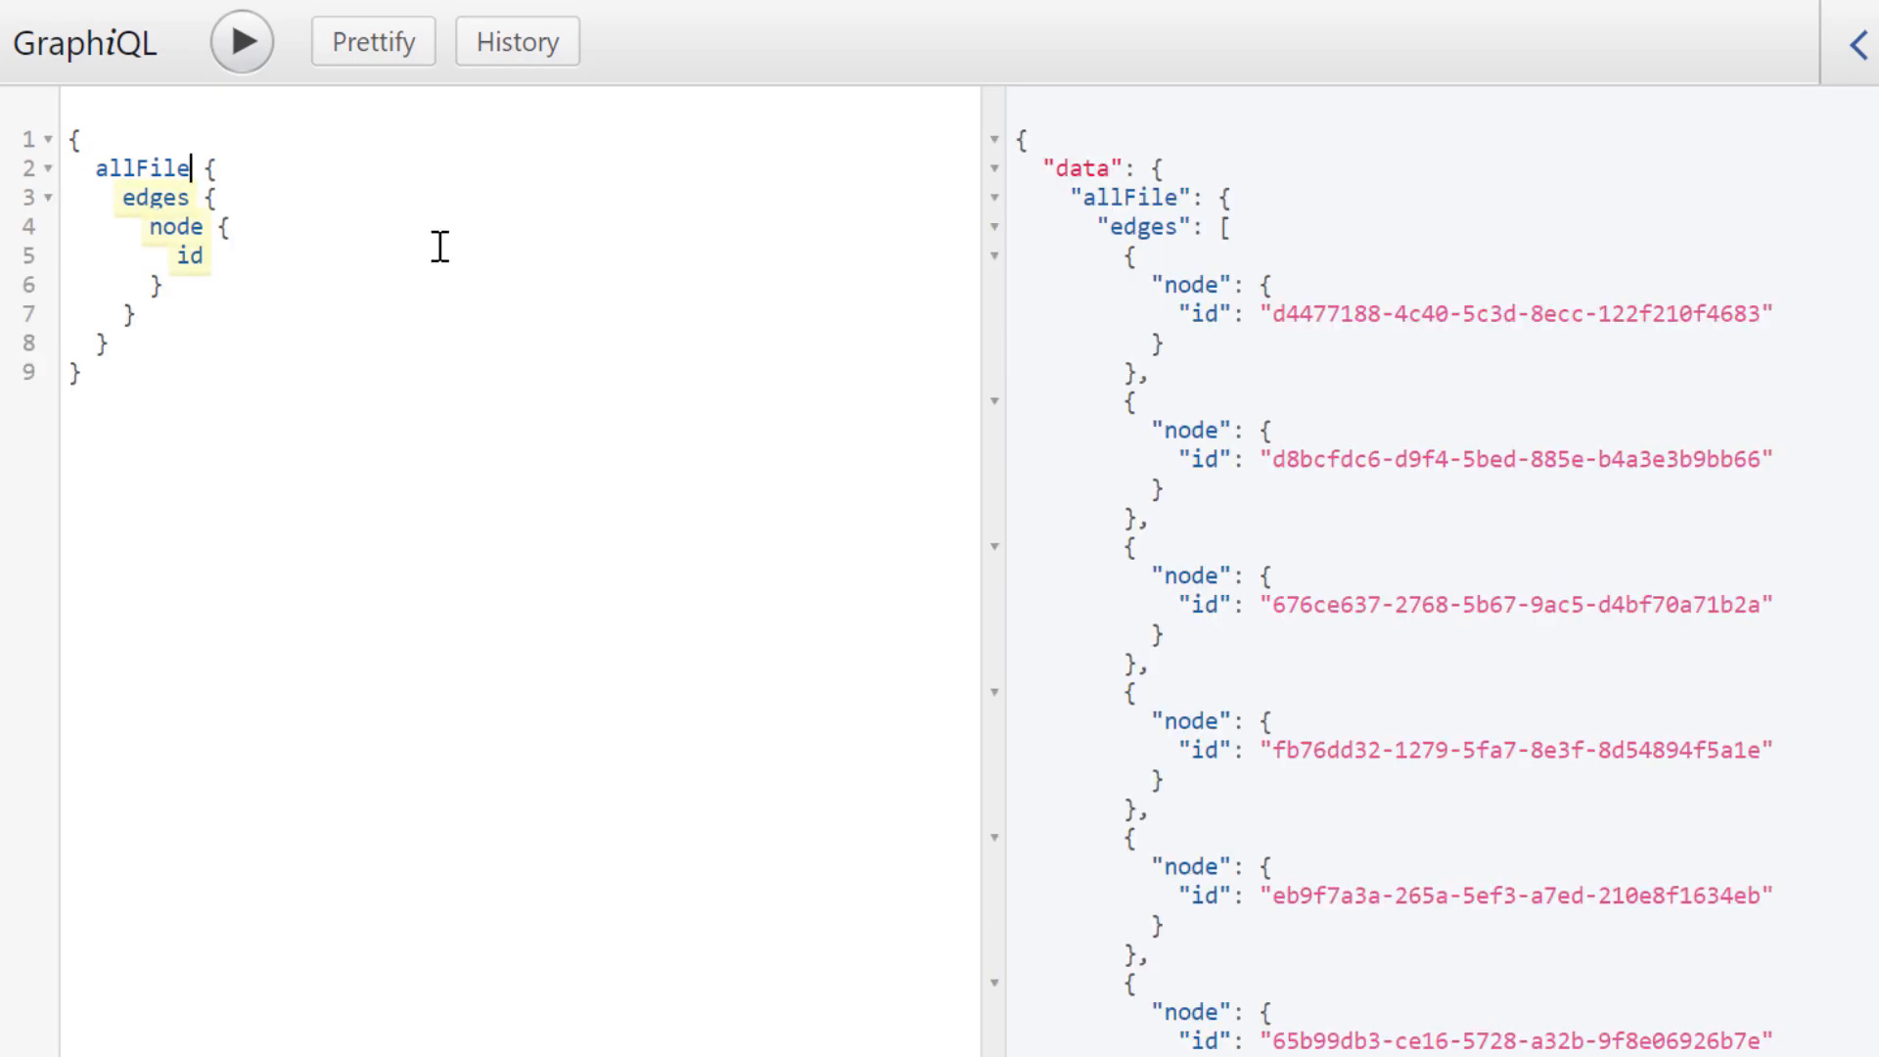
{"action": "type", "text": "absolutePath"}
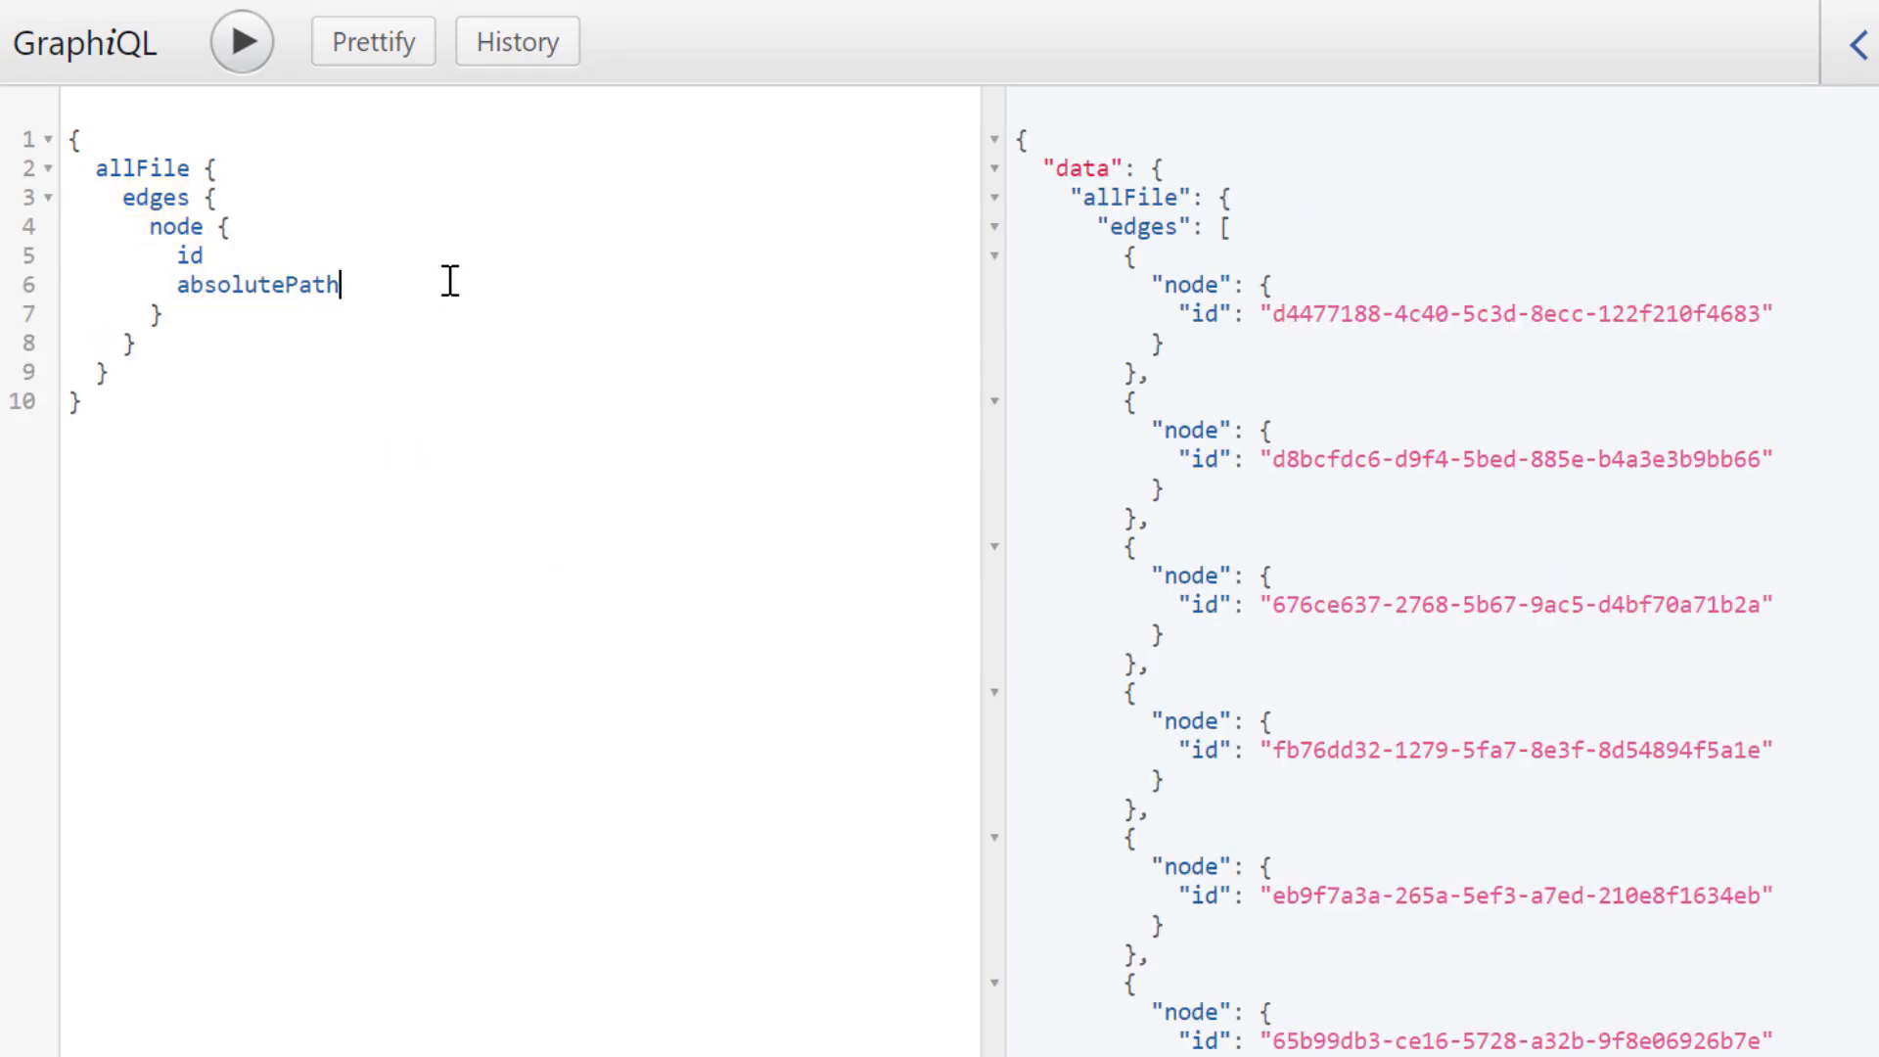
{"action": "left_click", "coordinate": [242, 42]}
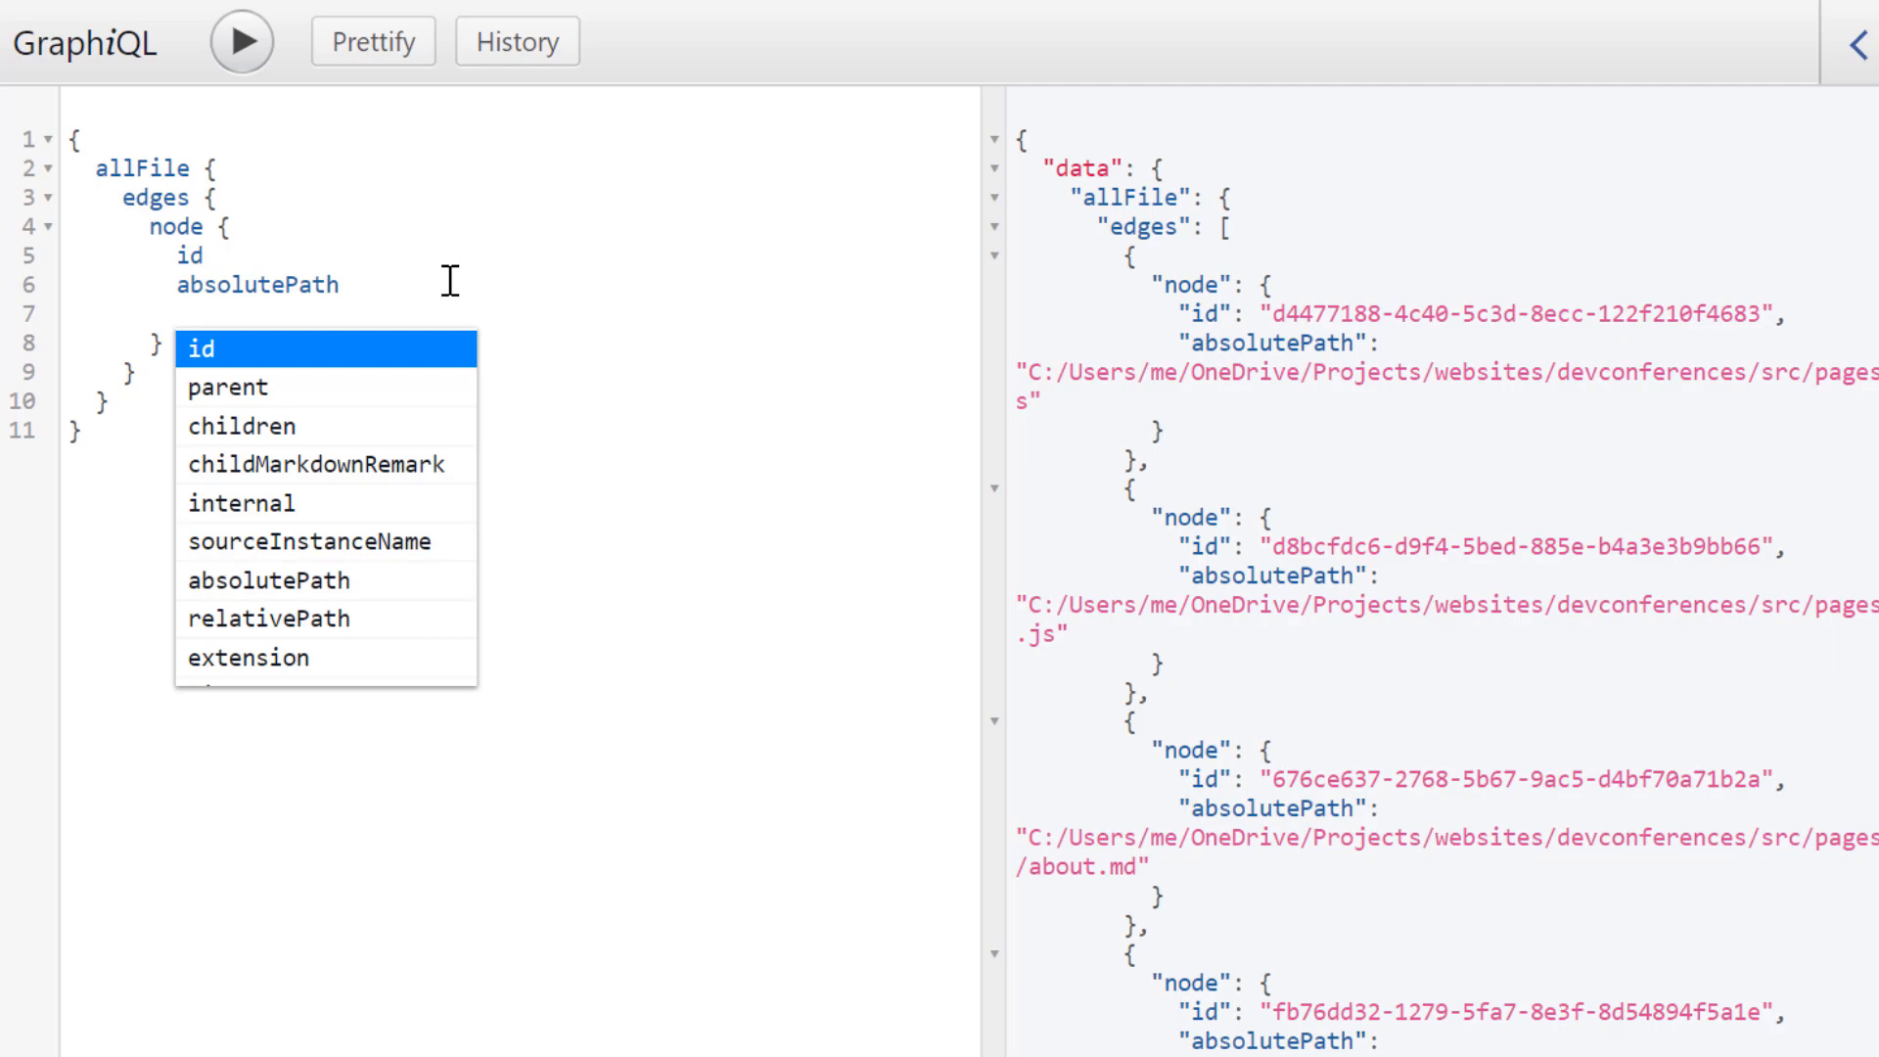
{"action": "mouse_move", "coordinate": [394, 959]}
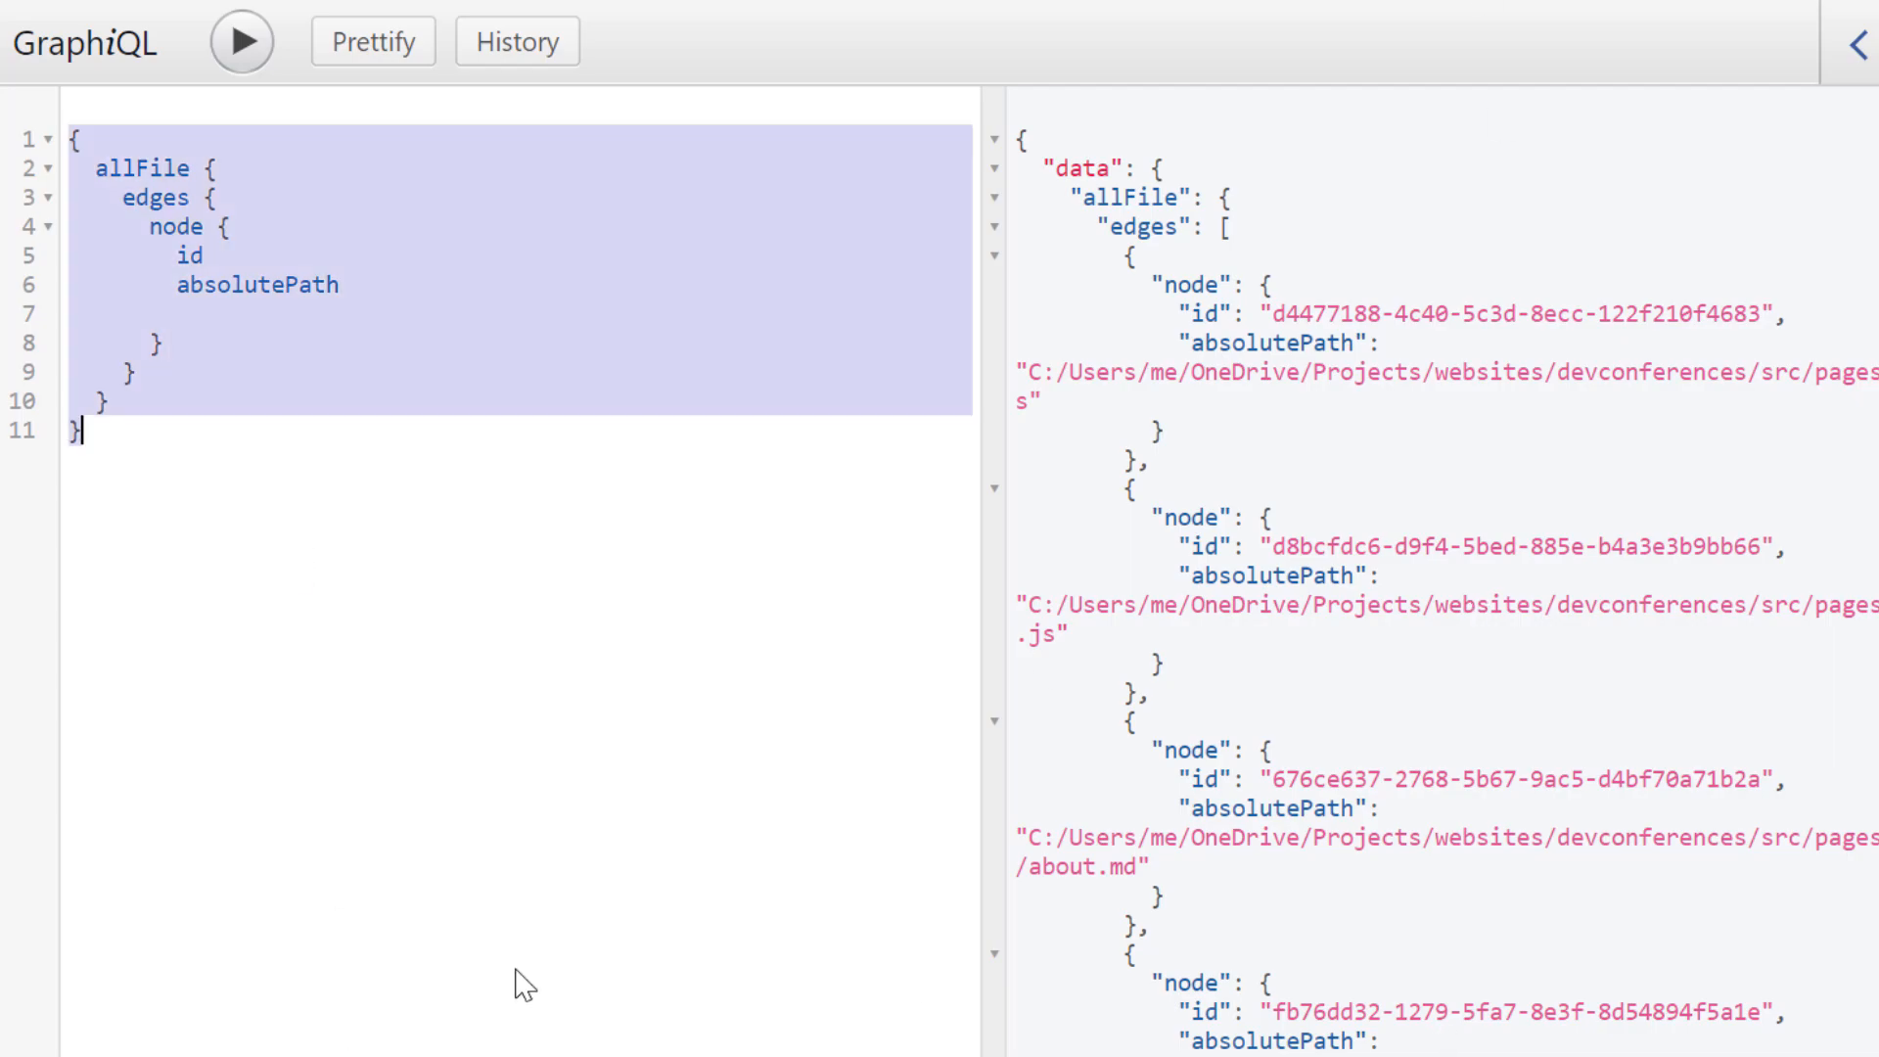
{"action": "type", "text": "all"}
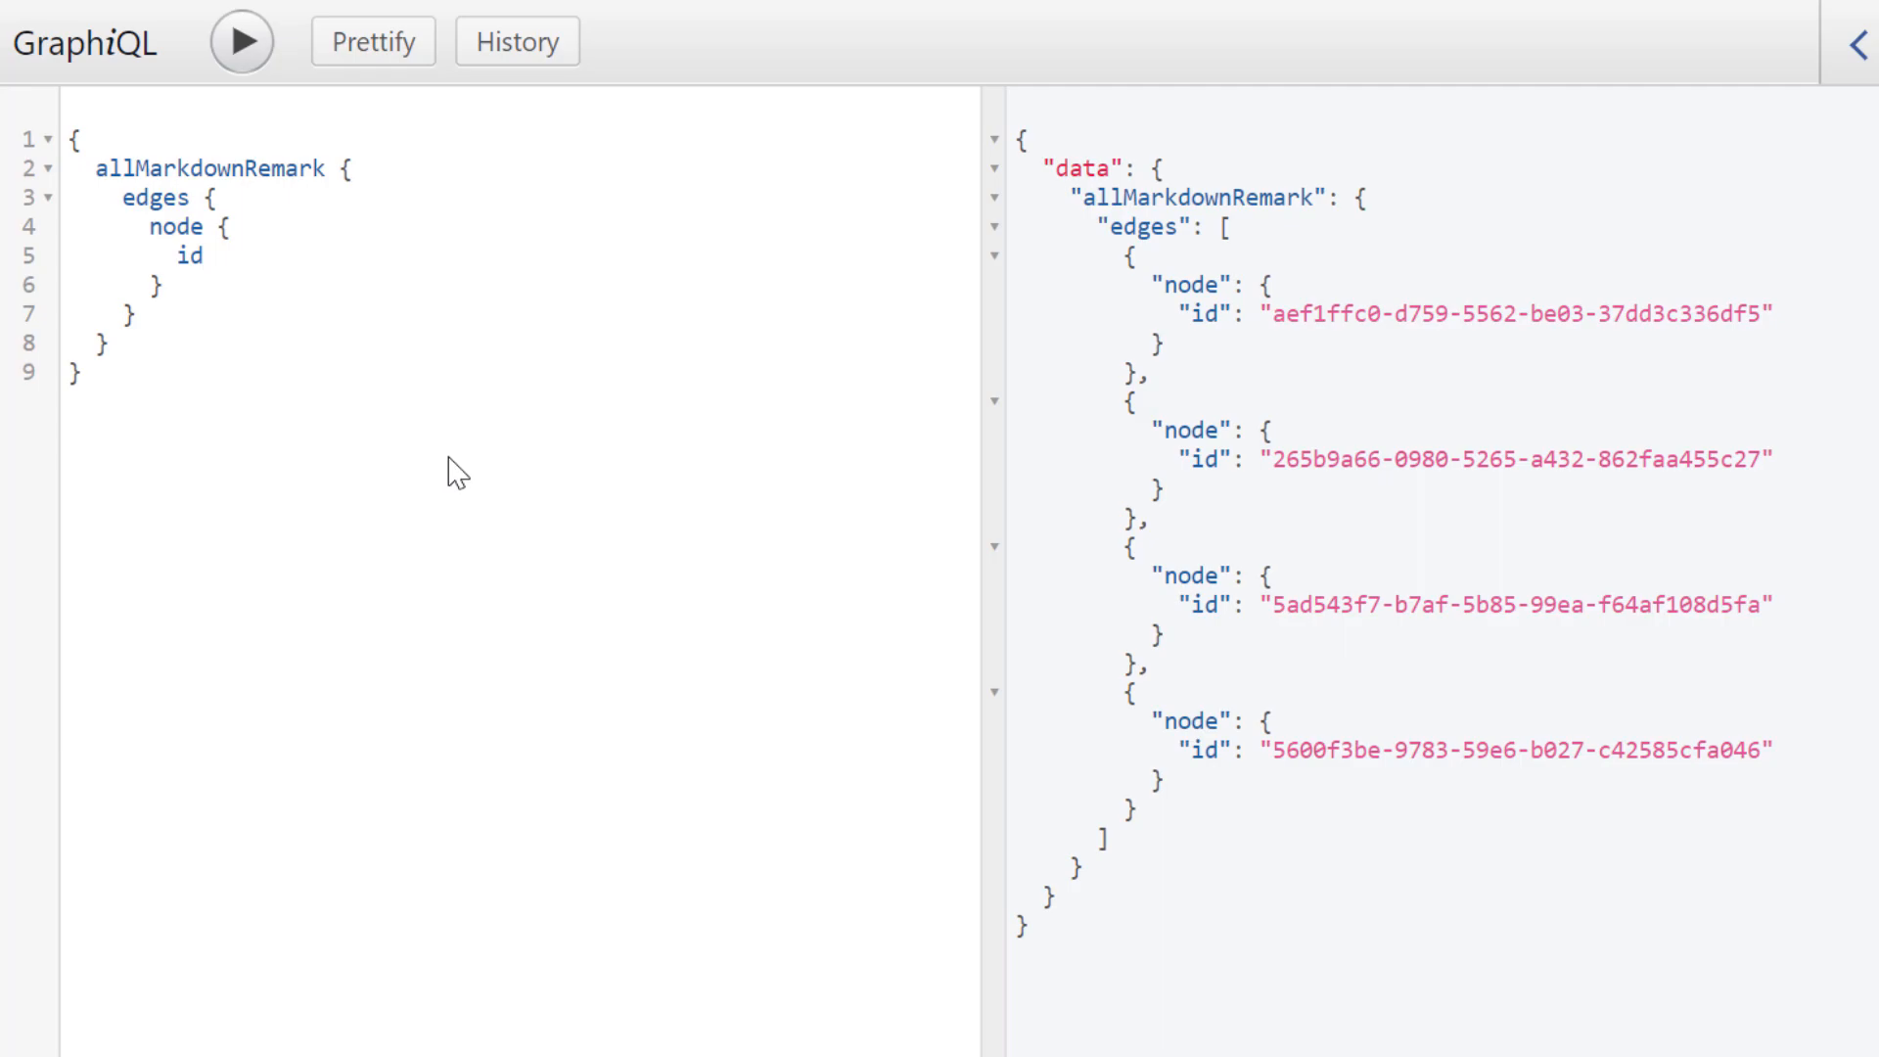
{"action": "mouse_move", "coordinate": [348, 213]}
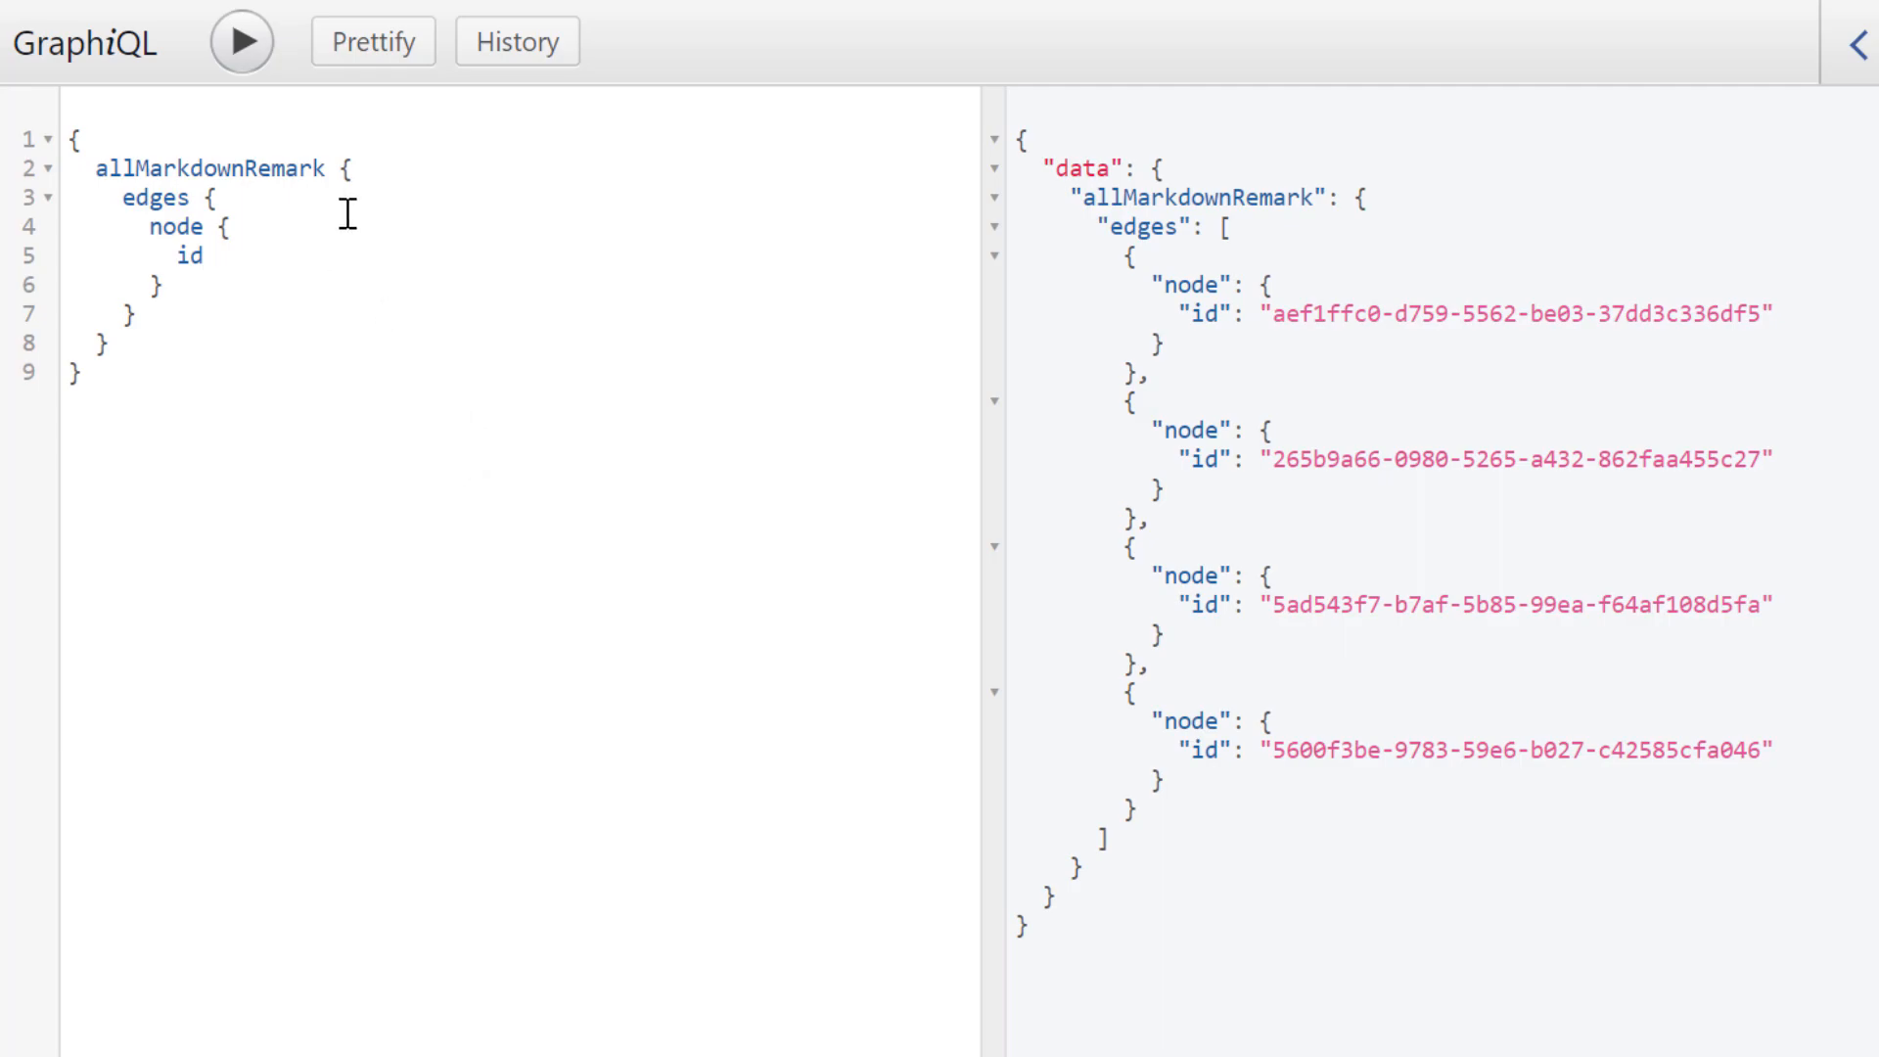
Step: Add frontmatter, rawMarkdownBody and html to the markdown query, run it, then clear it
{"action": "type", "text": "frontmatter {"}
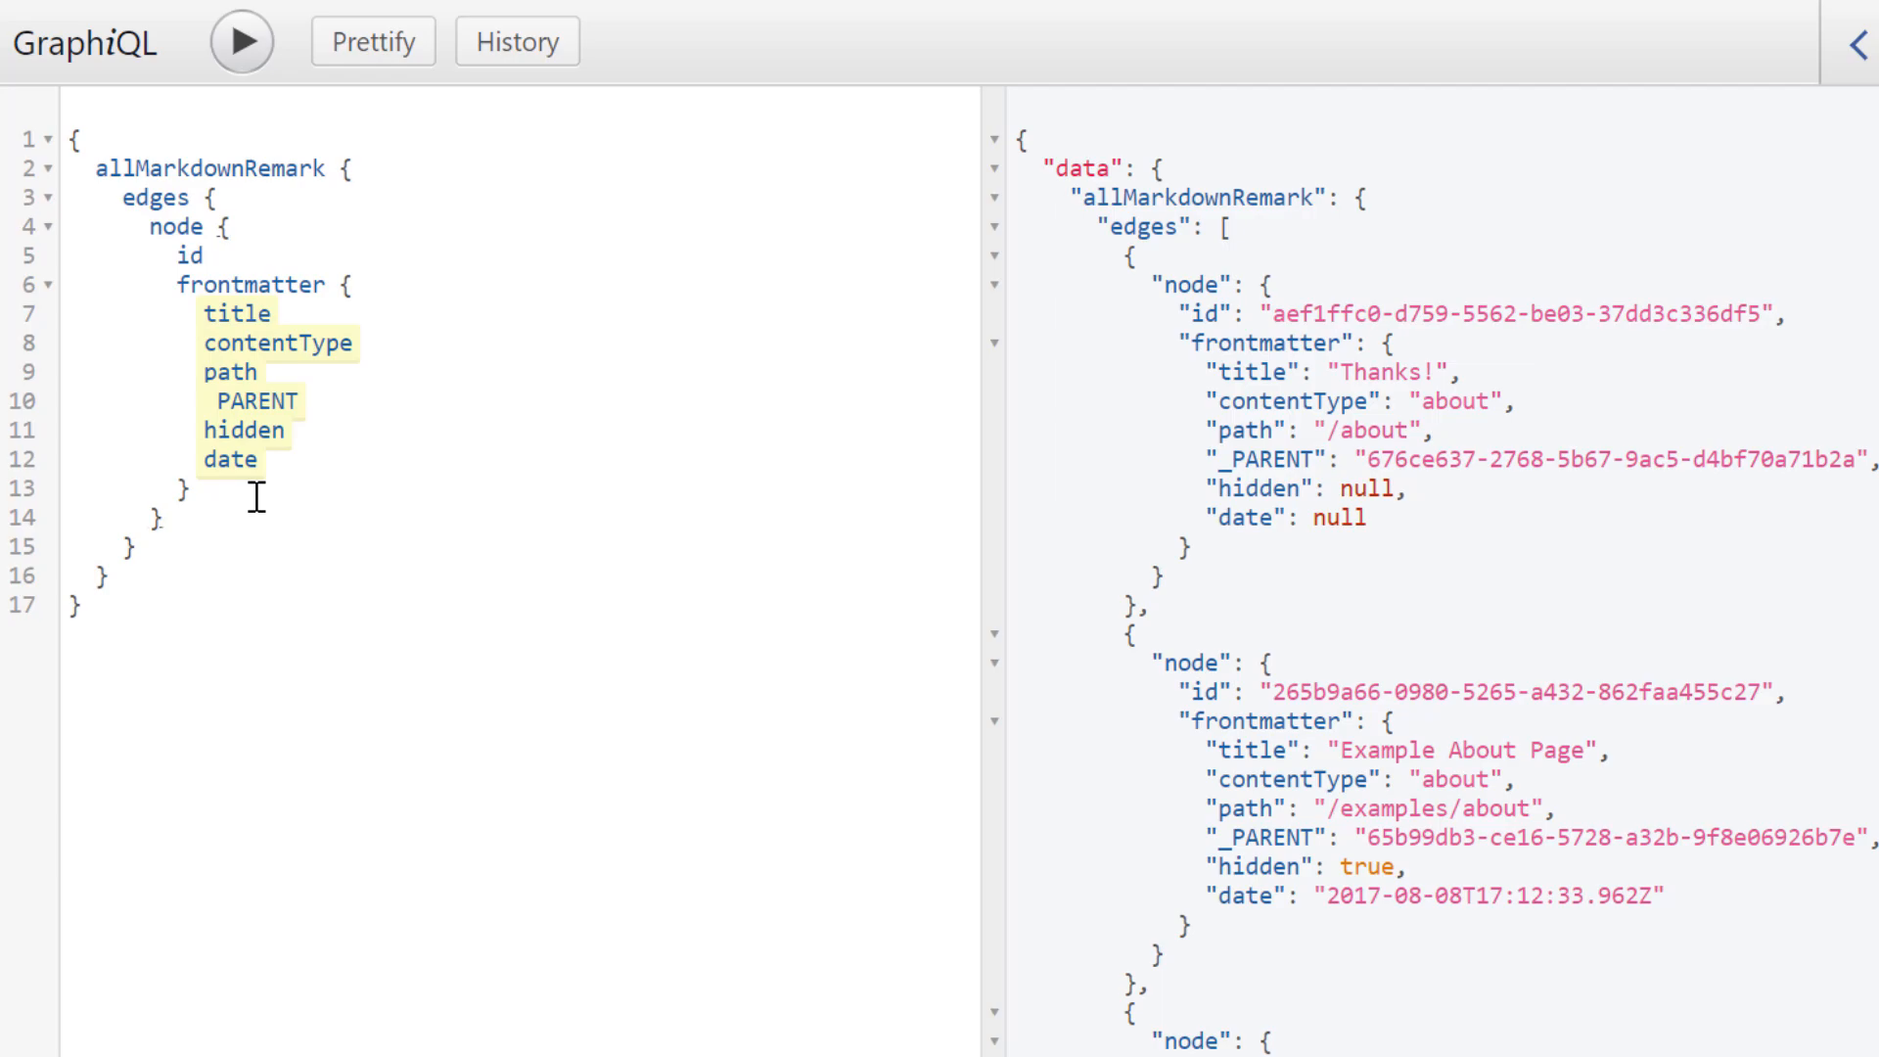
{"action": "type", "text": "raw"}
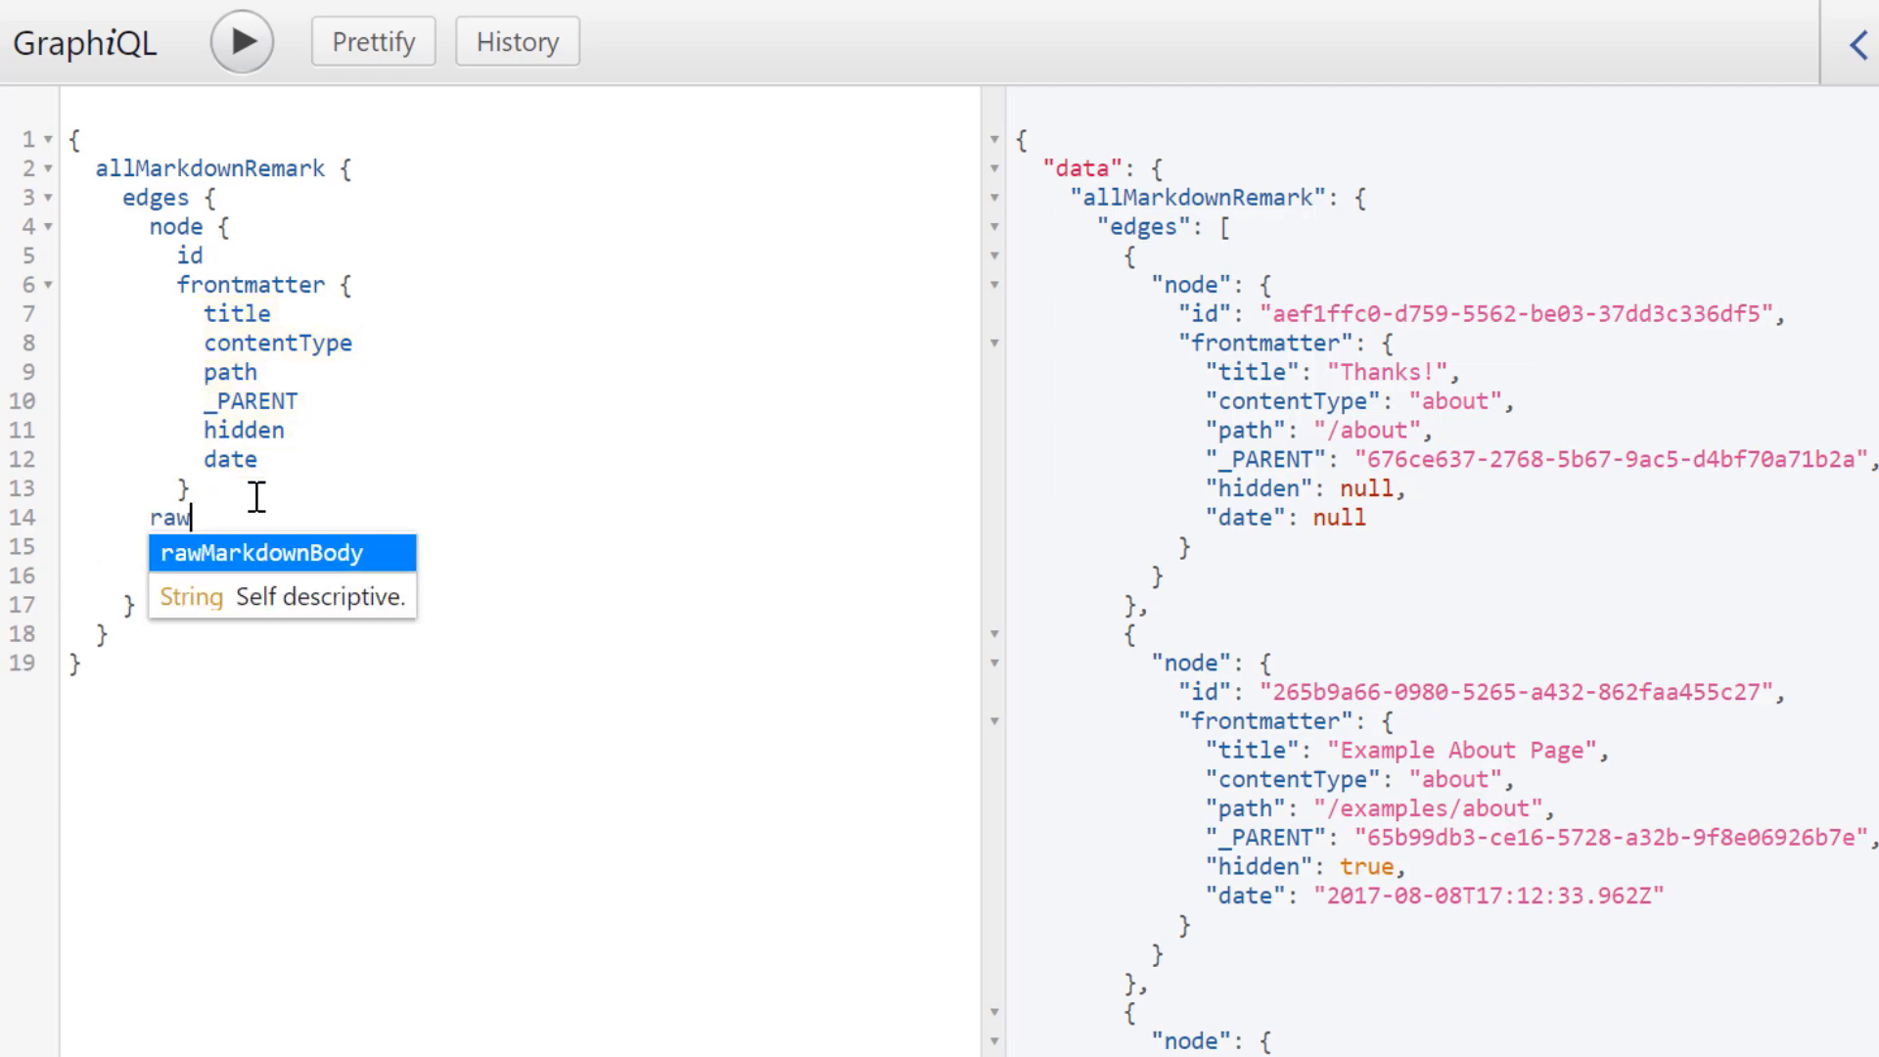
{"action": "type", "text": "htm"}
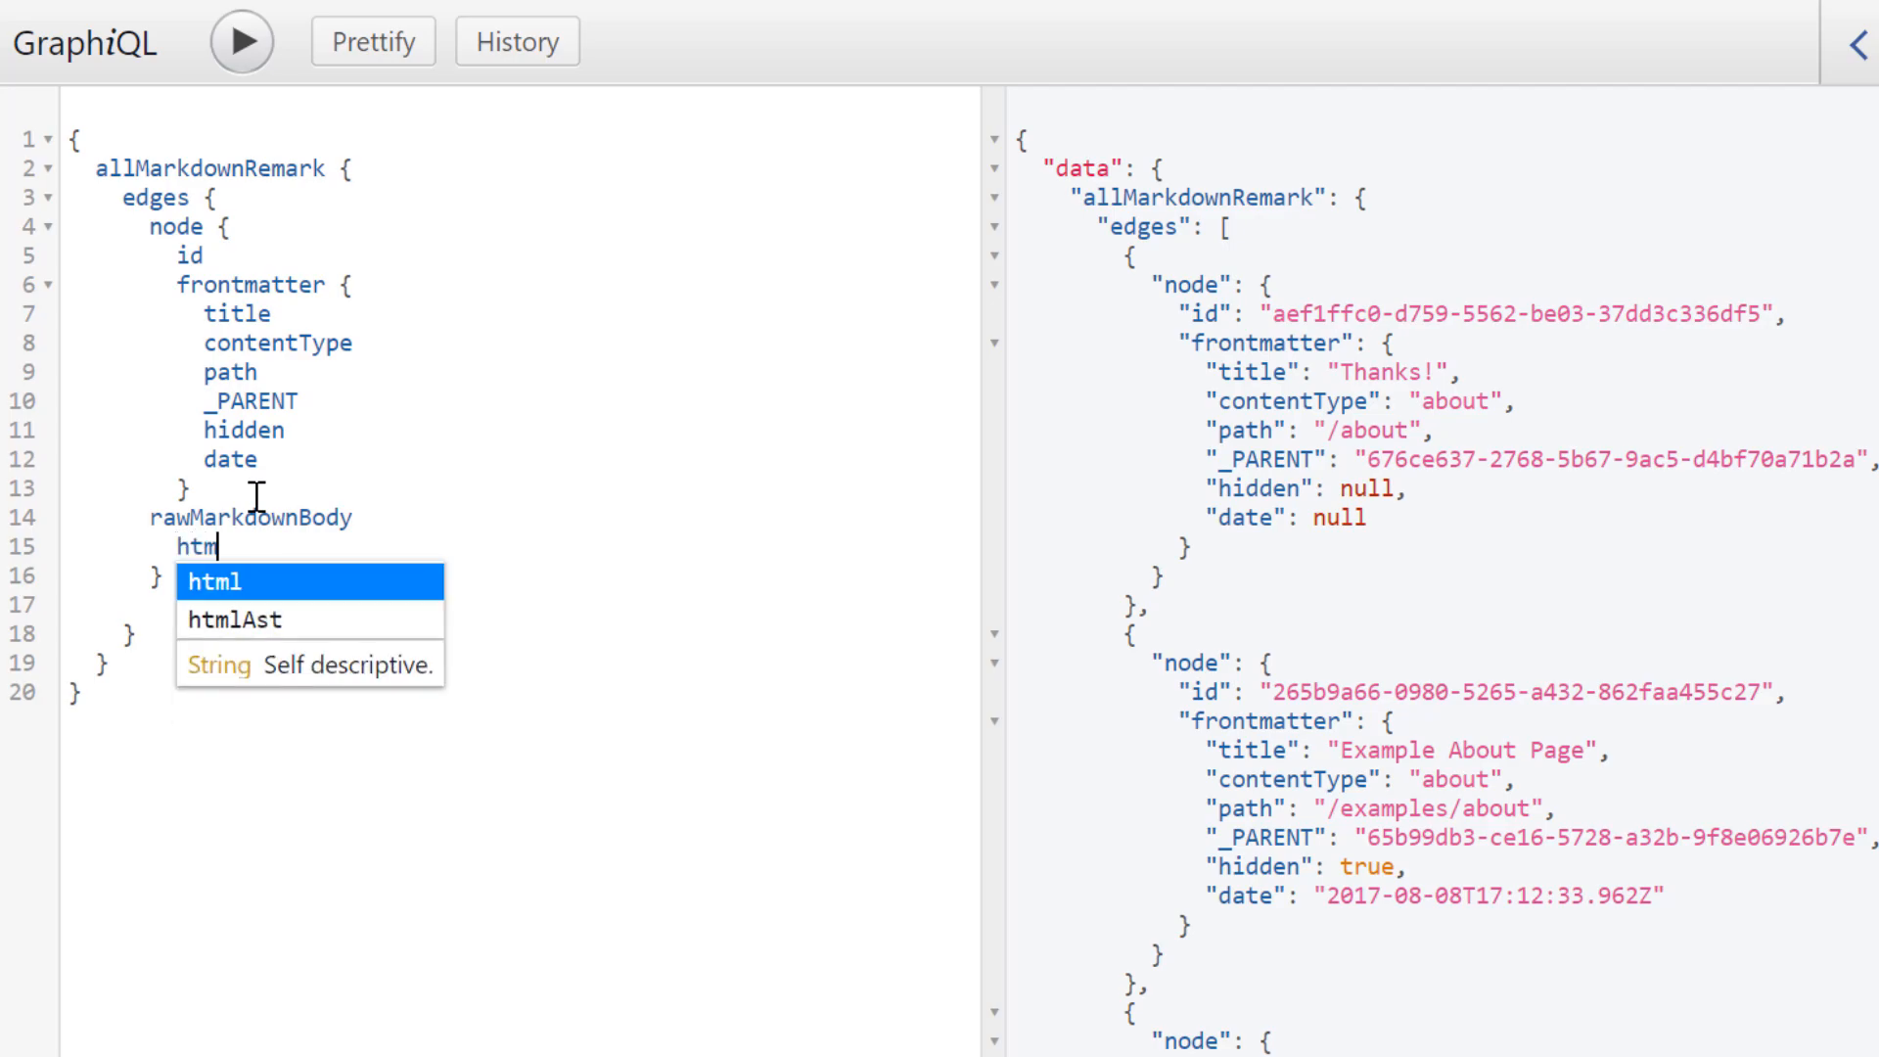
{"action": "left_click", "coordinate": [240, 42]}
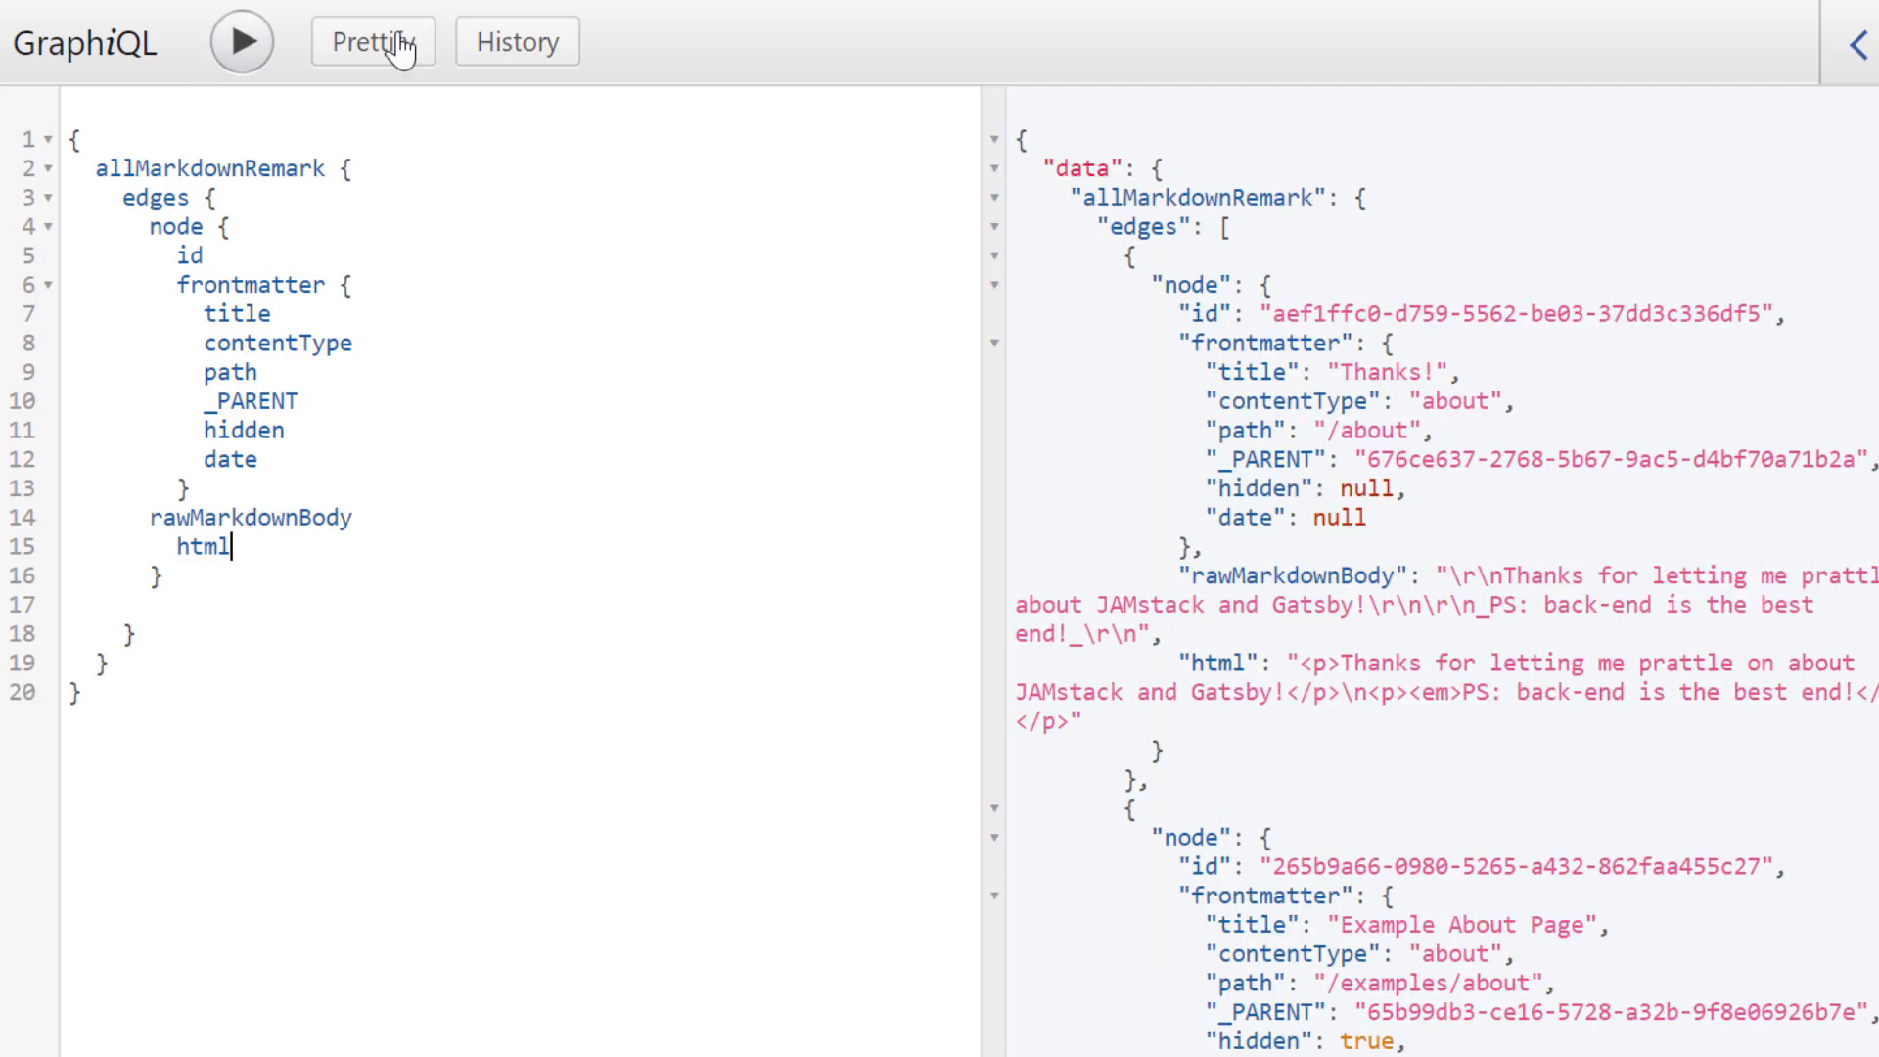
{"action": "left_click", "coordinate": [373, 42]}
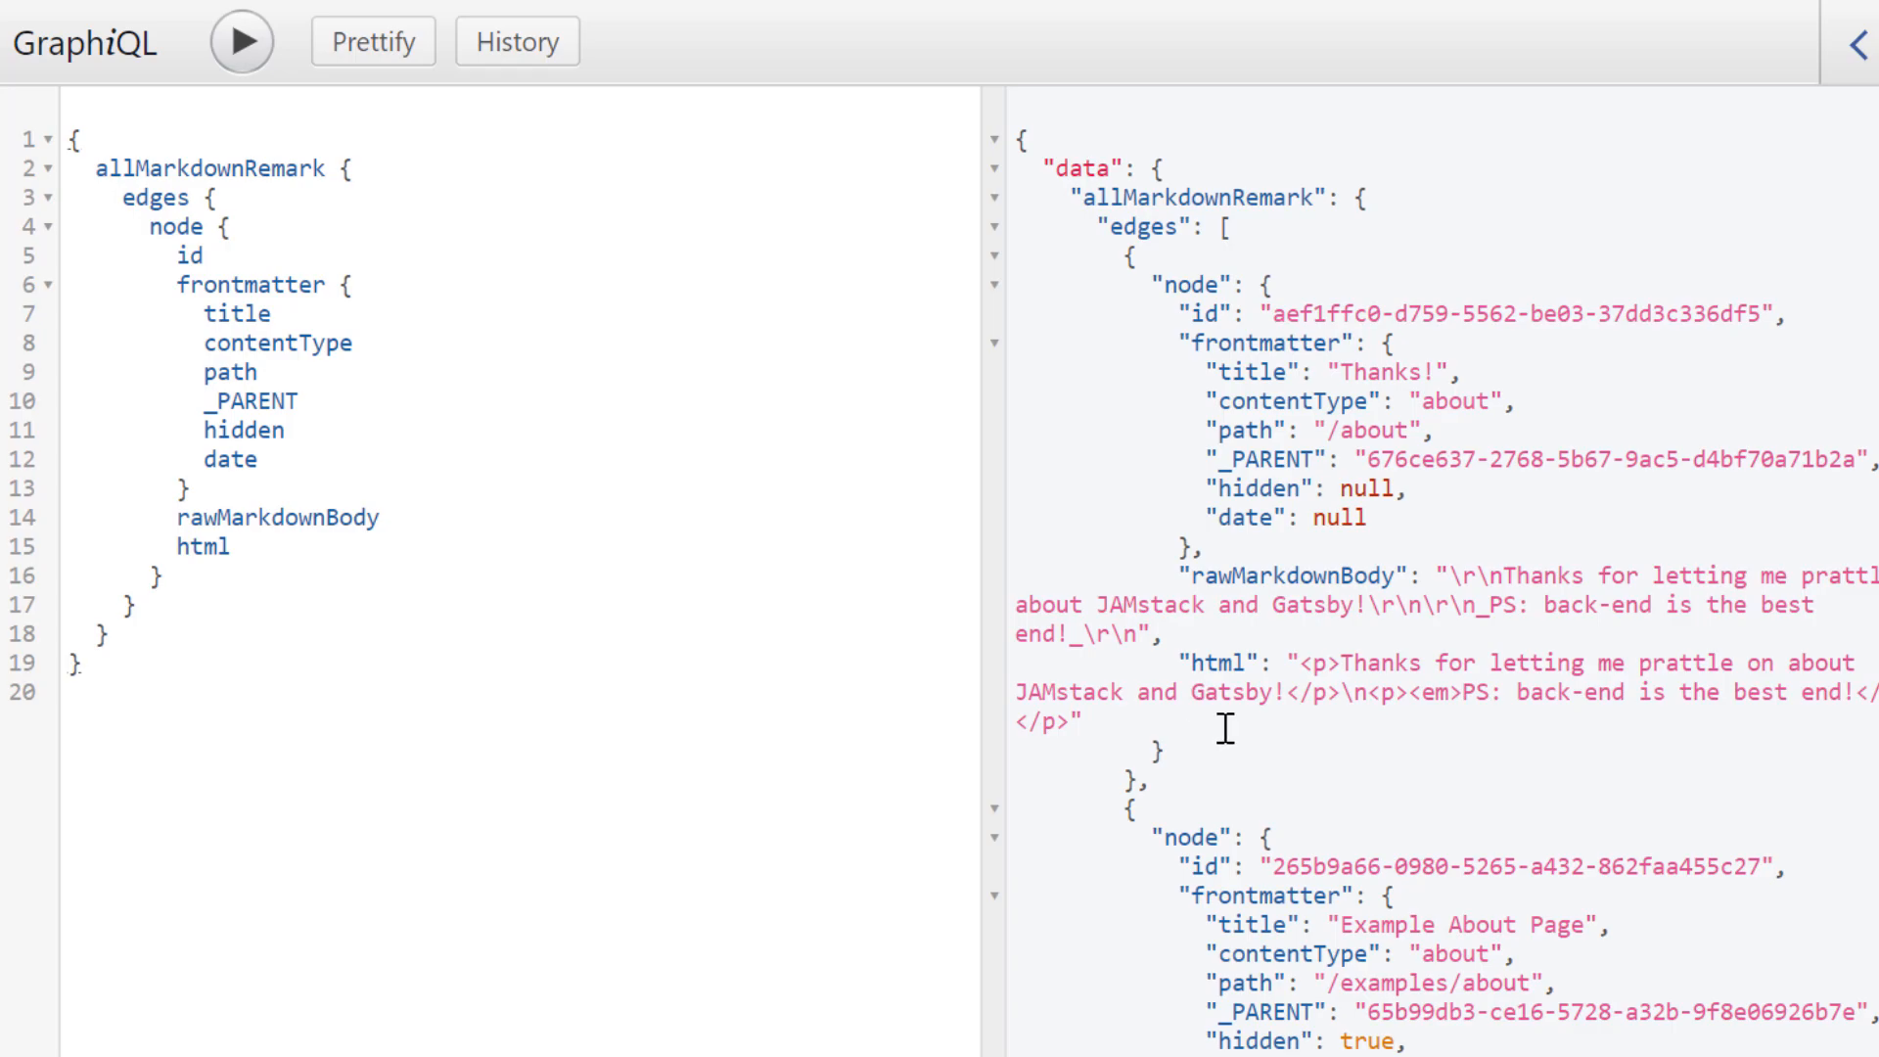
{"action": "mouse_move", "coordinate": [1344, 992]}
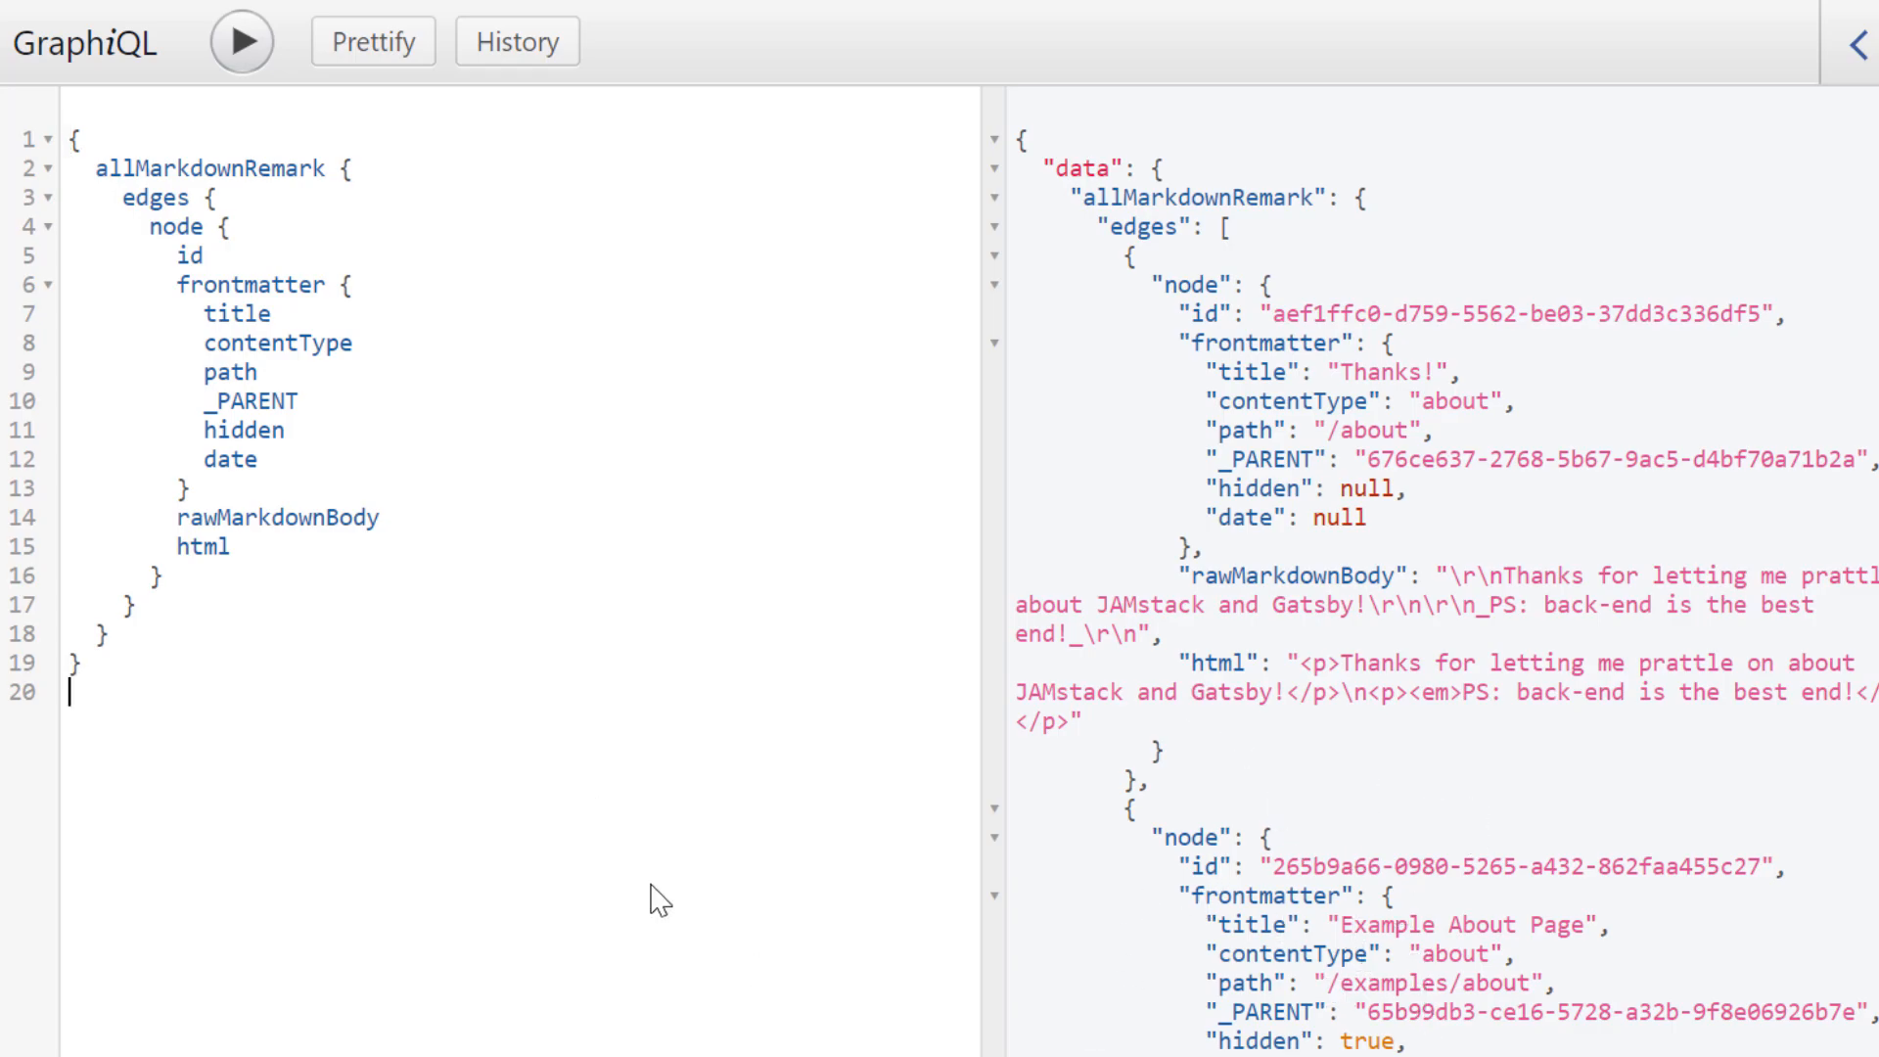
{"action": "key", "text": "ctrl+a"}
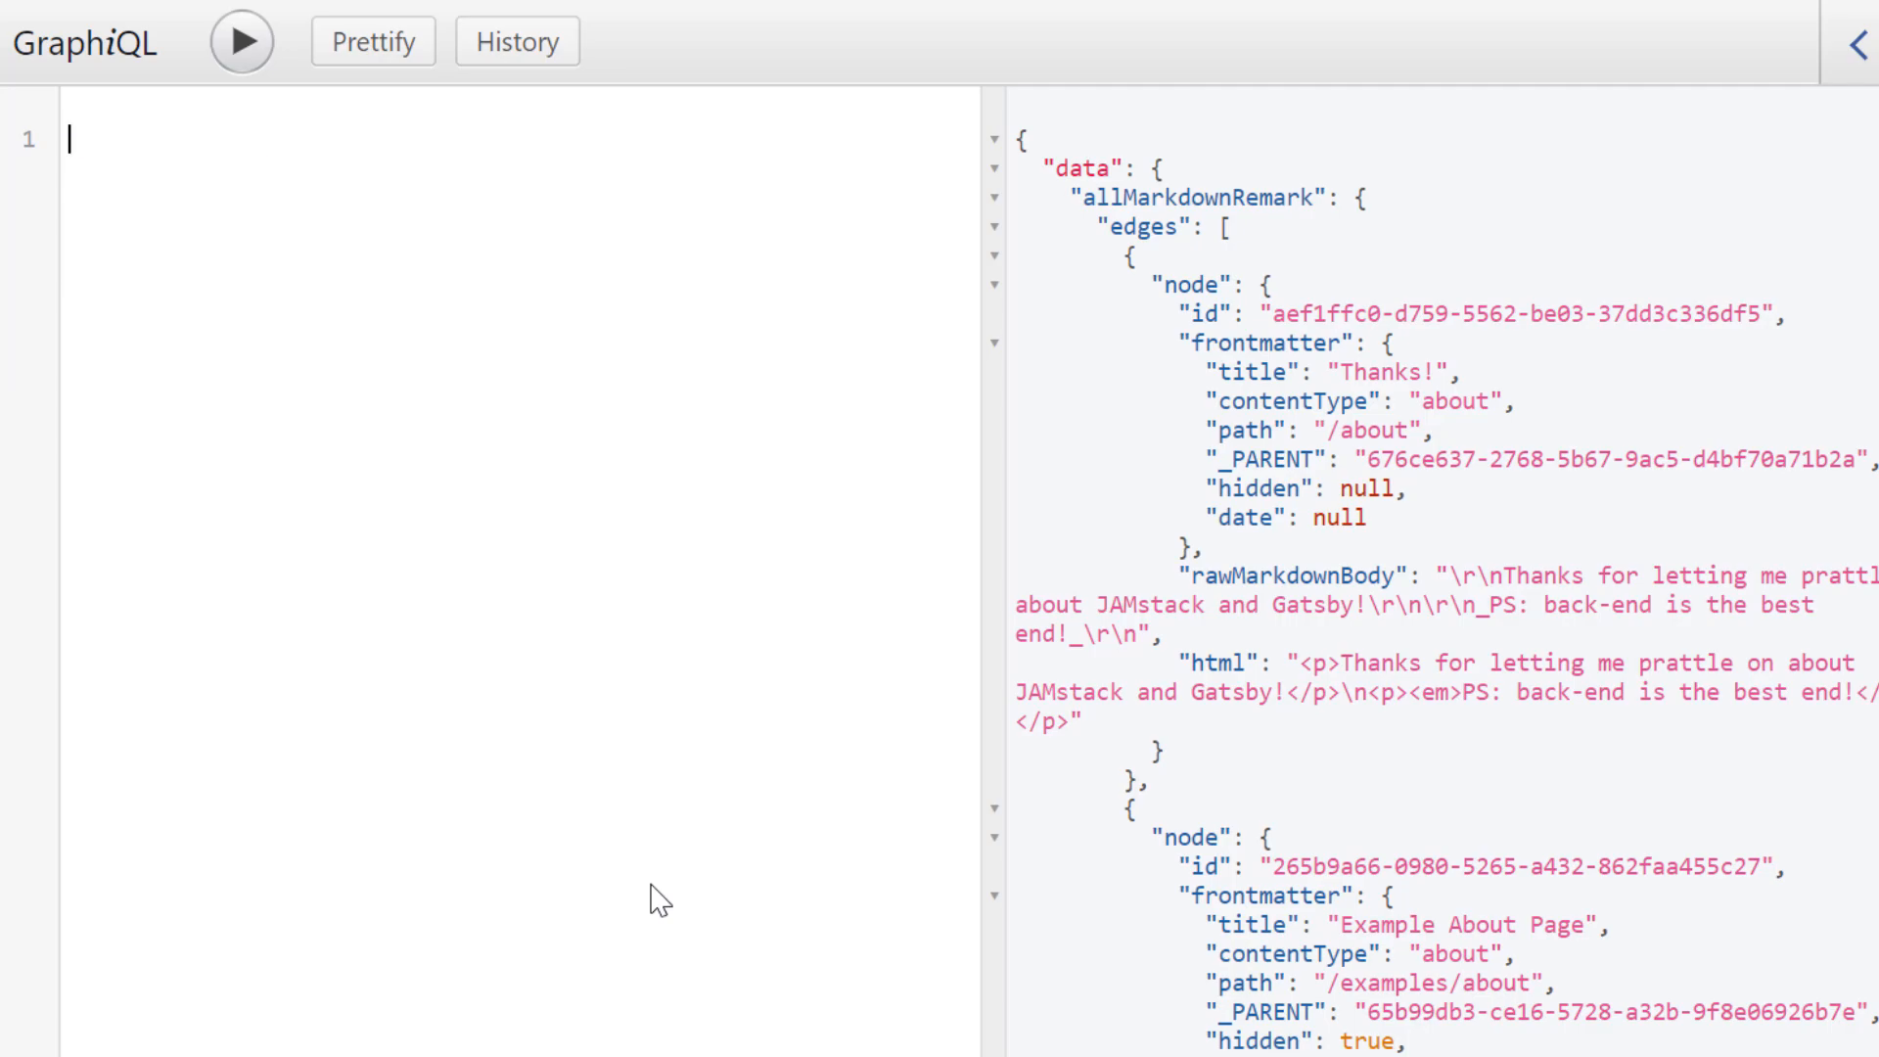
Step: Write a GraphiQL query for postgres allConferences with url, startdate and statusid
{"action": "type", "text": "postgres"}
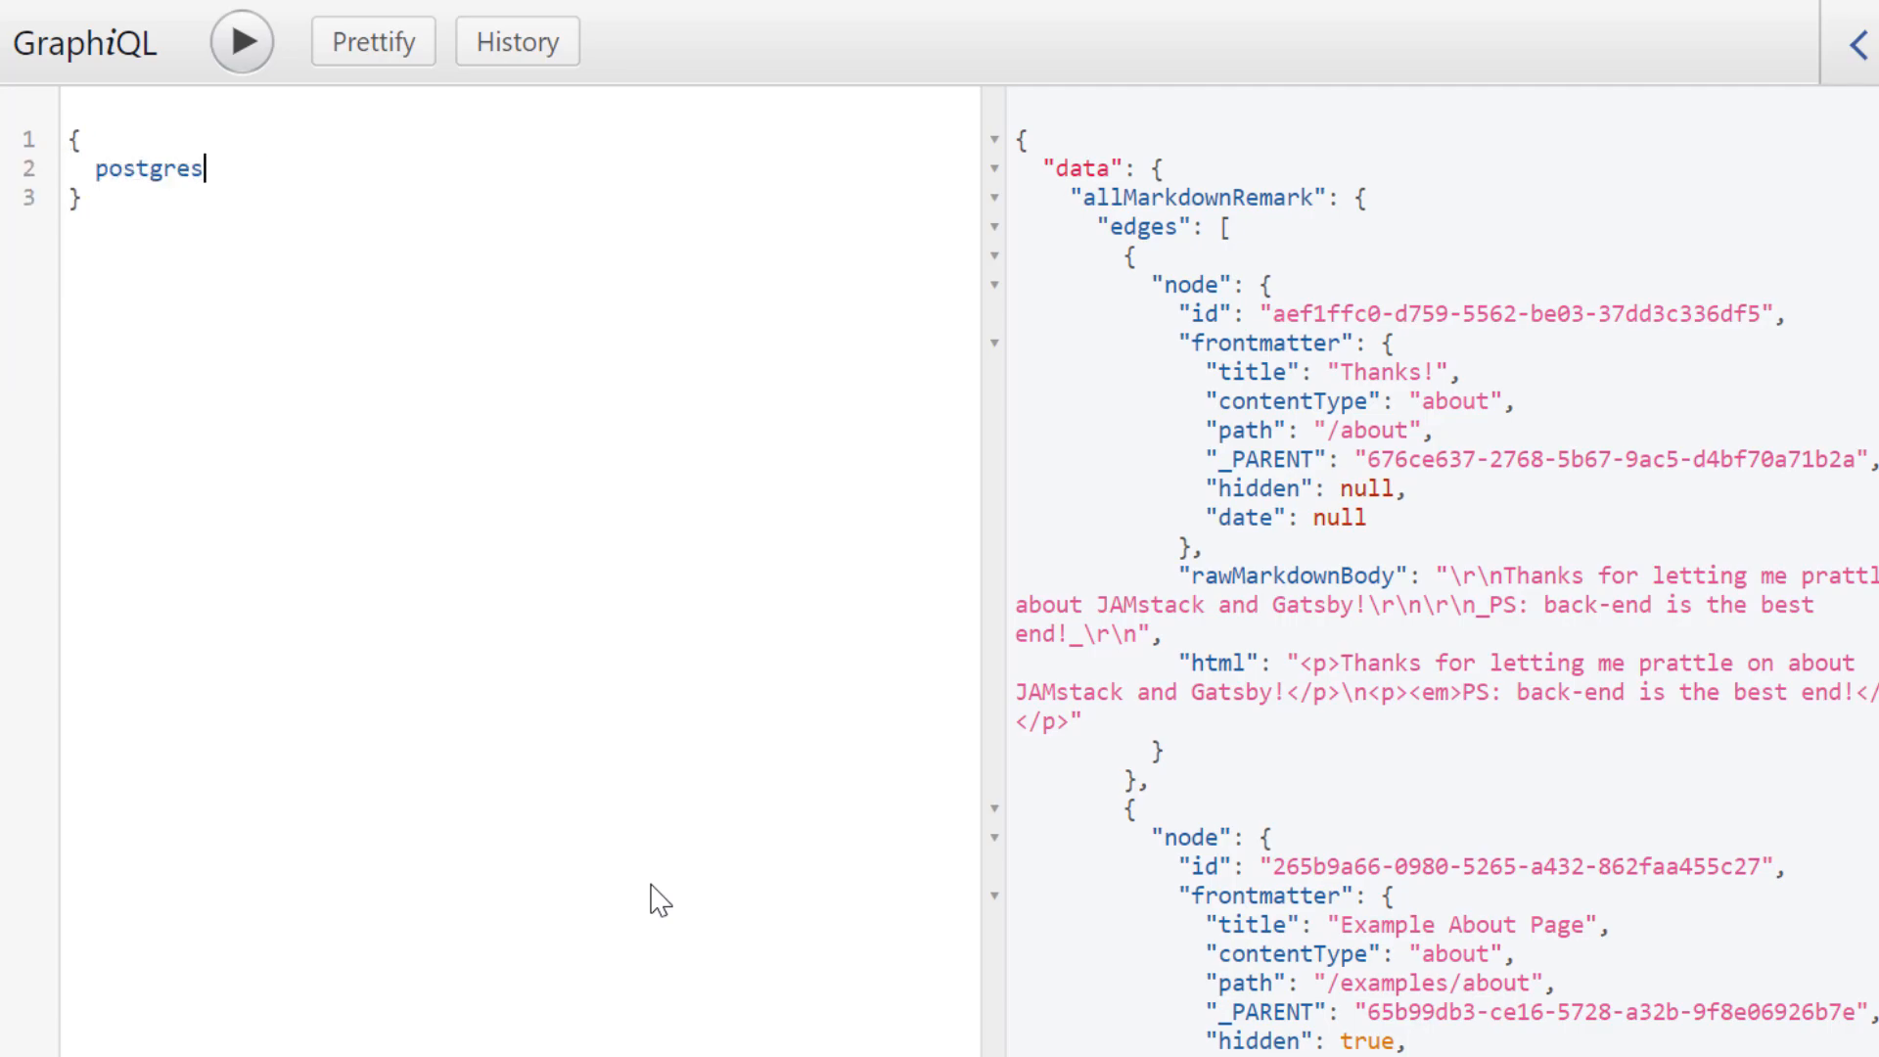
{"action": "type", "text": "{"}
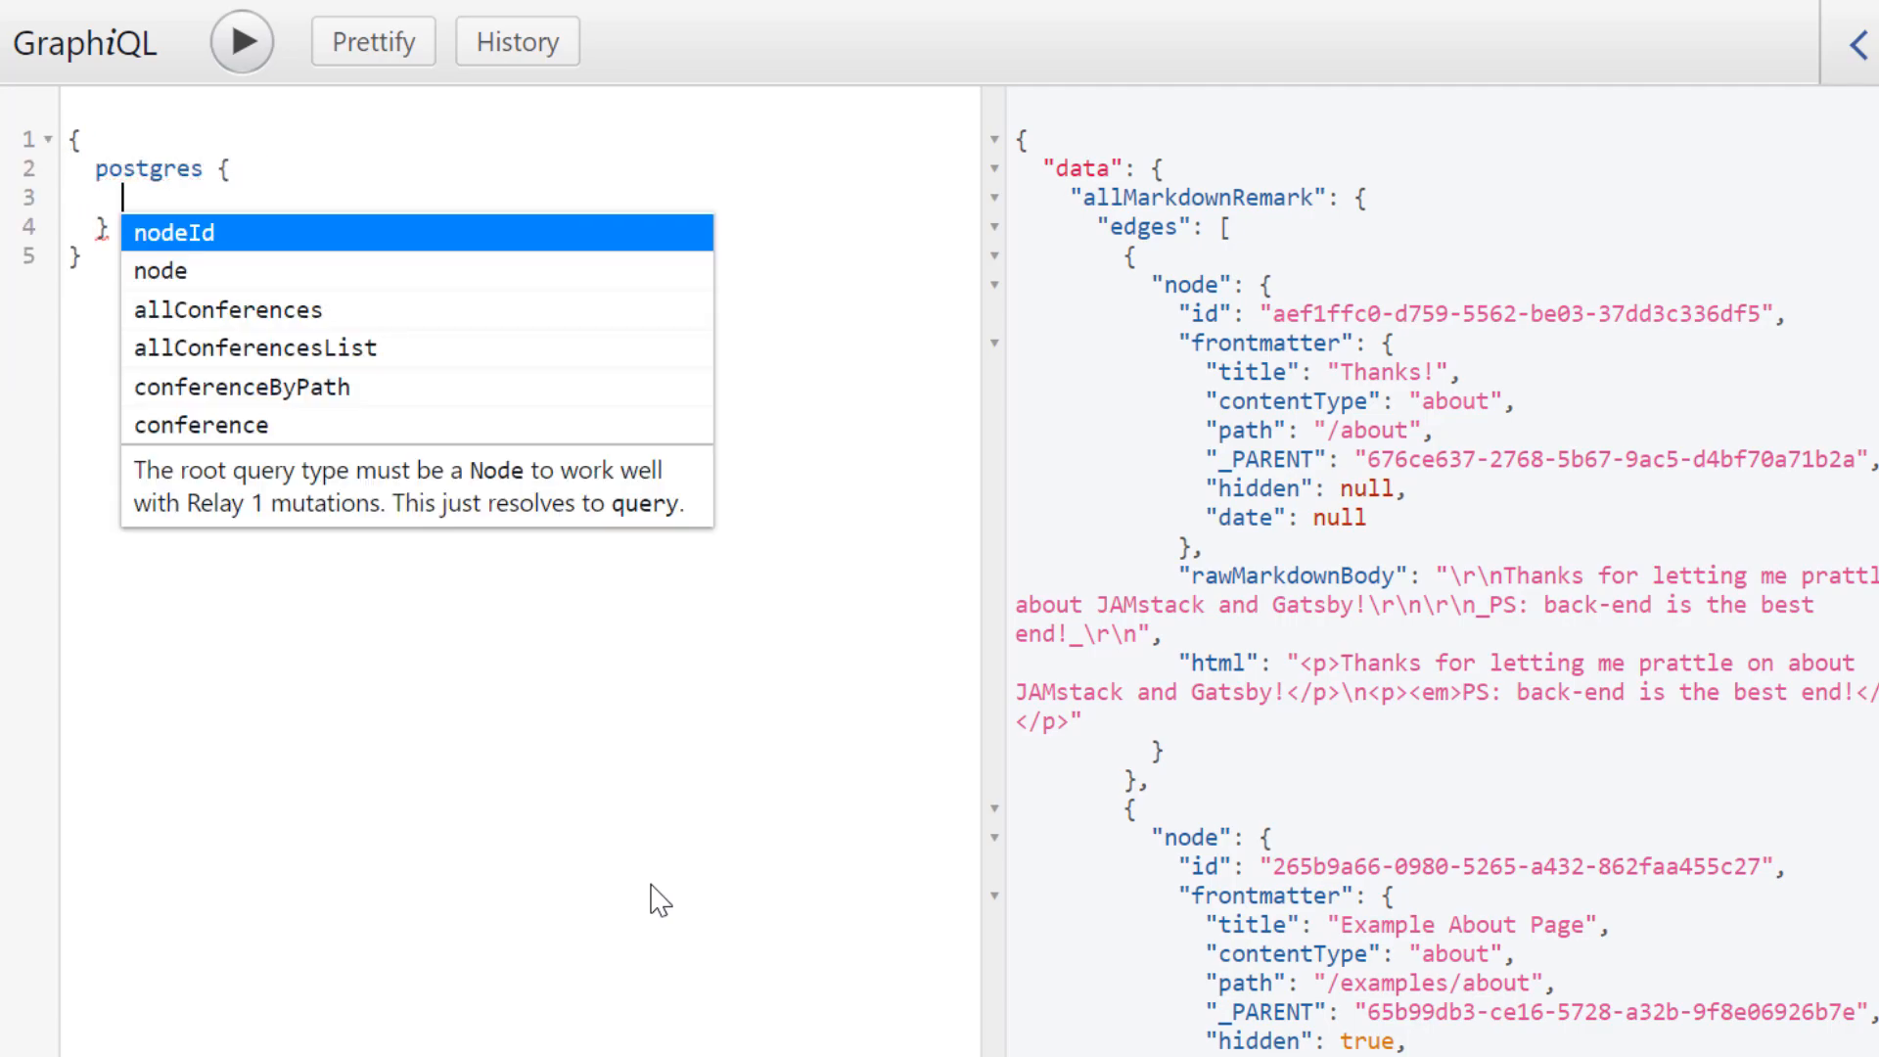
{"action": "type", "text": "allConferences {"}
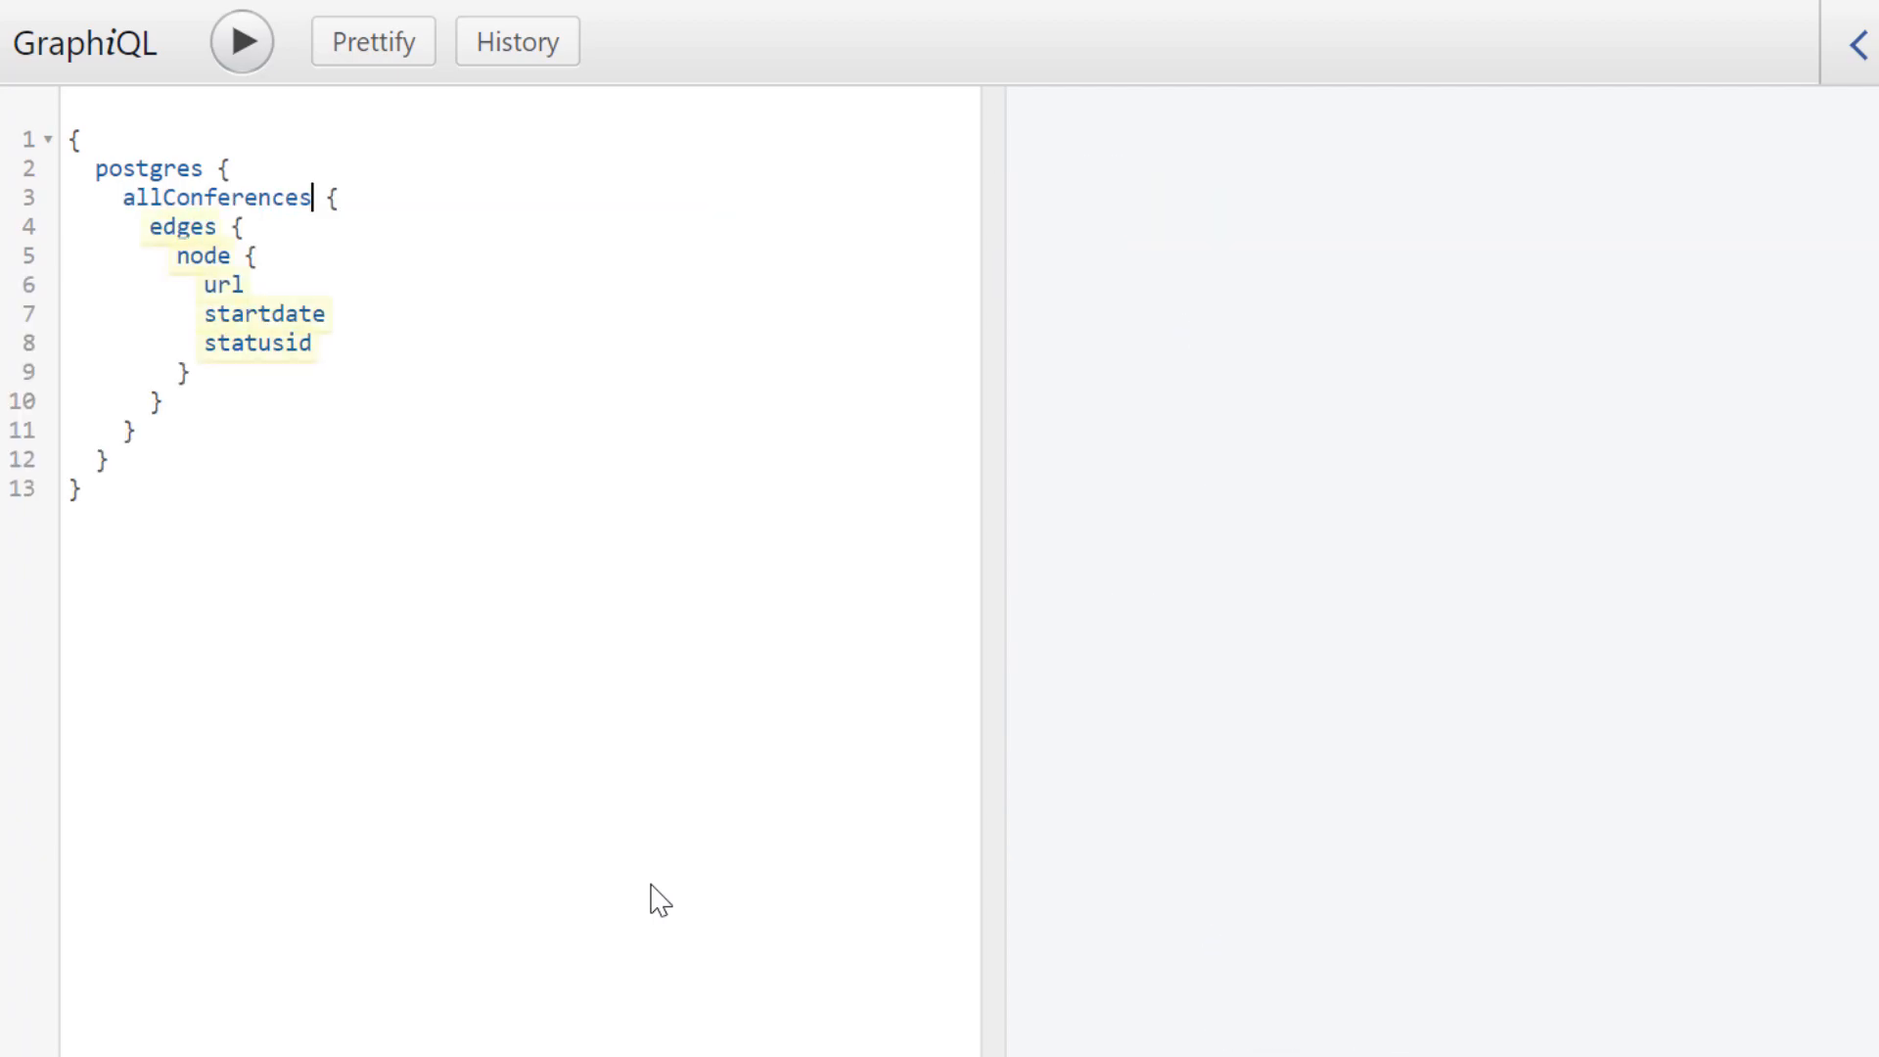
{"action": "left_click", "coordinate": [240, 42]}
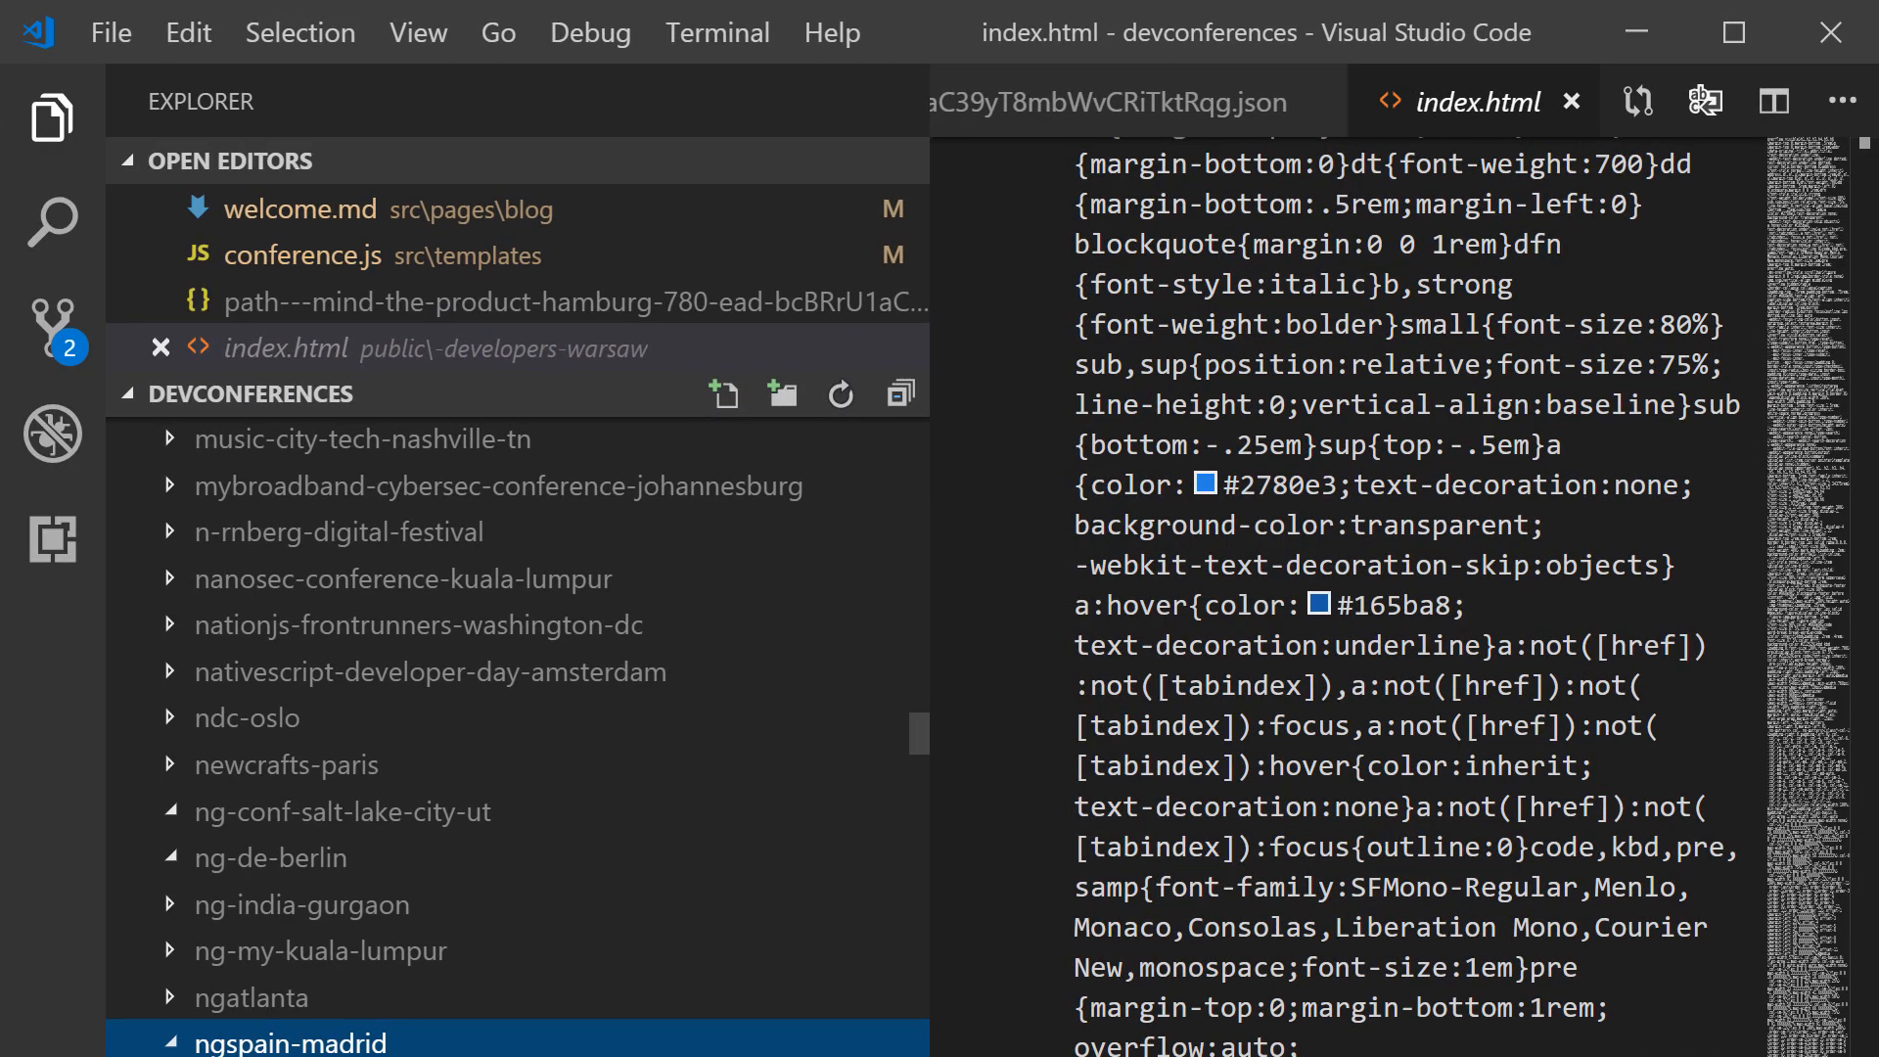
Step: Scroll through the built site's generated conference page folders in the Explorer
{"action": "scroll", "scroll_direction": "down", "scroll_amount": 3}
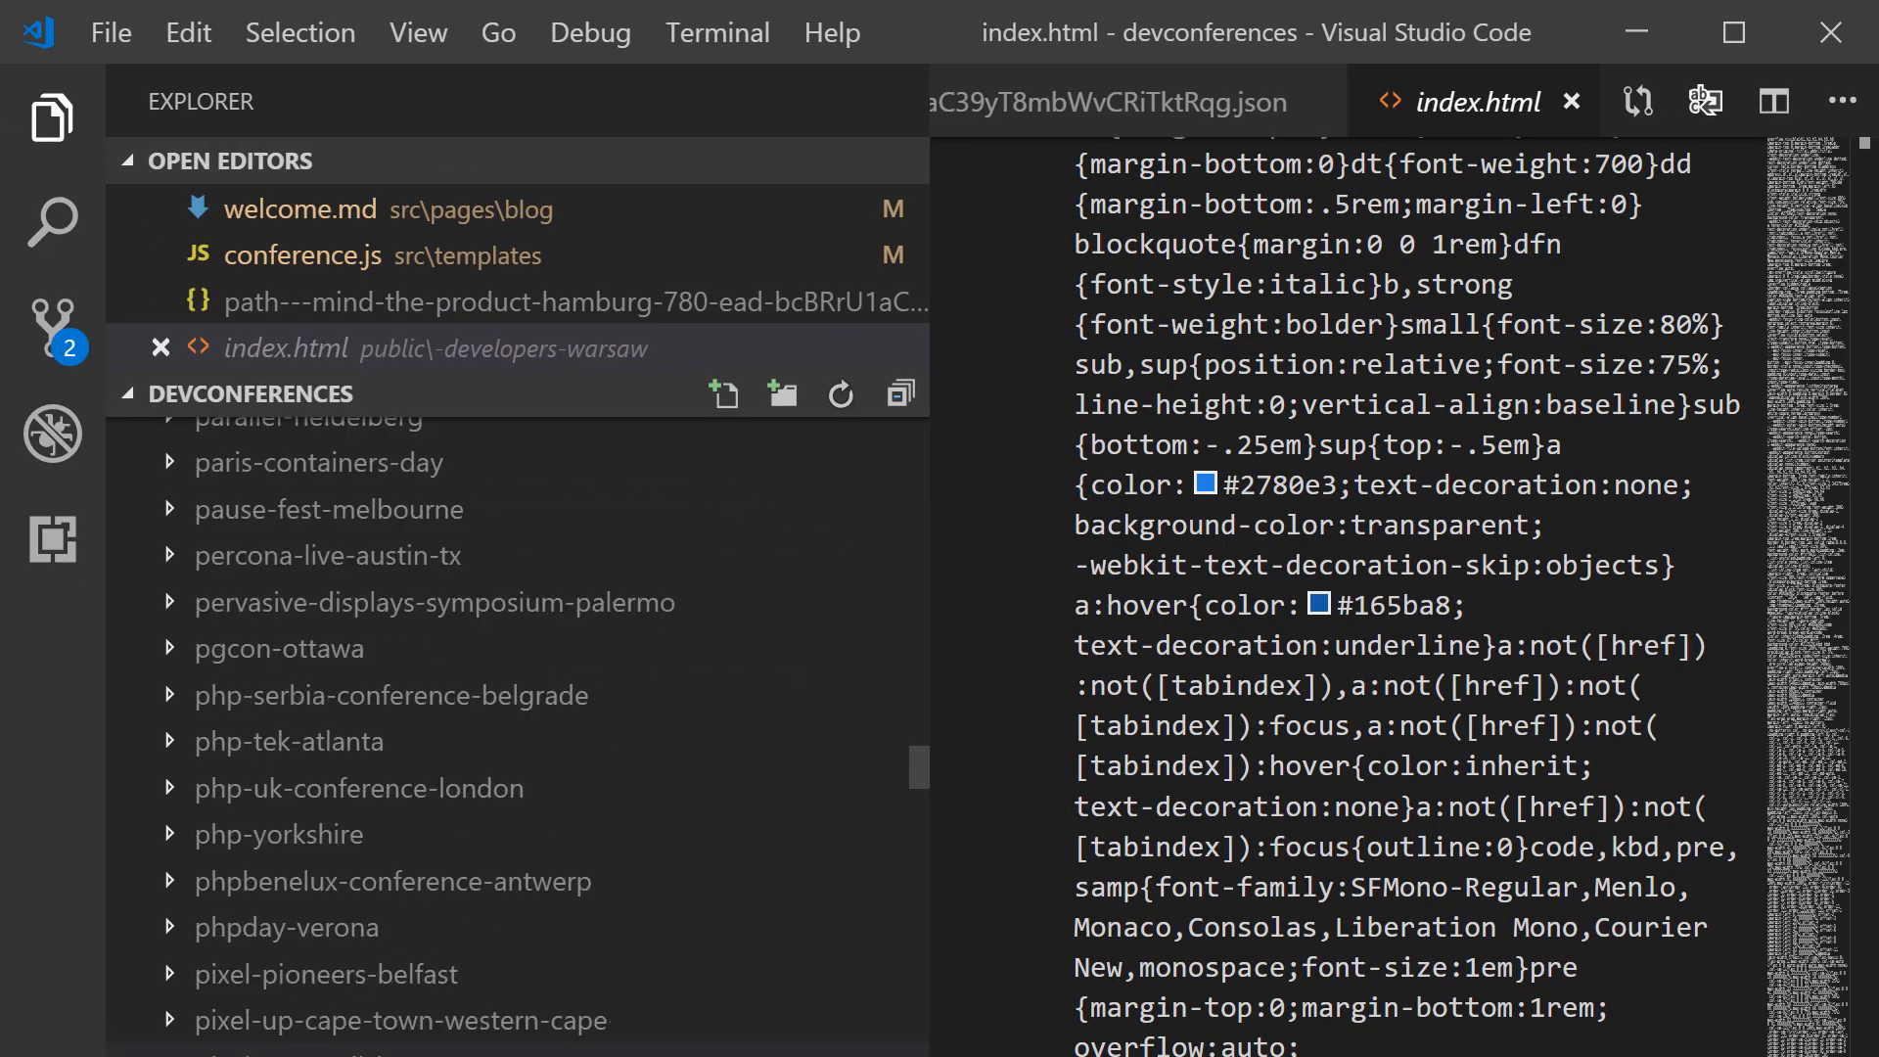
{"action": "scroll", "scroll_direction": "down", "scroll_amount": 3}
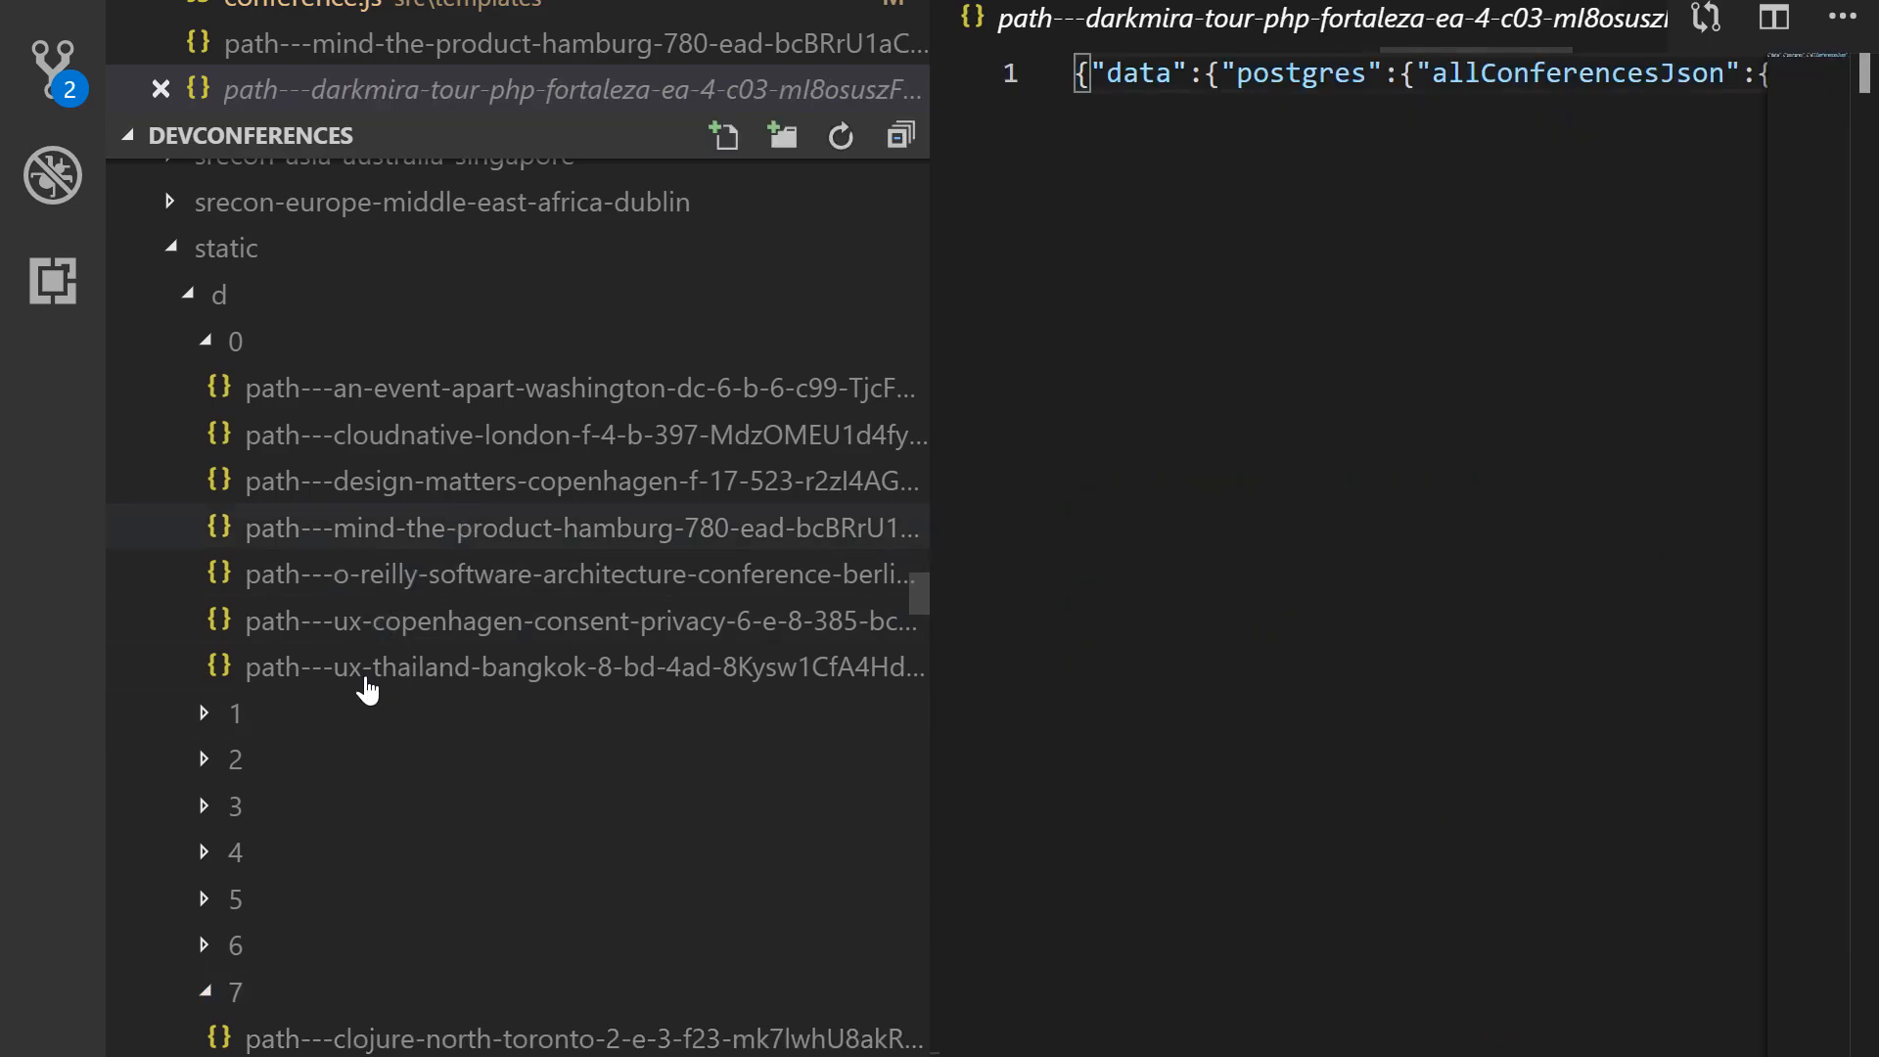
Step: Open a conference's path---*.json data file from public/static/d/0
{"action": "left_click", "coordinate": [582, 575]}
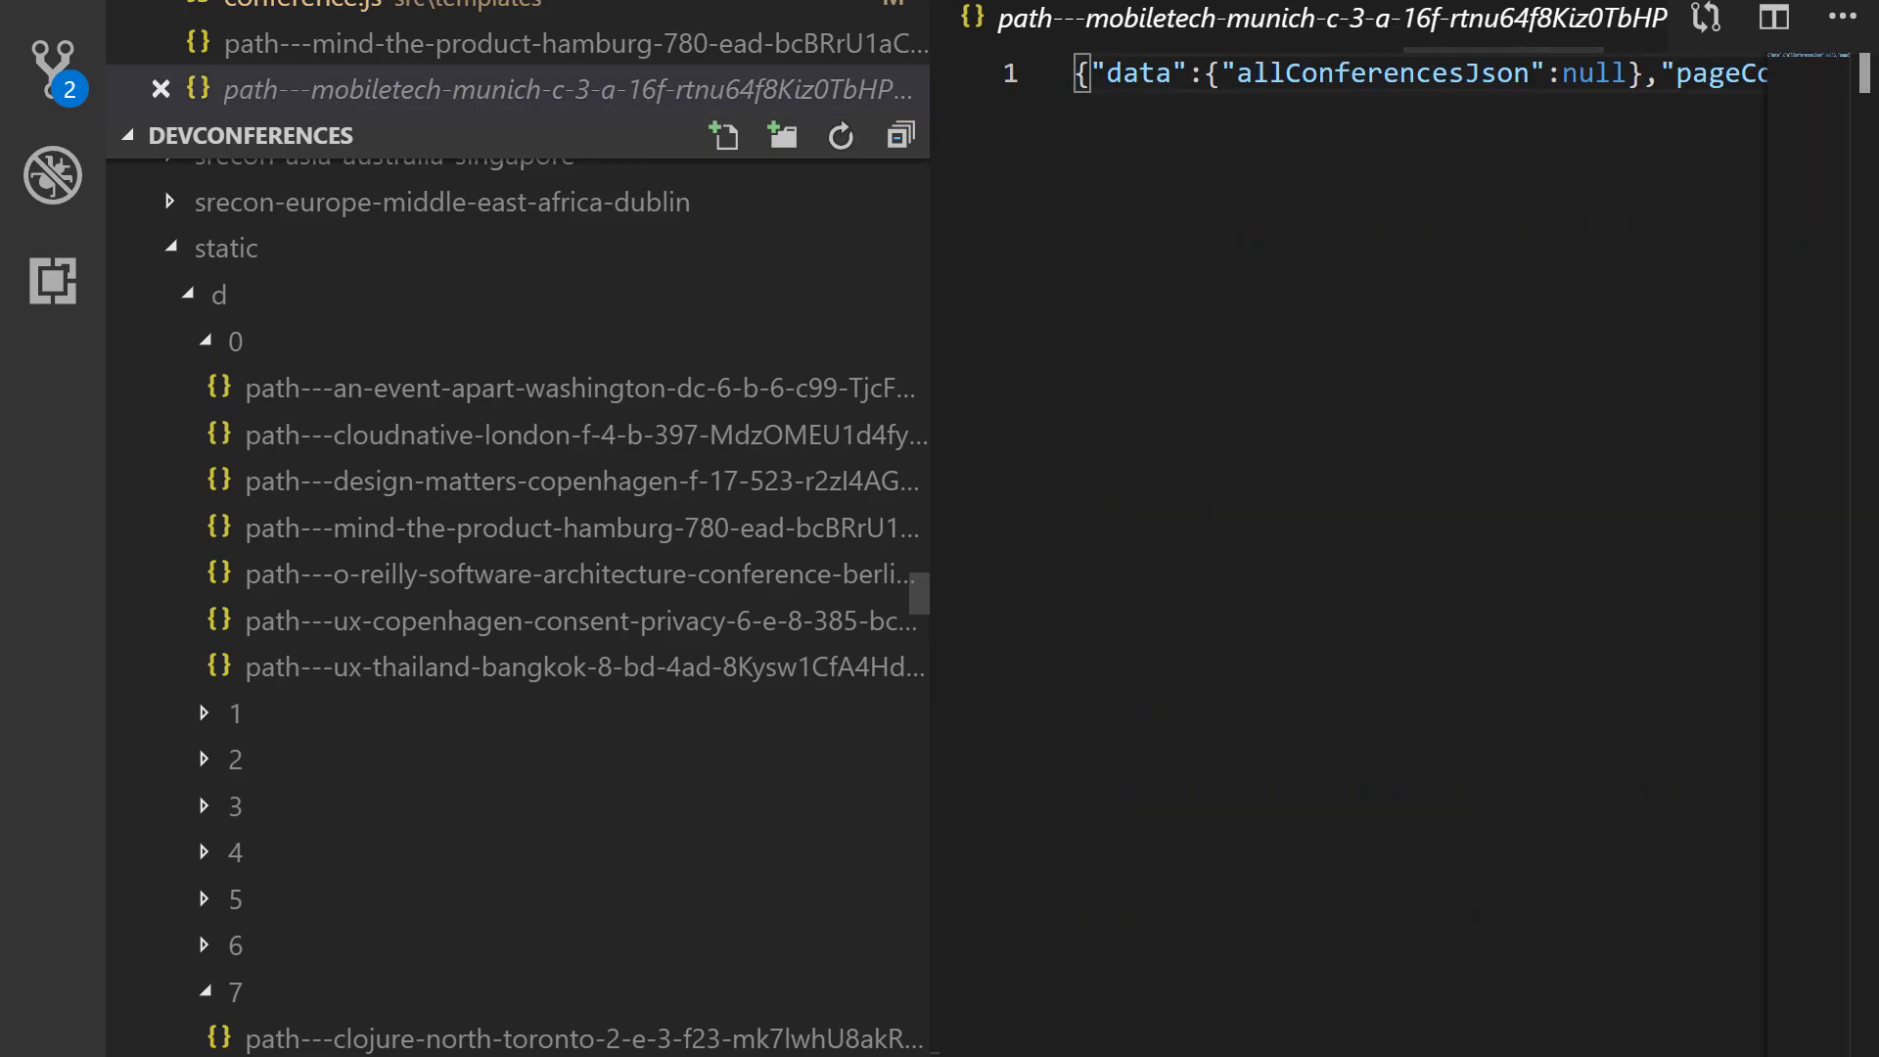
{"action": "mouse_move", "coordinate": [1259, 909]}
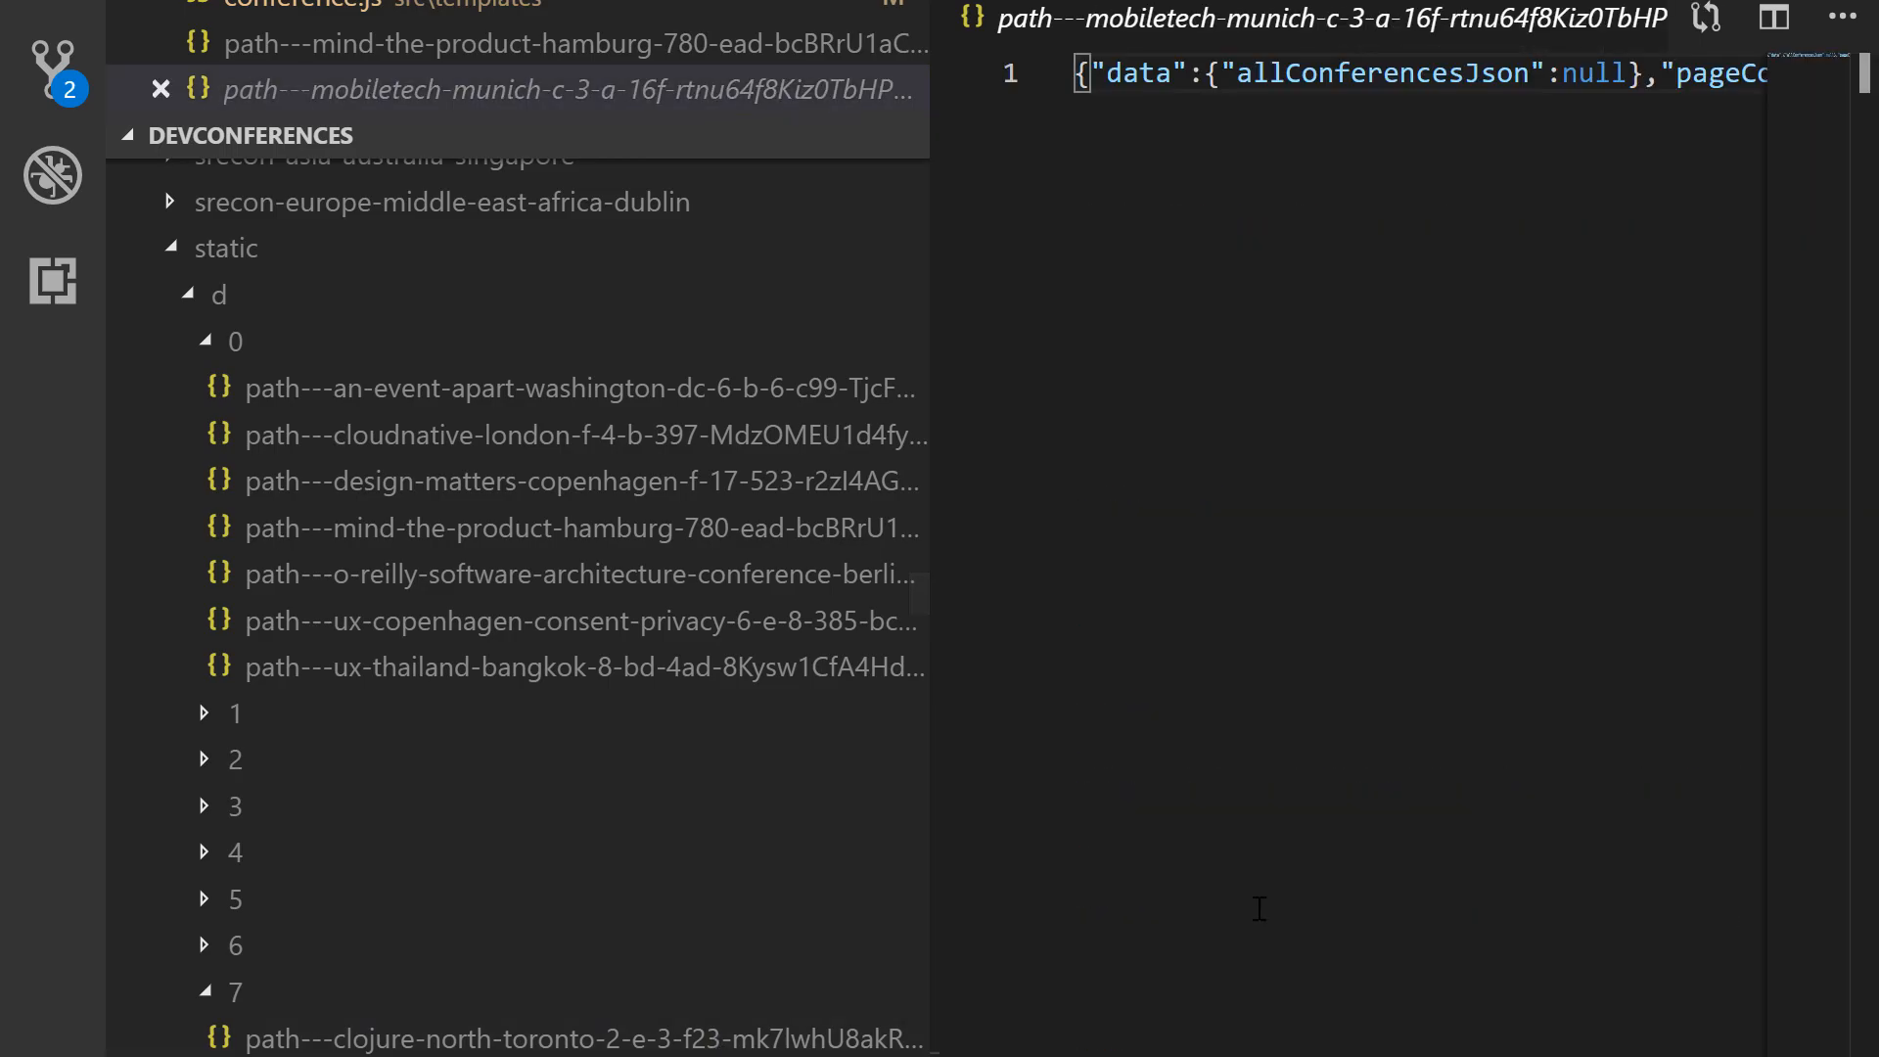
{"action": "mouse_move", "coordinate": [1248, 932]}
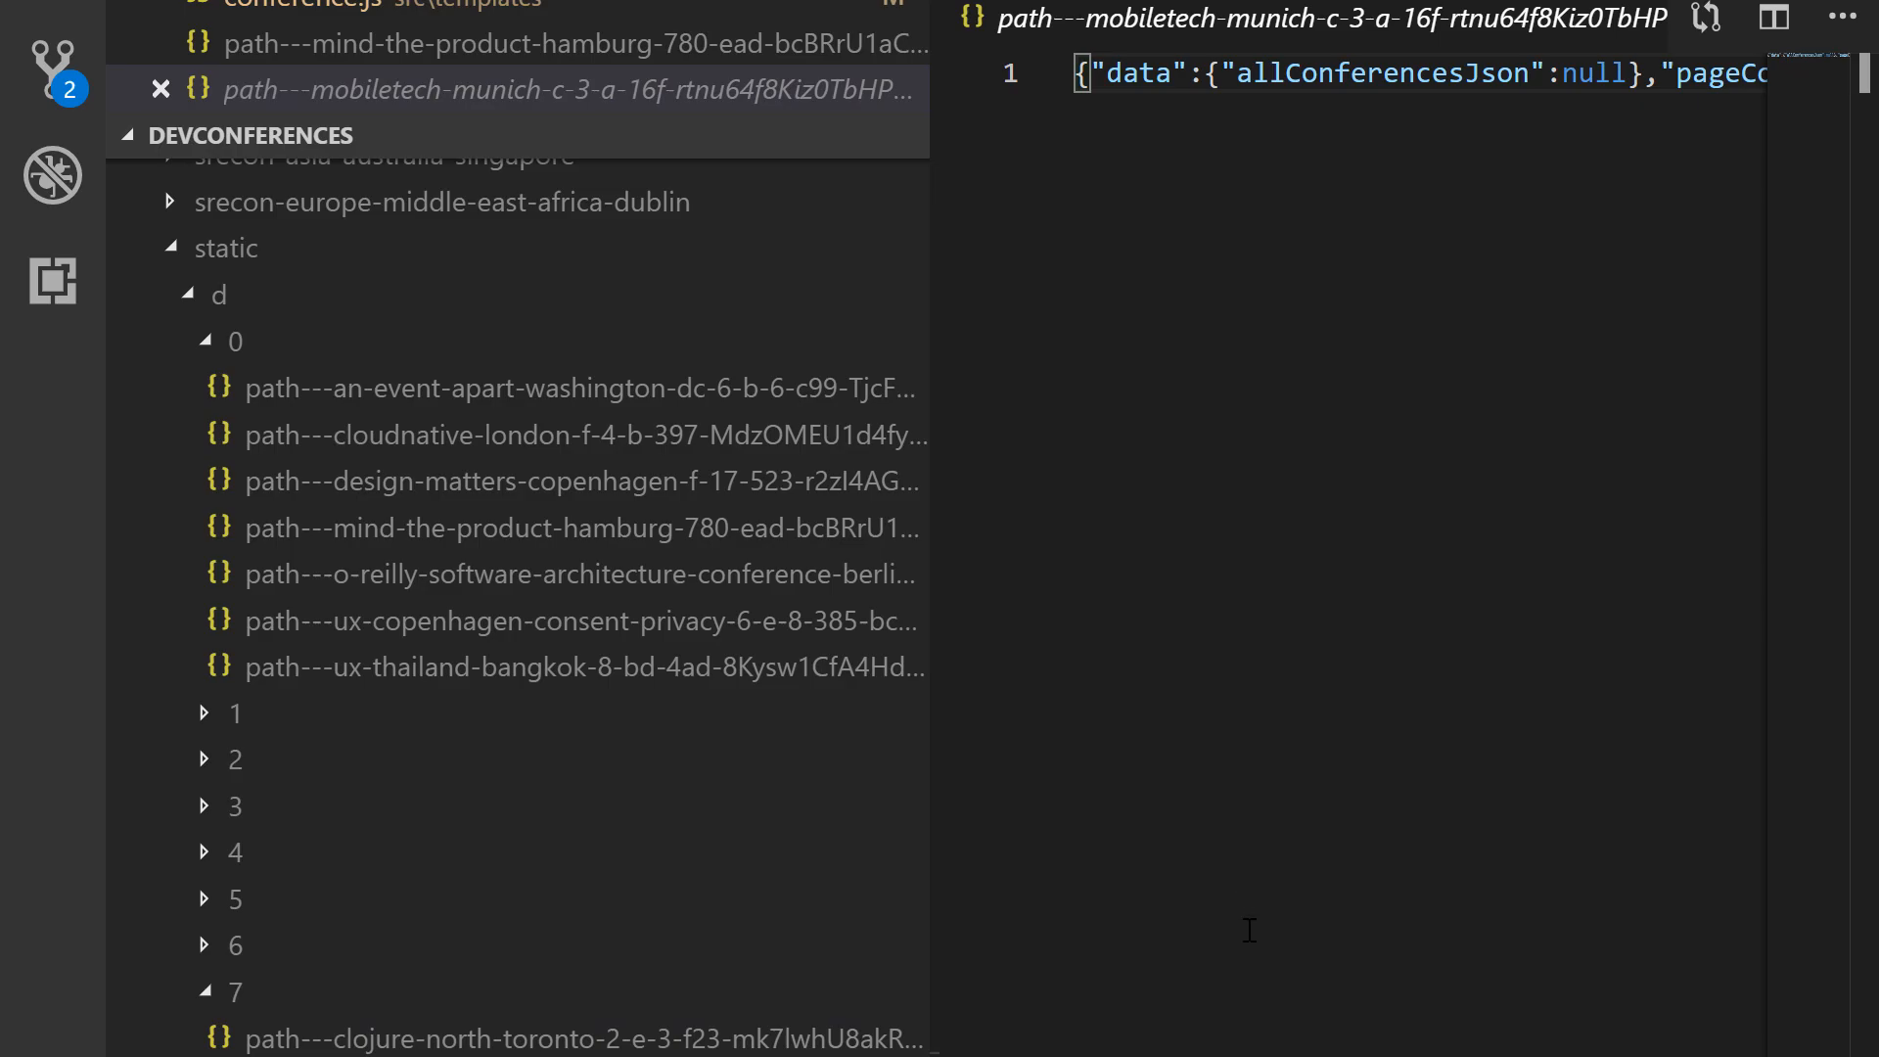
{"action": "mouse_move", "coordinate": [887, 535]}
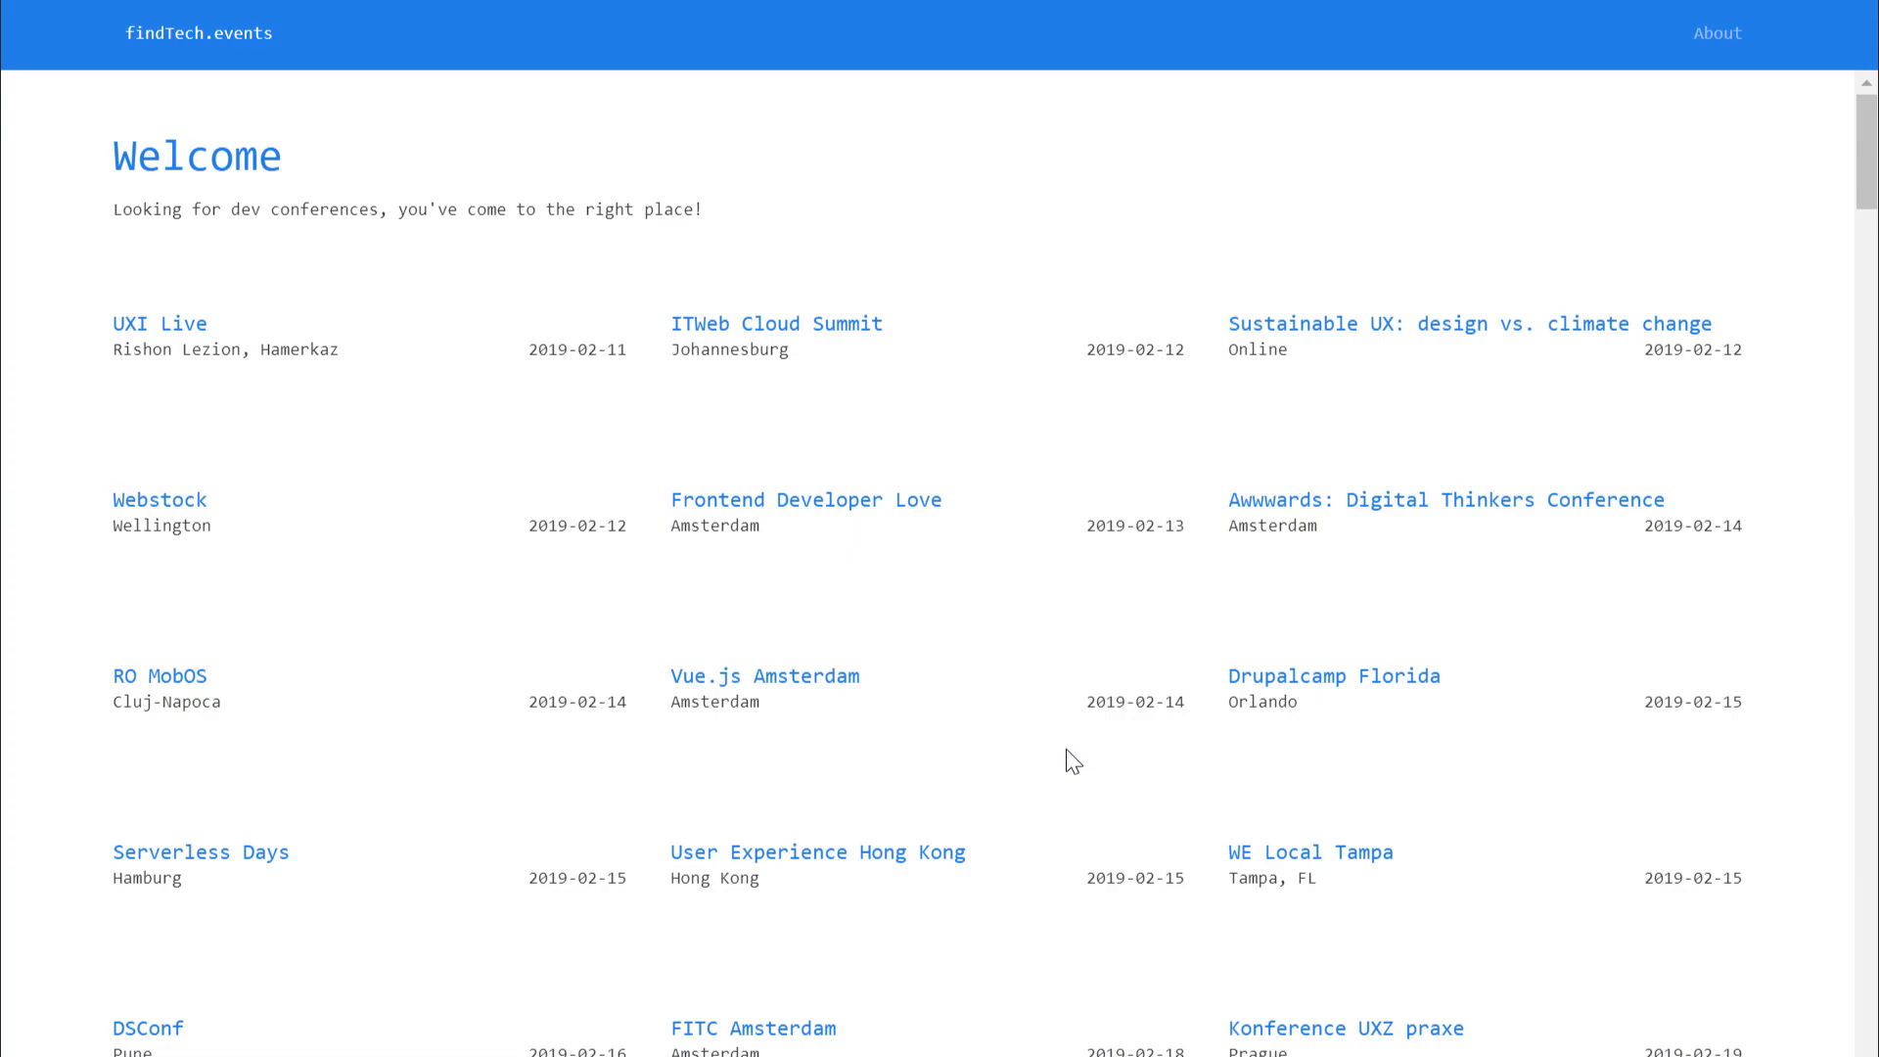
{"action": "mouse_move", "coordinate": [1035, 743]}
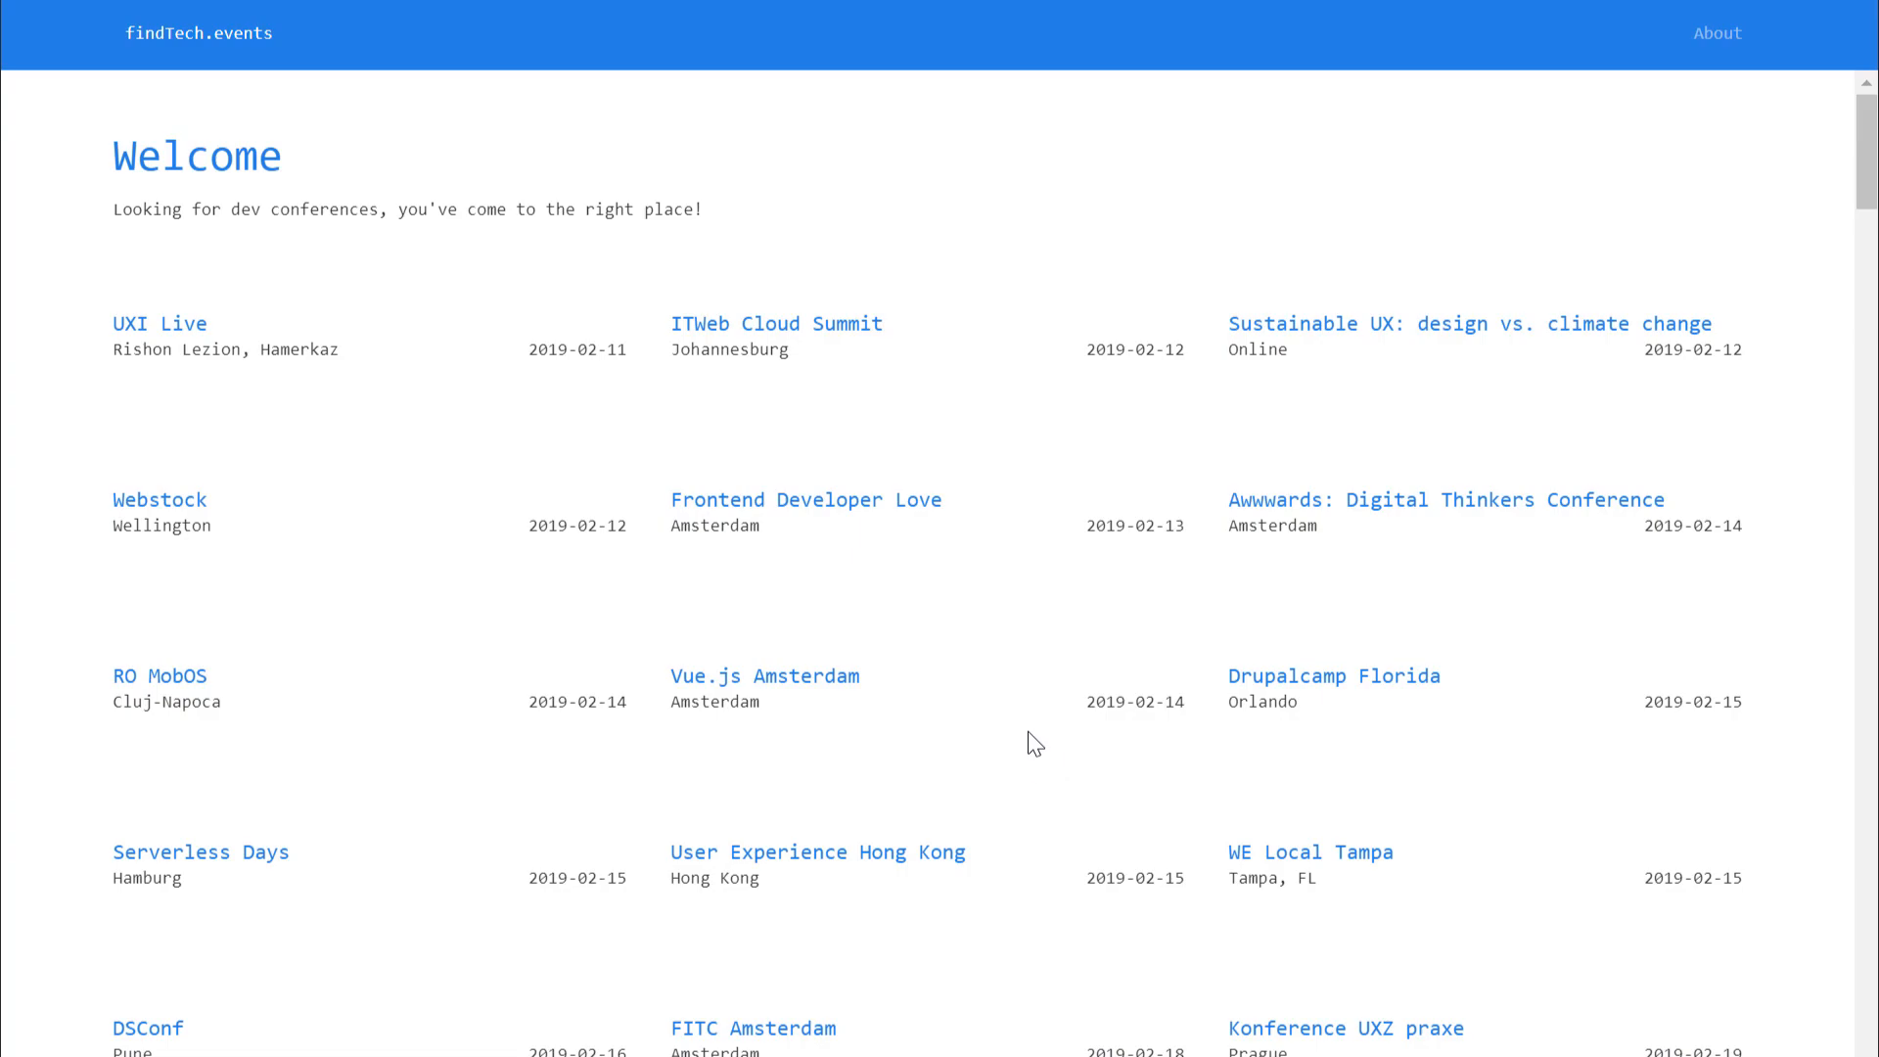